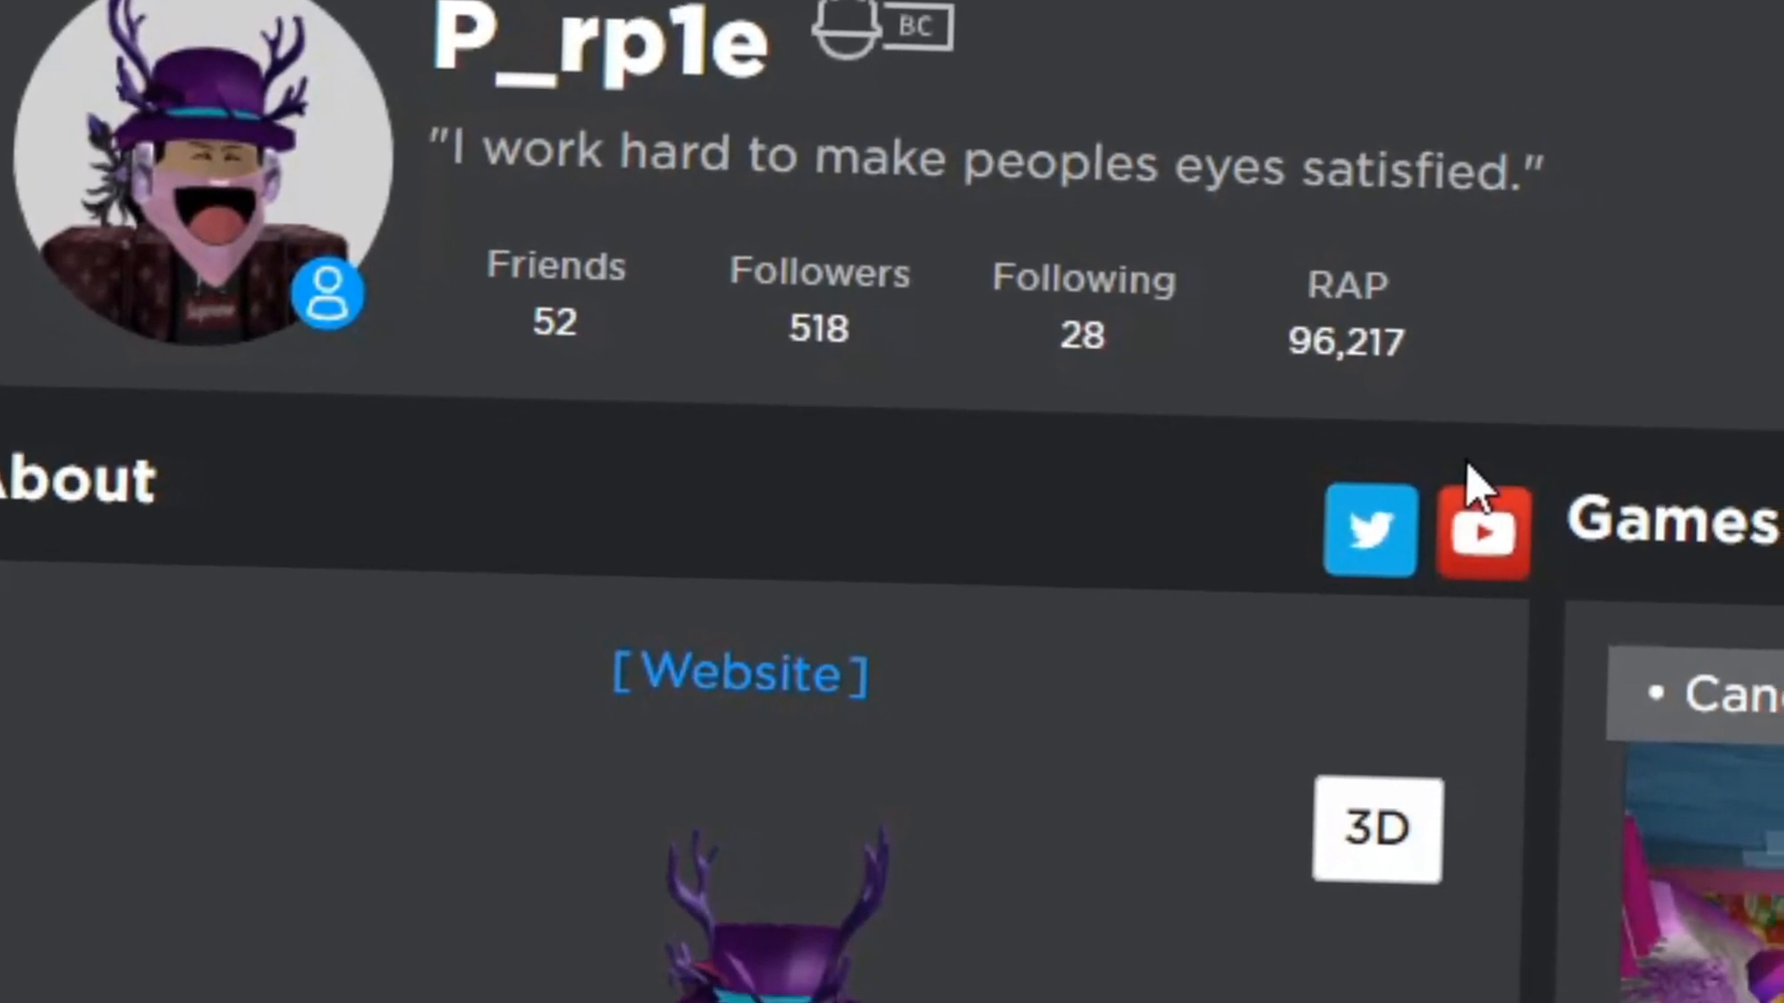
Go to the Roblox Catalog and browse down the featured accessories
{"action": "left_click", "coordinate": [407, 85]}
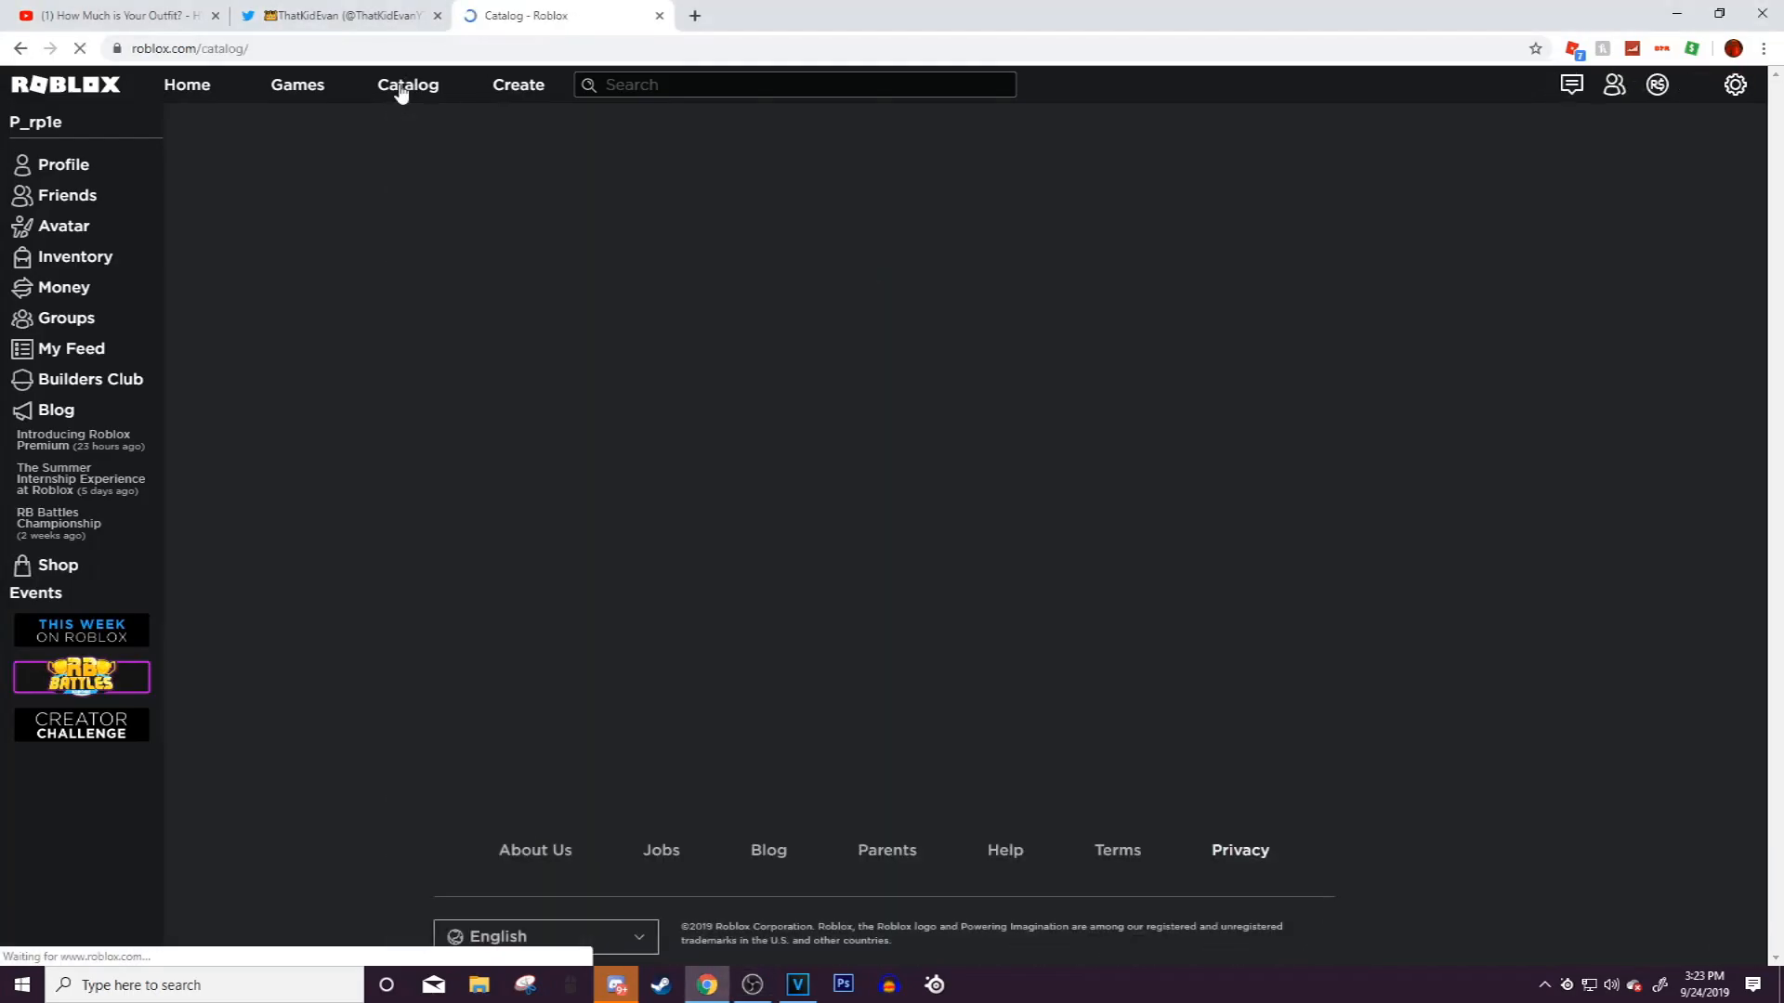
{"action": "left_click", "coordinate": [407, 85]}
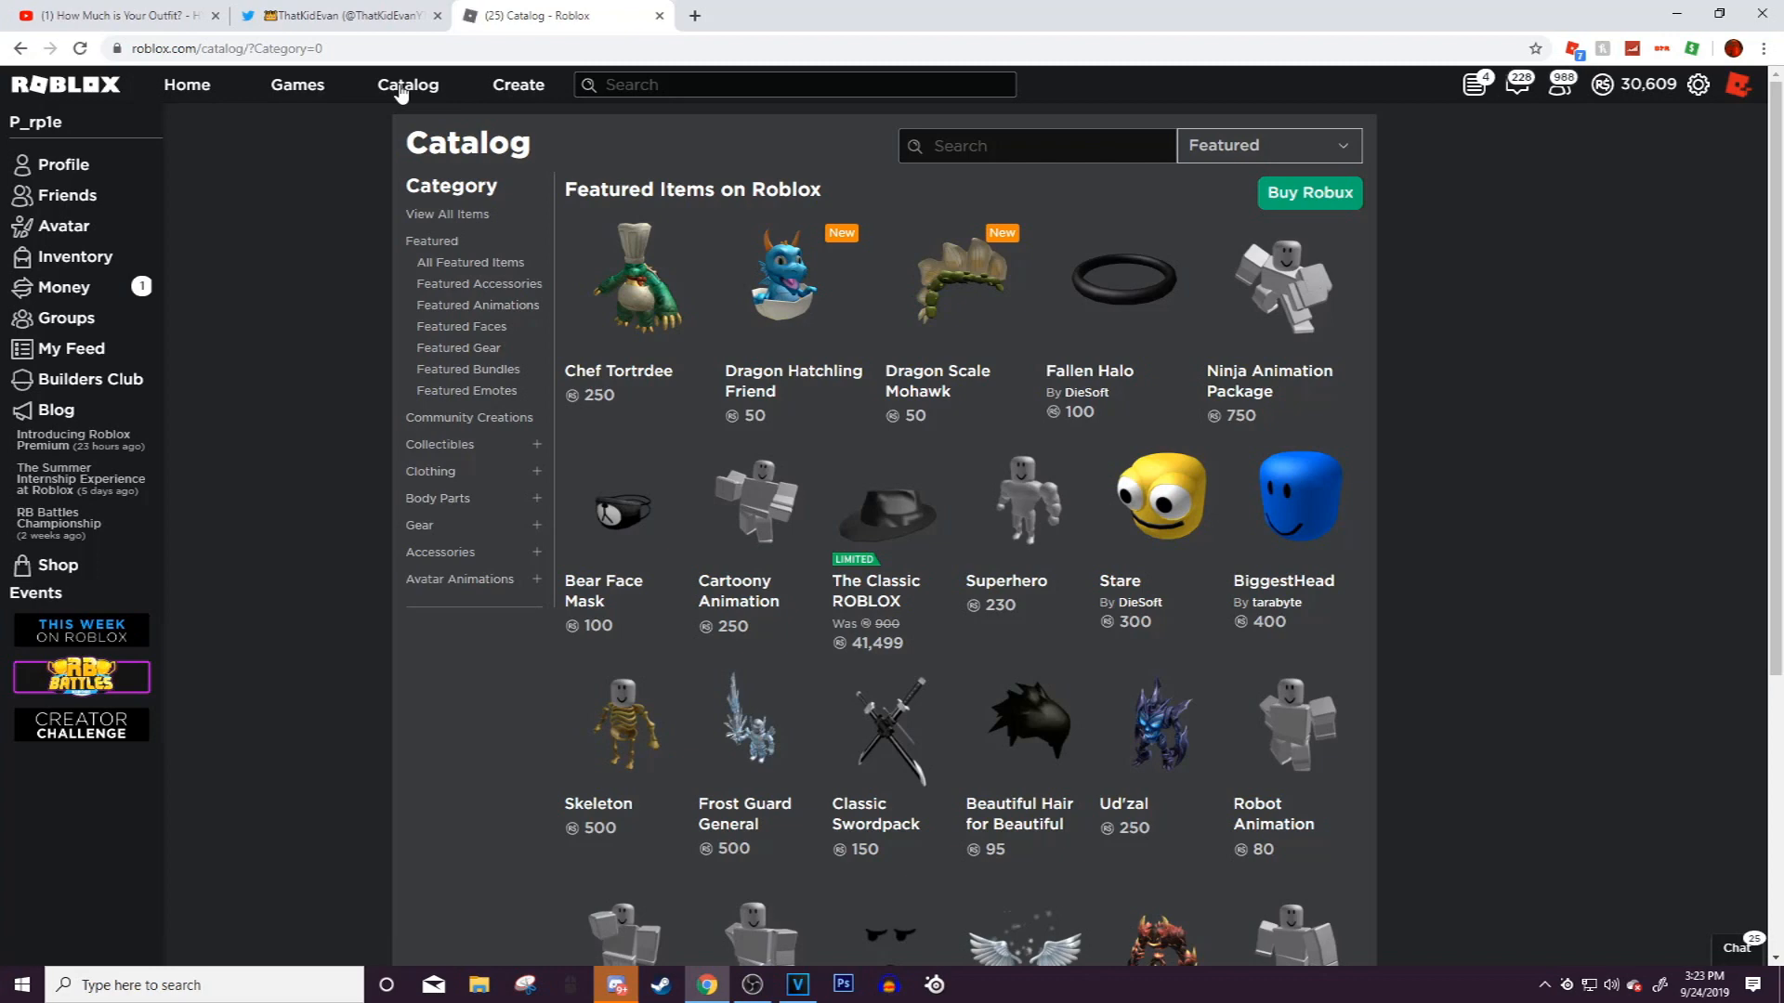
{"action": "mouse_move", "coordinate": [1458, 571]}
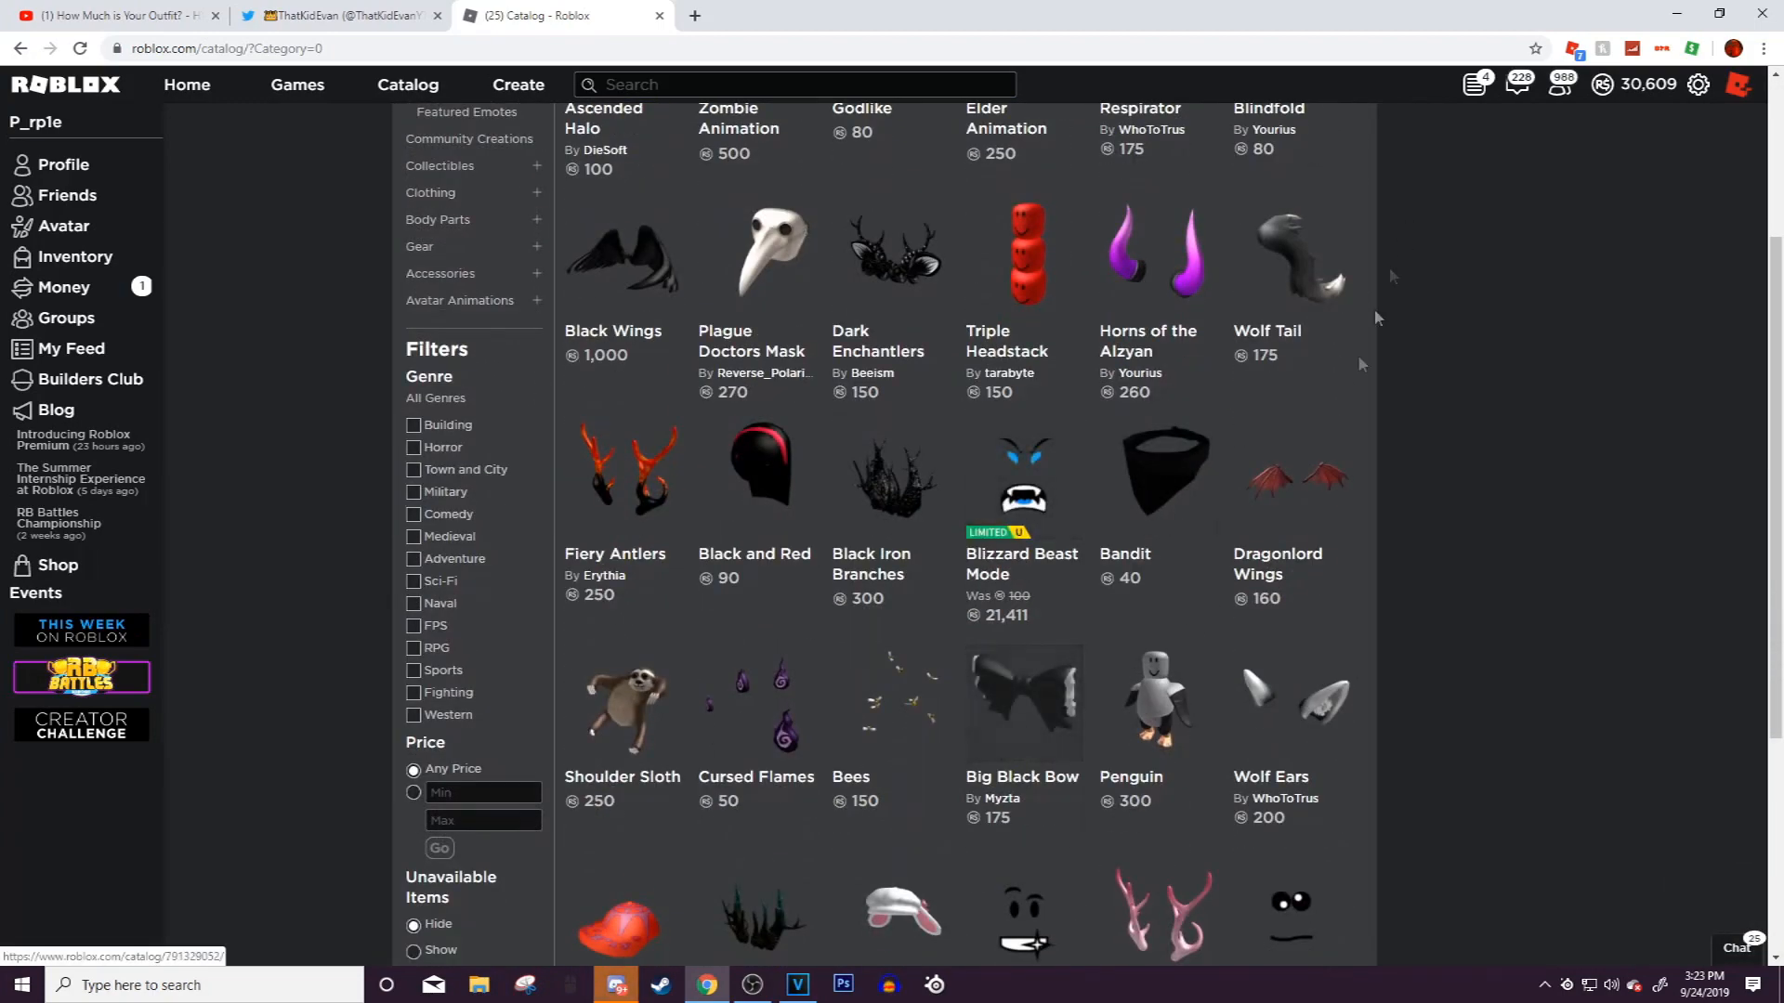
{"action": "scroll", "scroll_direction": "down", "scroll_amount": 3}
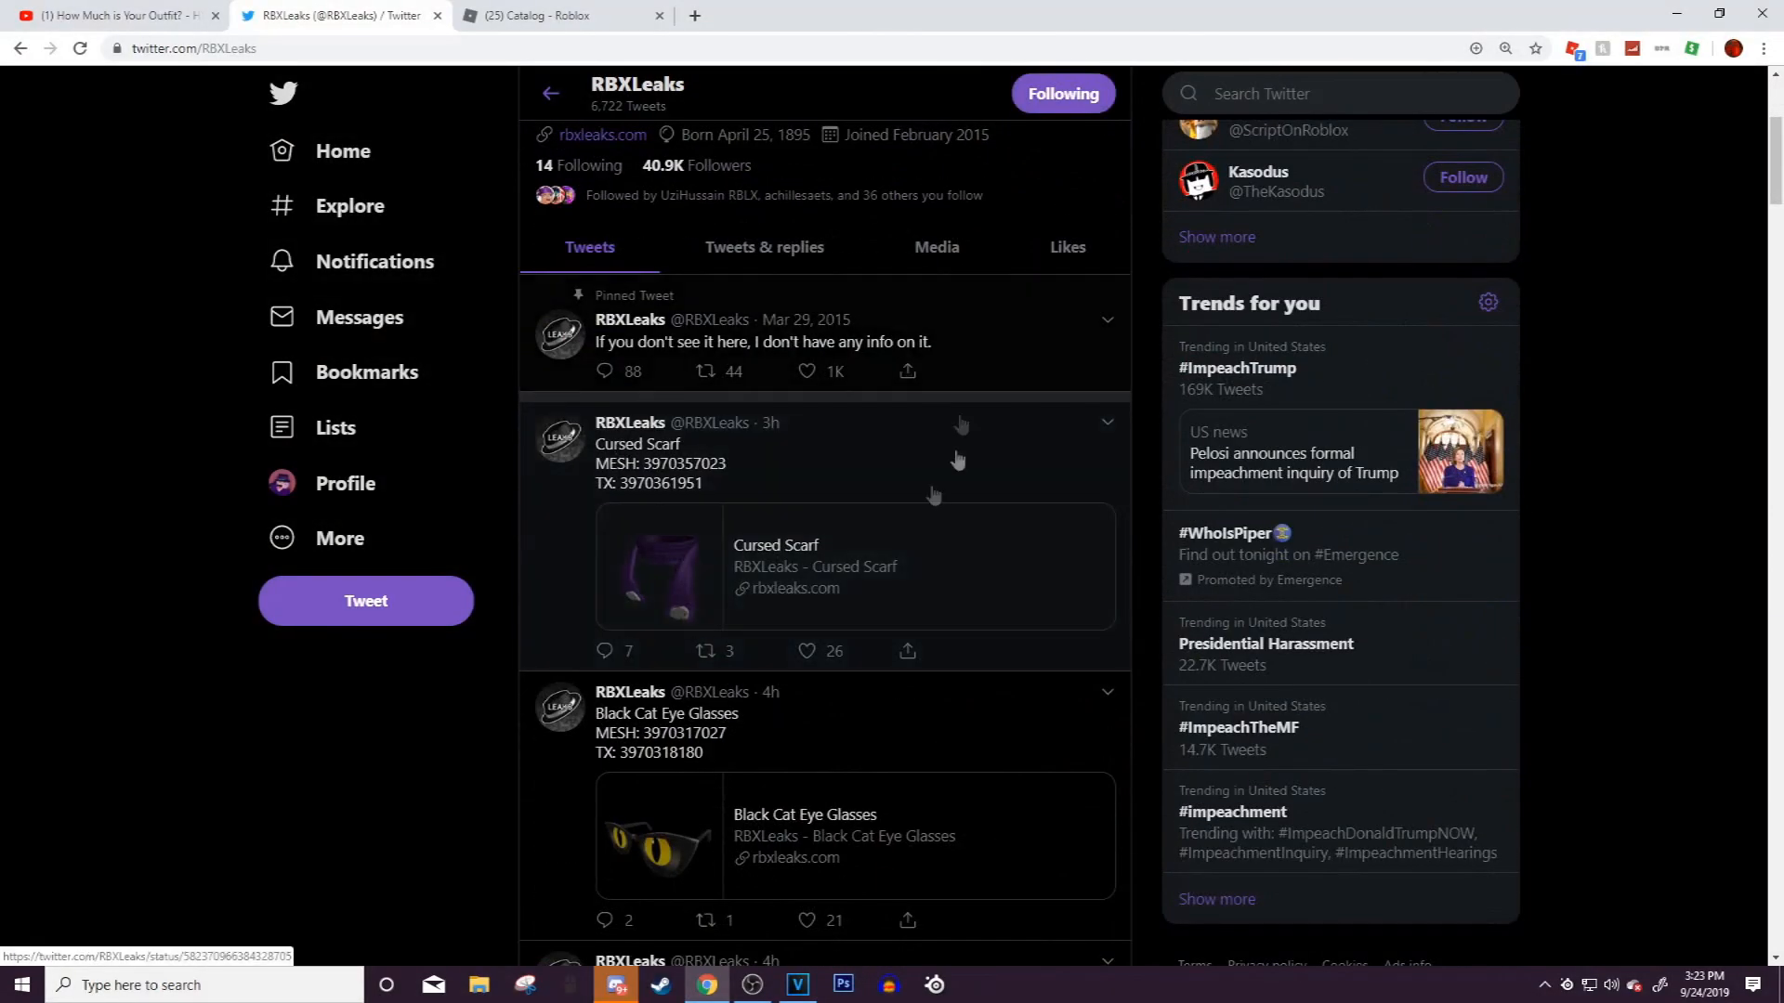
{"action": "scroll", "scroll_direction": "down", "scroll_amount": 3}
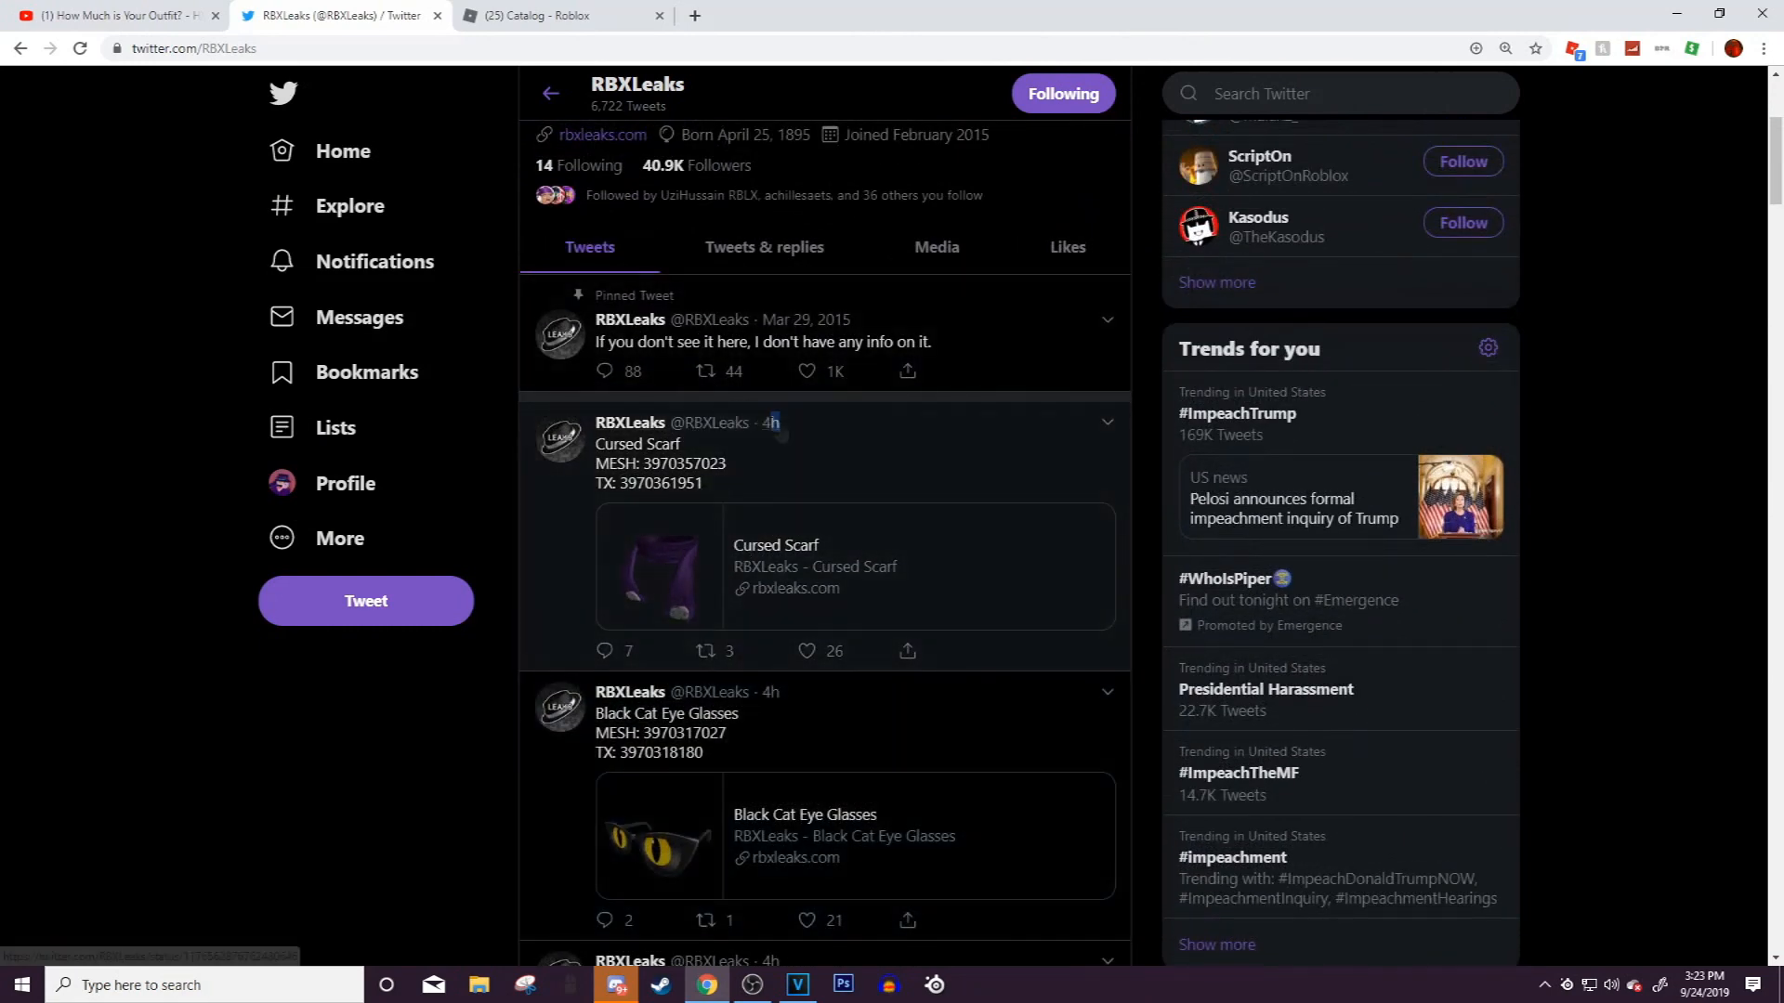
{"action": "left_click", "coordinate": [638, 444]}
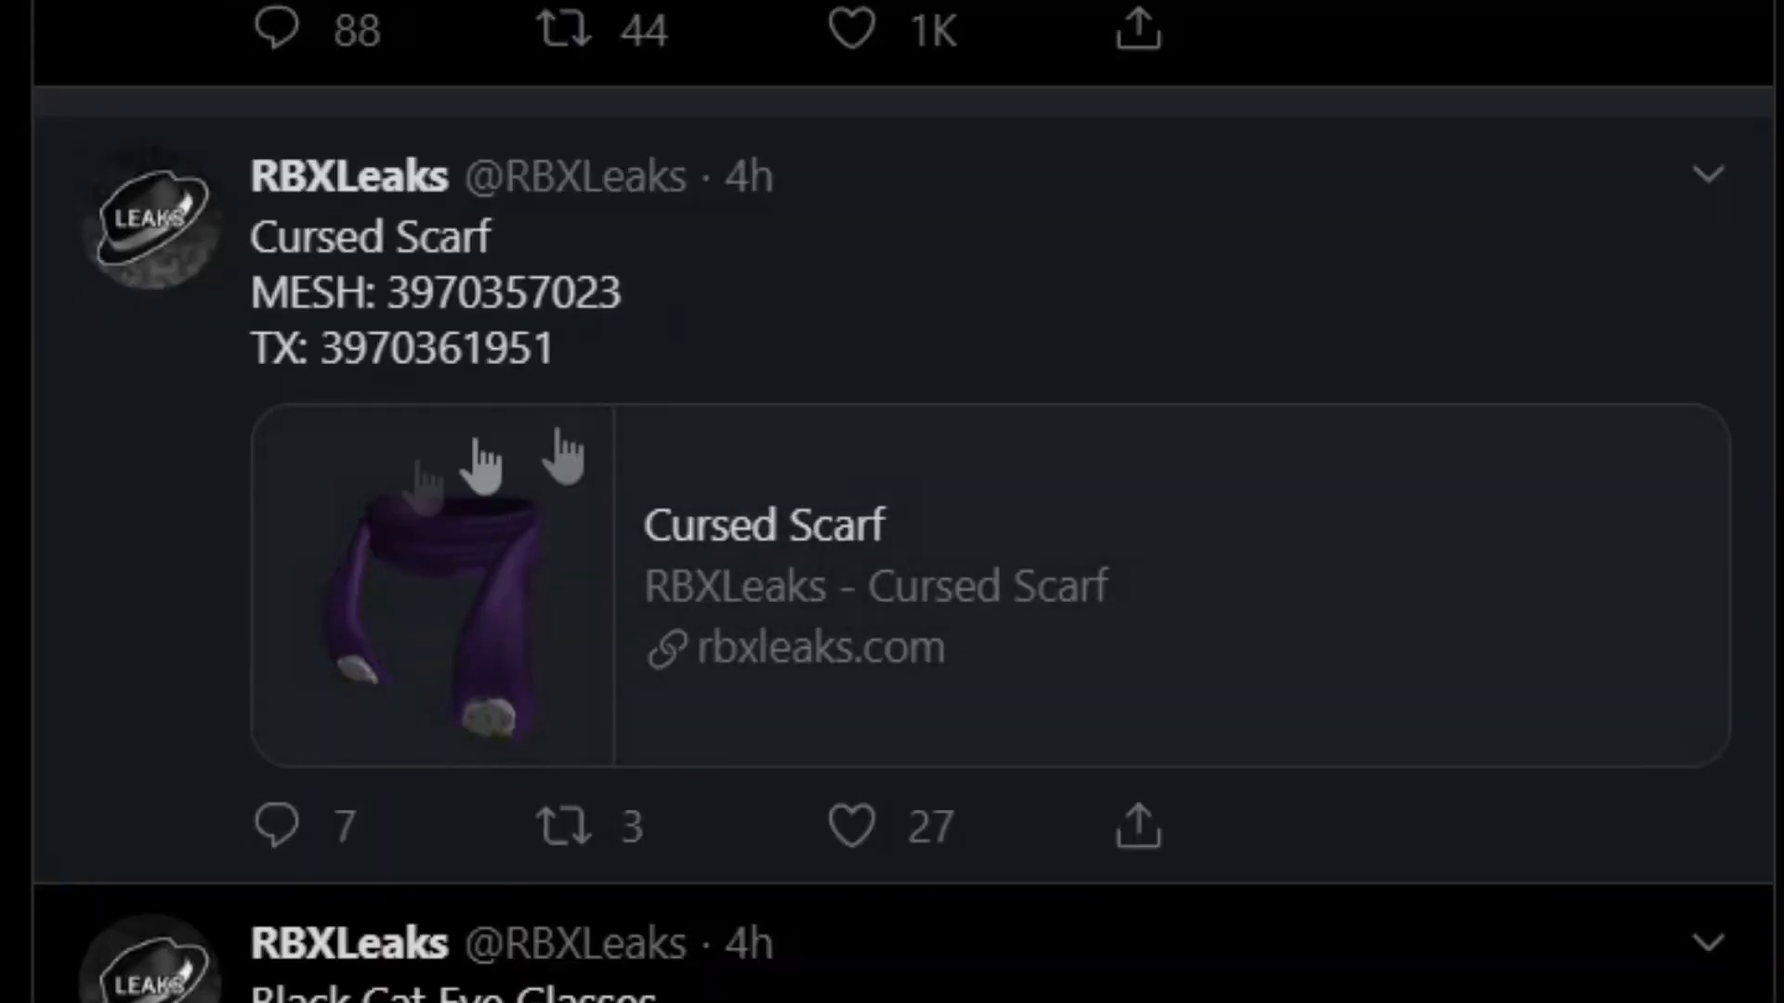
{"action": "mouse_move", "coordinate": [543, 810]}
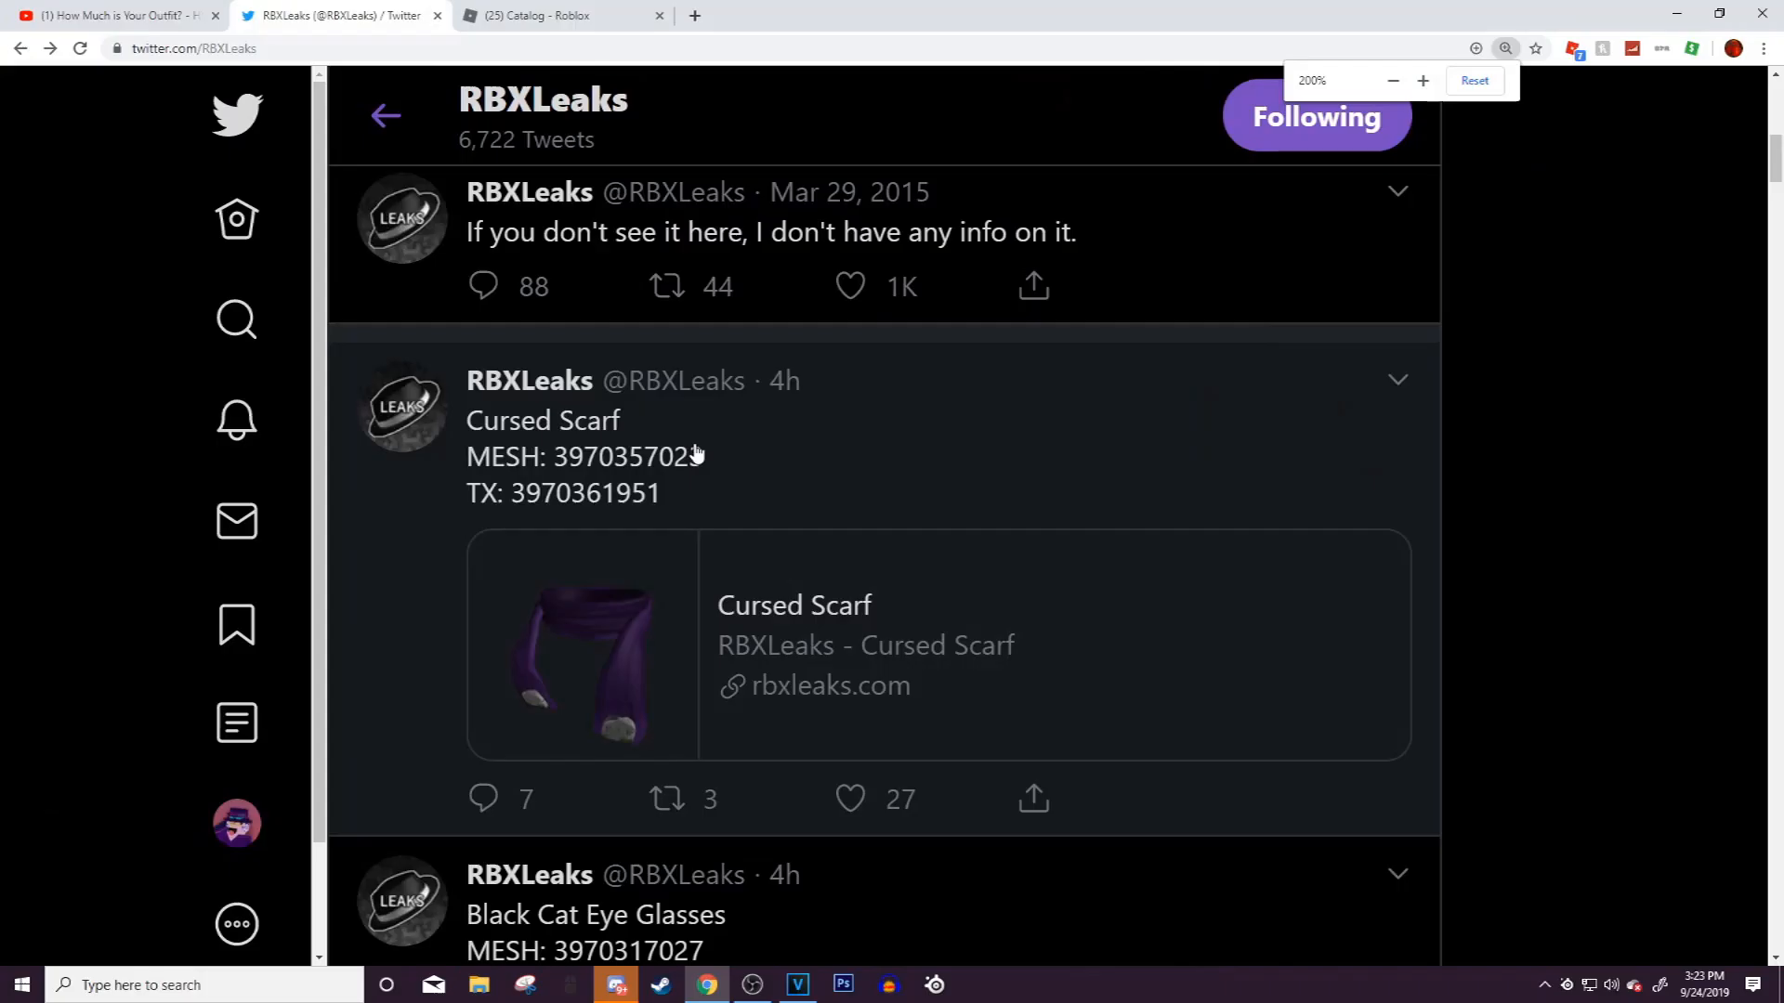
Scroll the RBXLeaks timeline past the Halloween leaks down to the Pumpkin Top Hat tweet
{"action": "scroll", "scroll_direction": "down", "scroll_amount": 3}
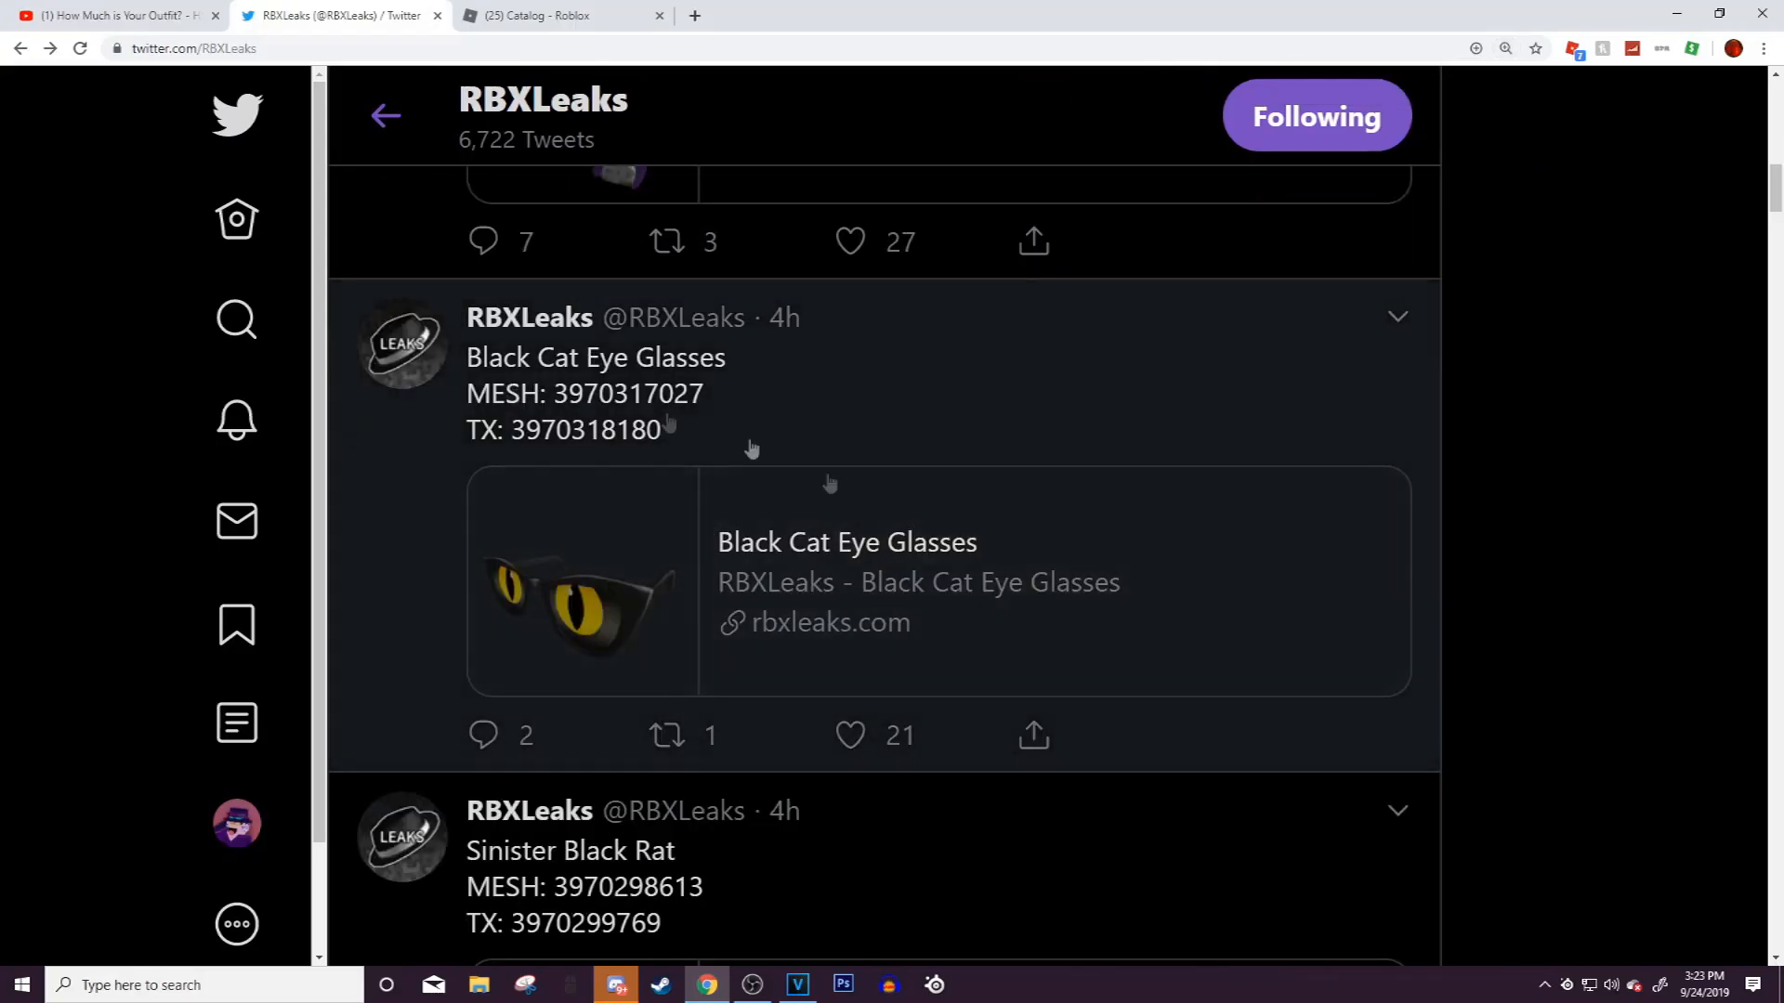
{"action": "mouse_move", "coordinate": [1672, 632]}
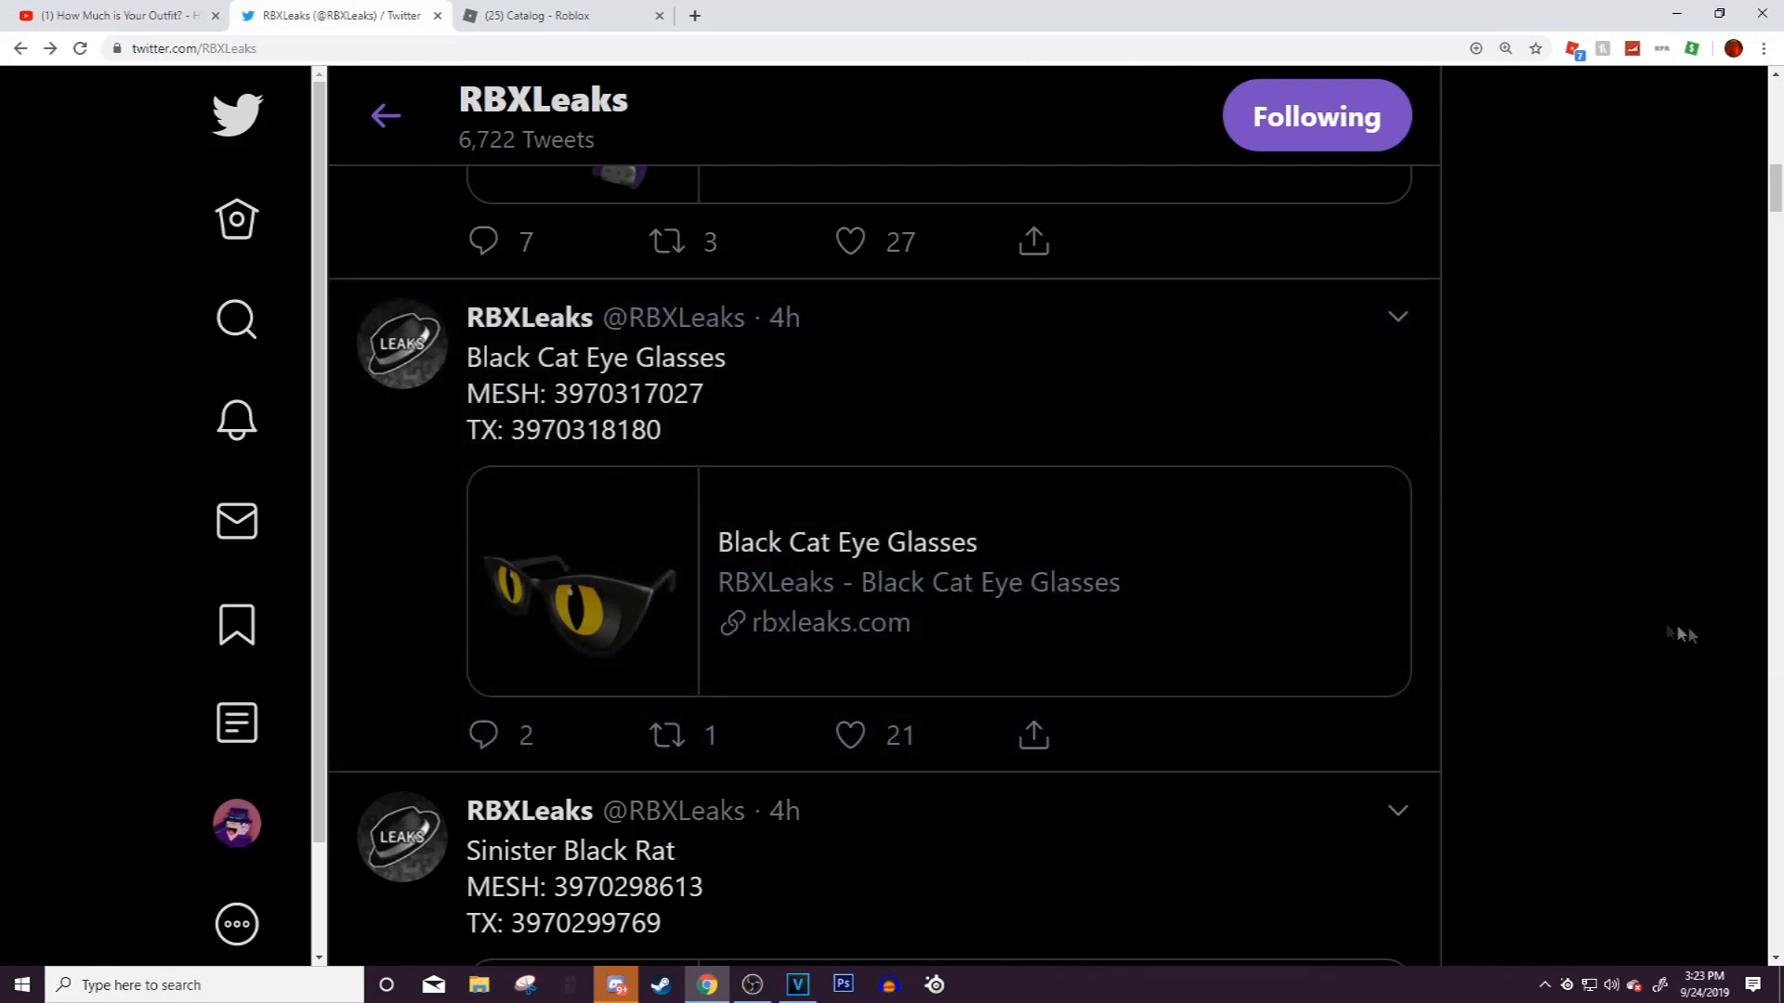
{"action": "scroll", "scroll_direction": "down", "scroll_amount": 3}
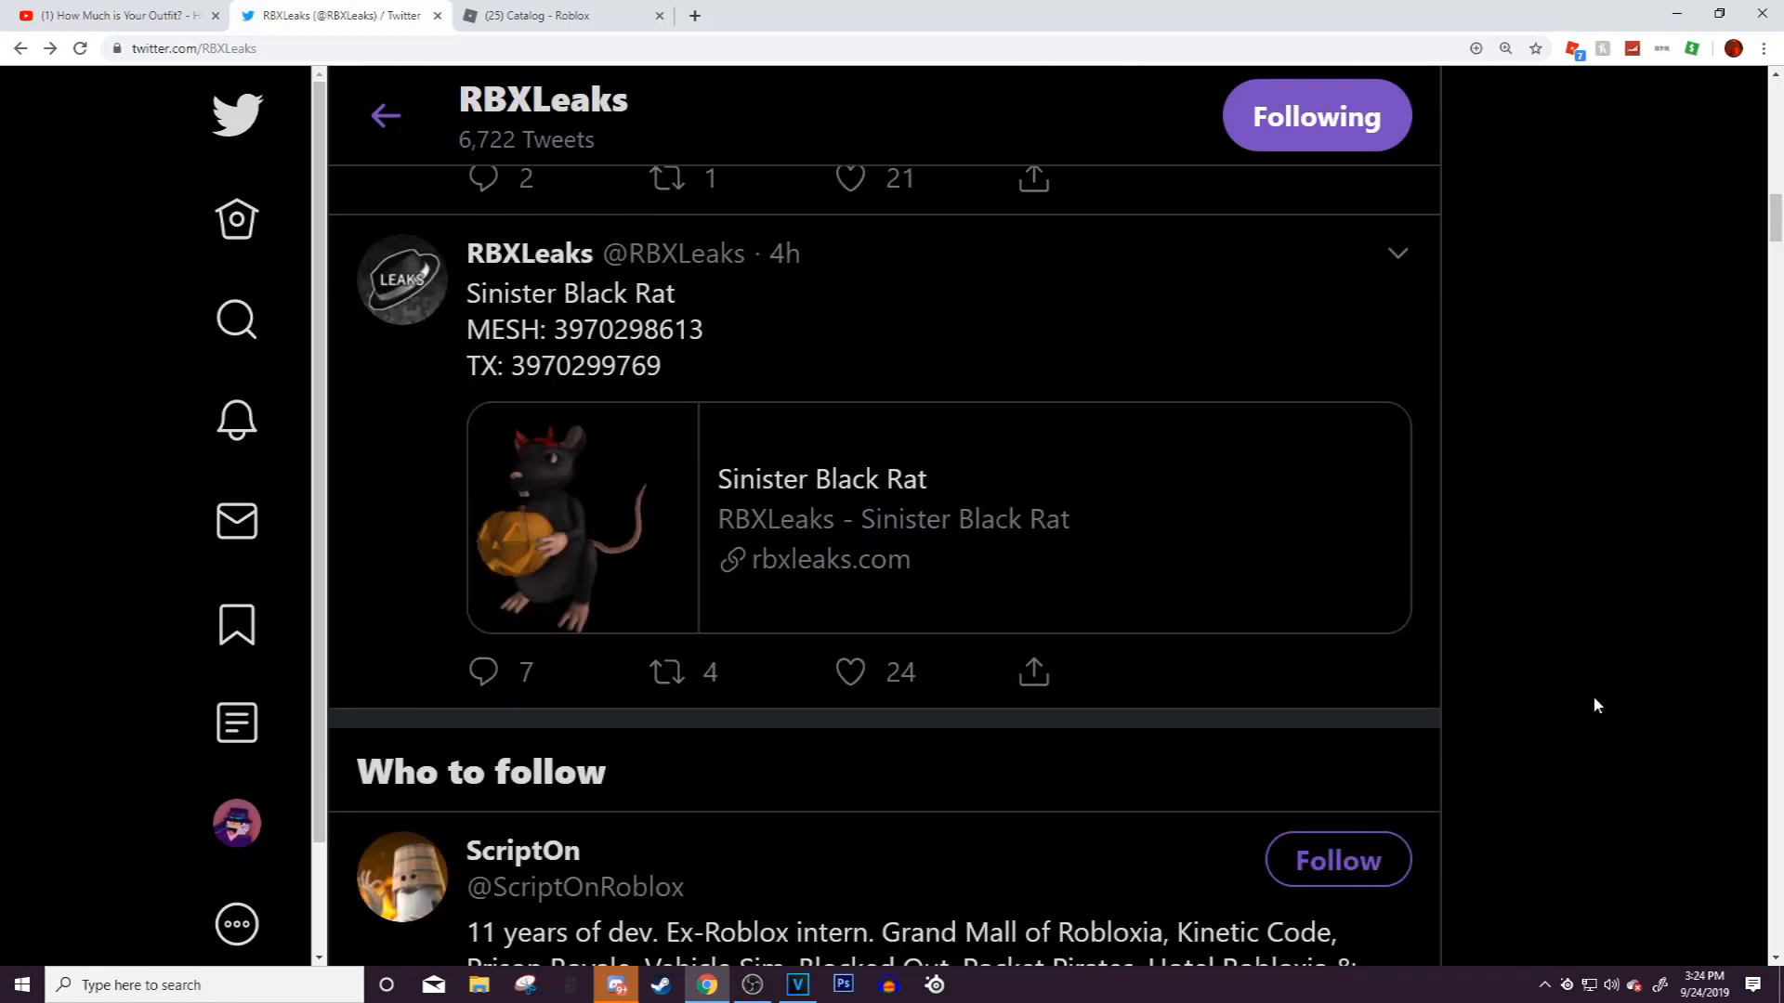
{"action": "scroll", "scroll_direction": "down", "scroll_amount": 3}
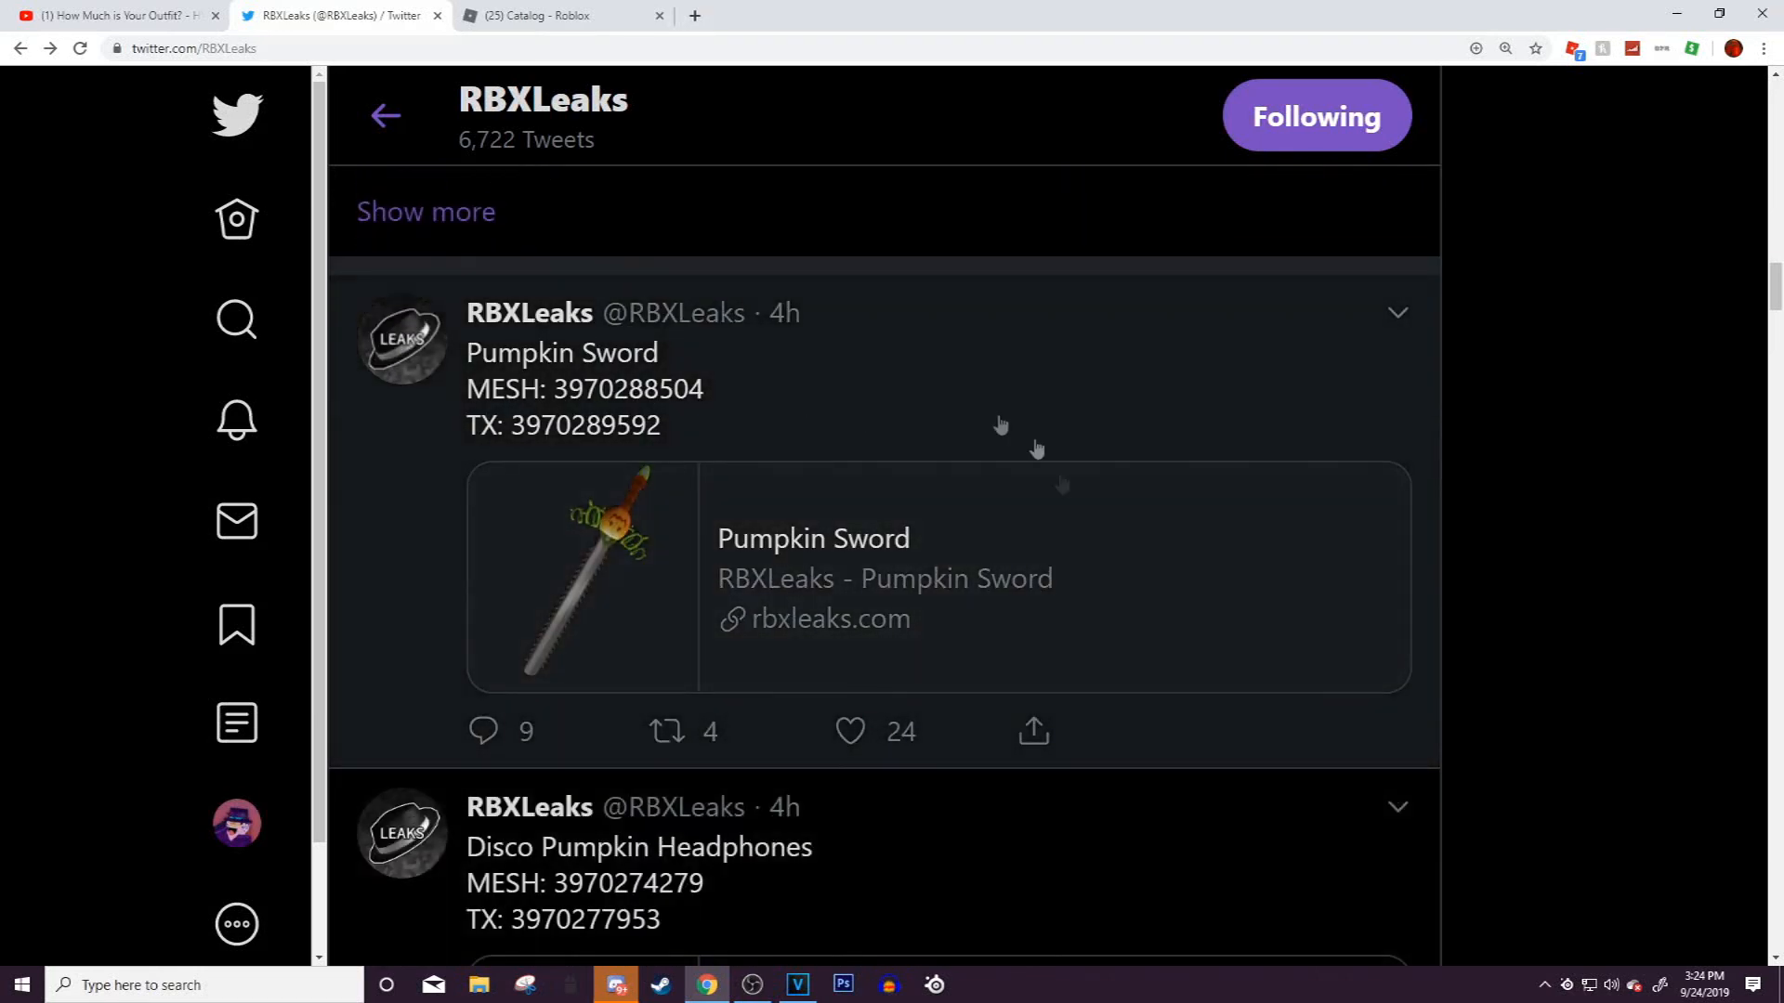
{"action": "mouse_move", "coordinate": [810, 360]}
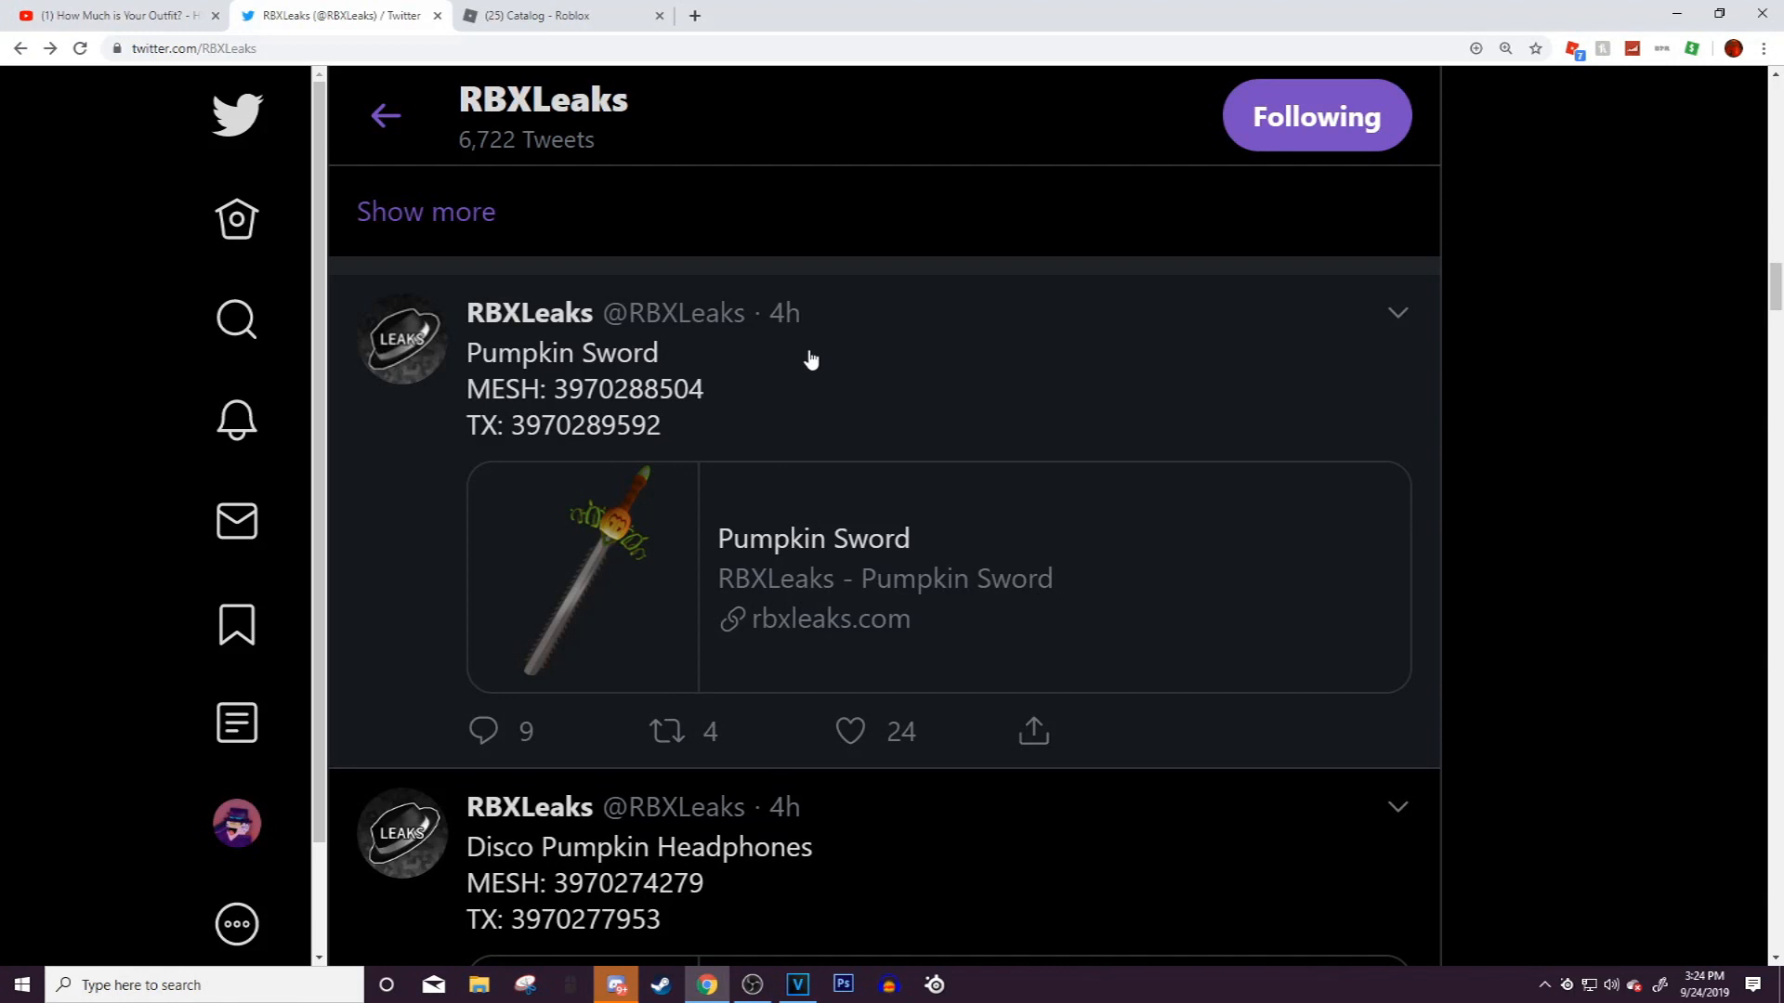
{"action": "mouse_move", "coordinate": [796, 355]}
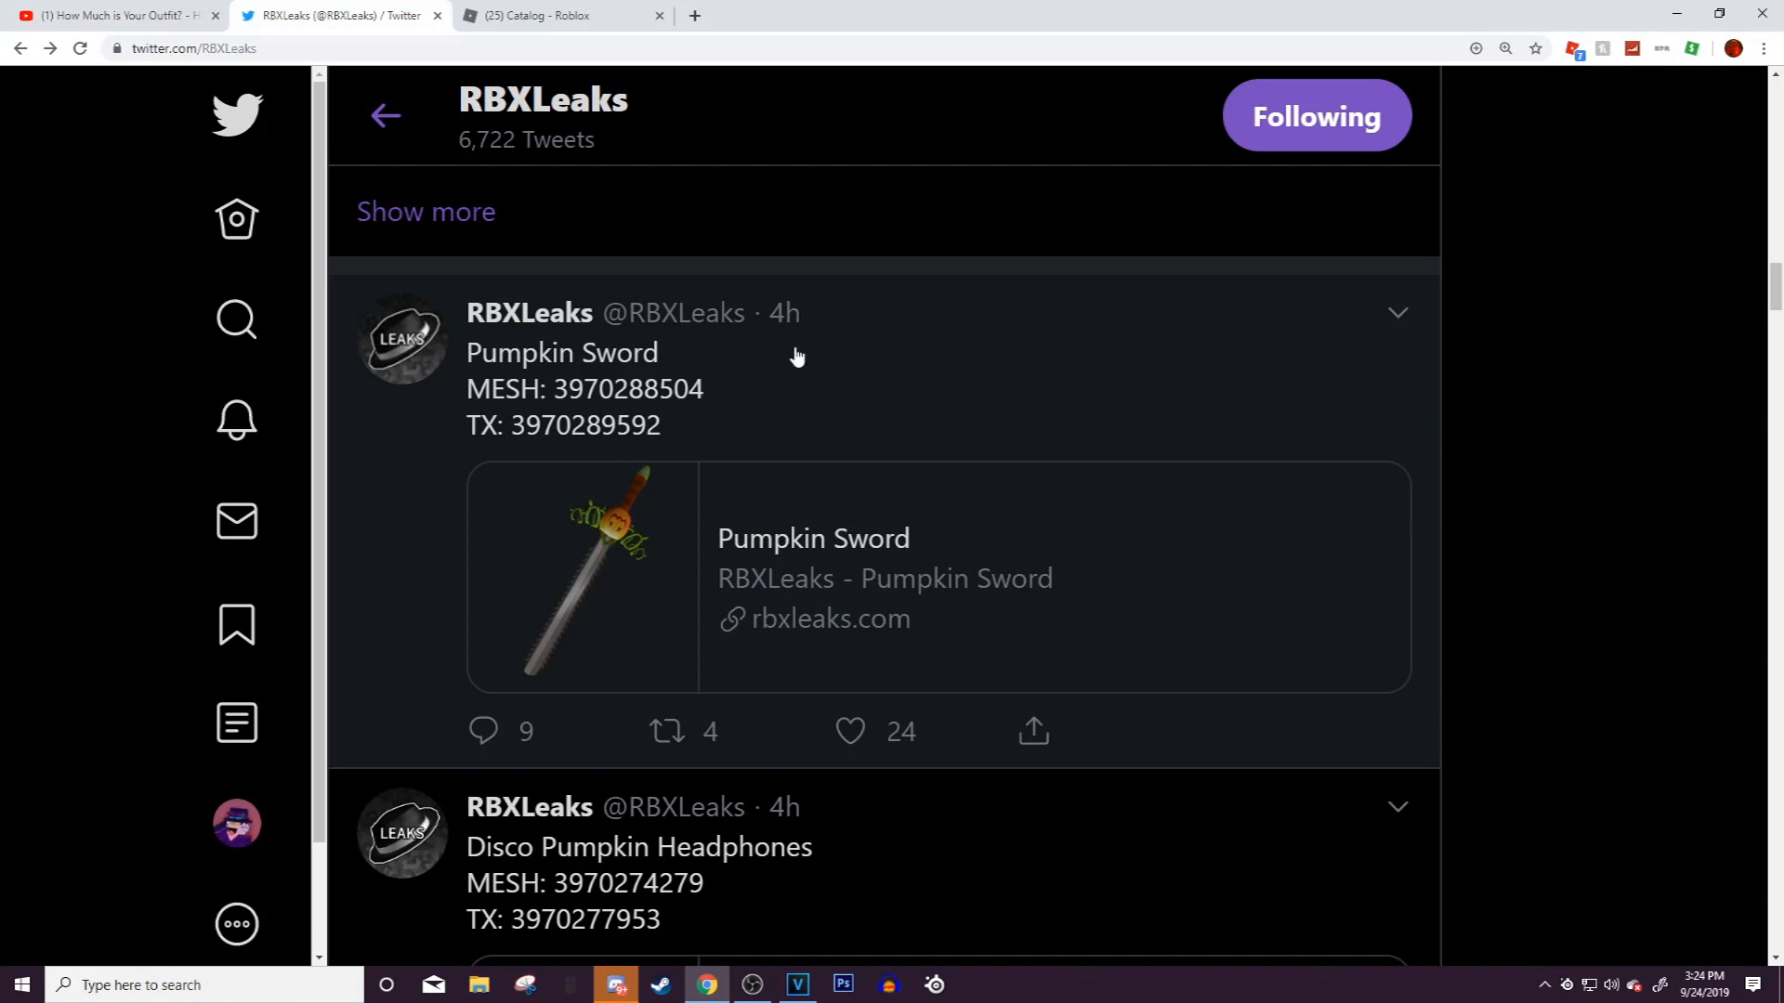
{"action": "mouse_move", "coordinate": [624, 596]}
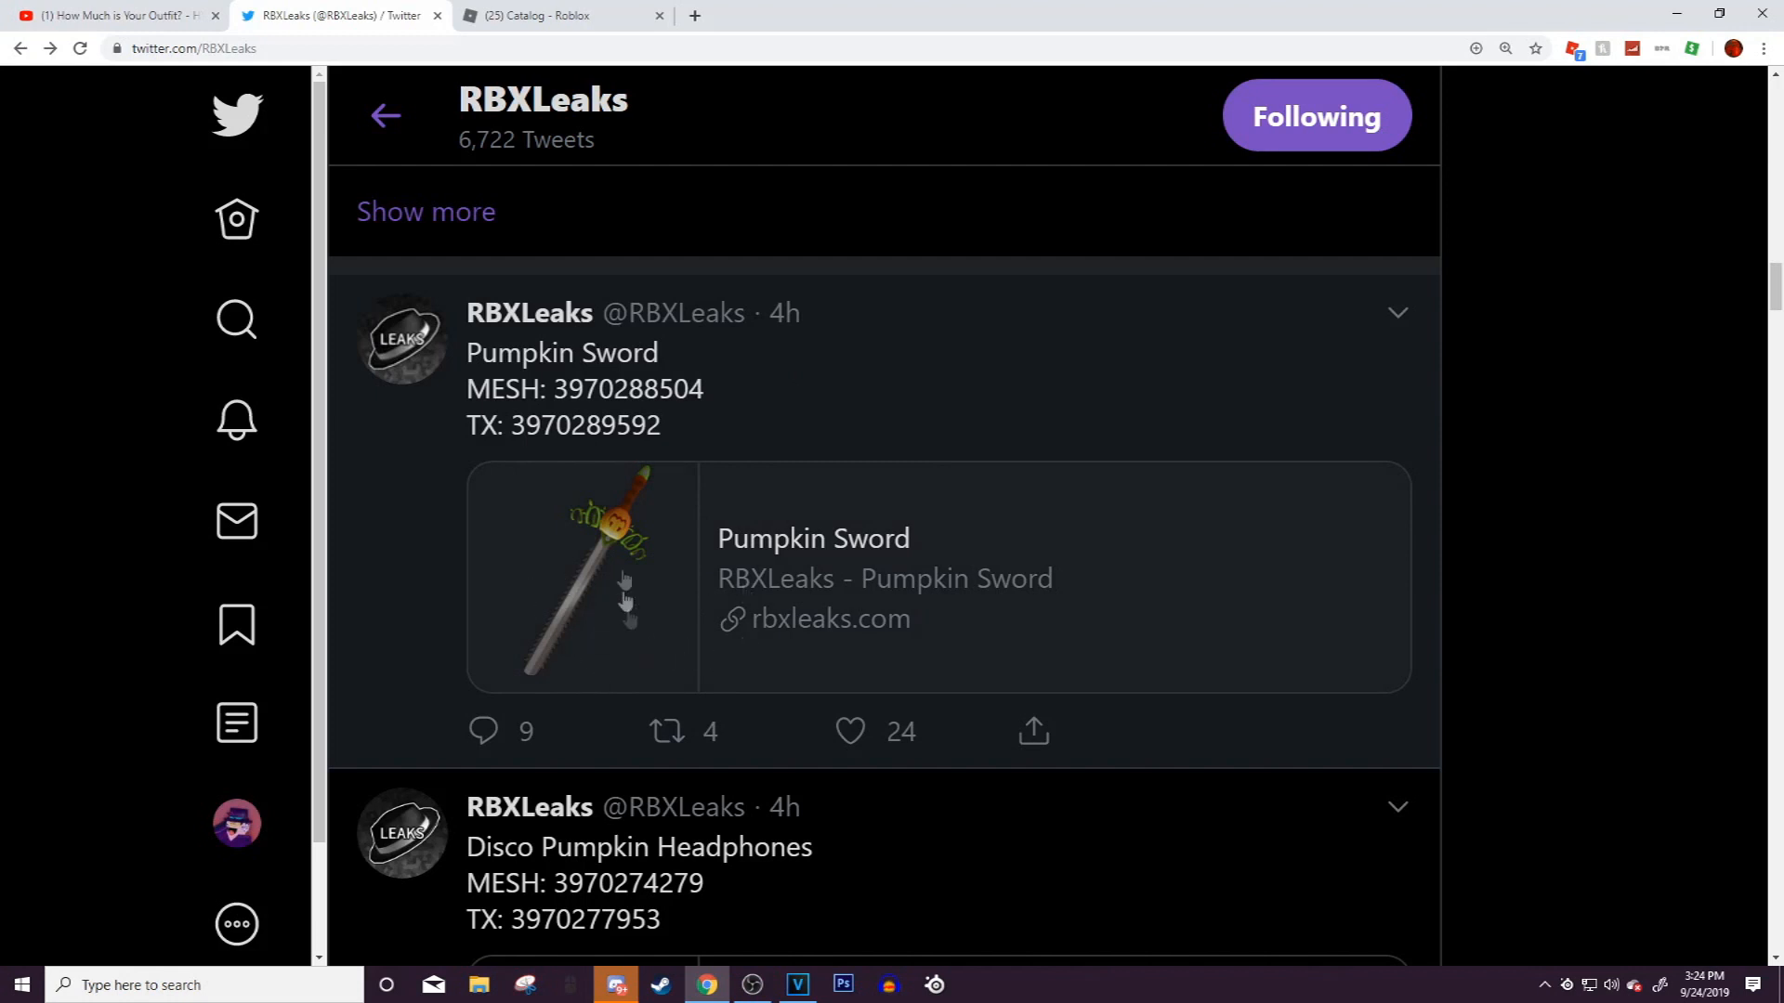
{"action": "scroll", "scroll_direction": "down", "scroll_amount": 3}
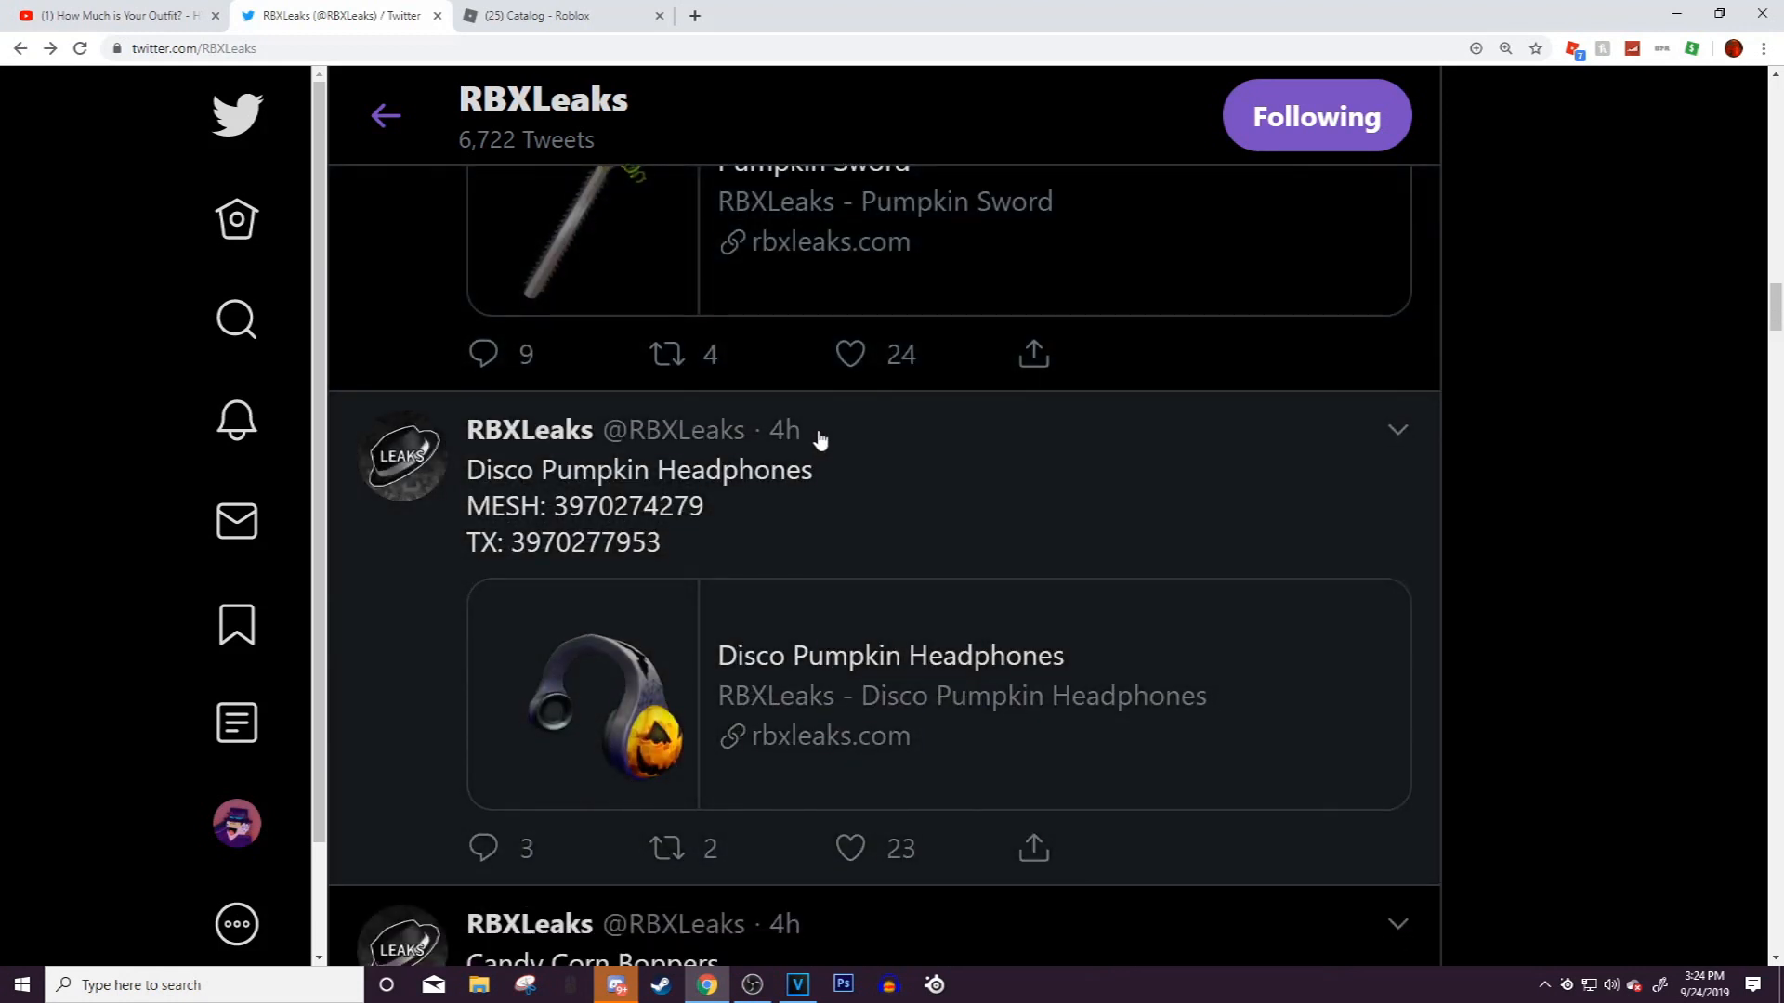
{"action": "scroll", "scroll_direction": "down", "scroll_amount": 3}
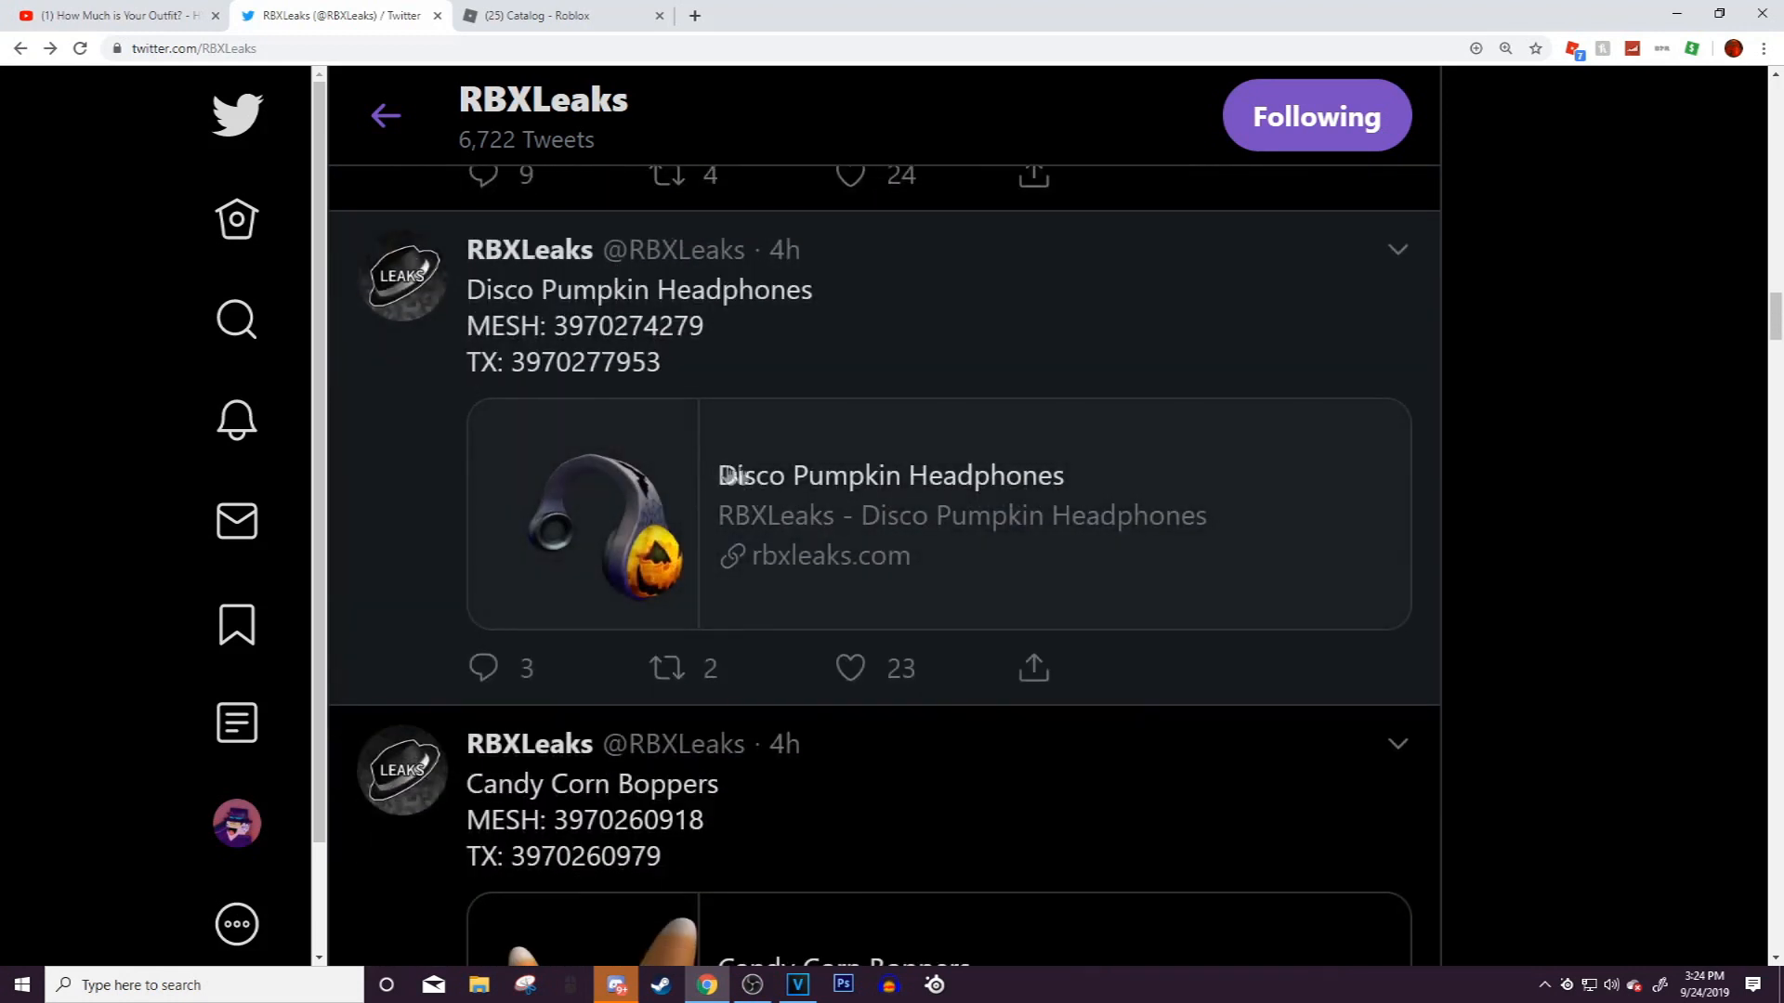
{"action": "mouse_move", "coordinate": [693, 568]}
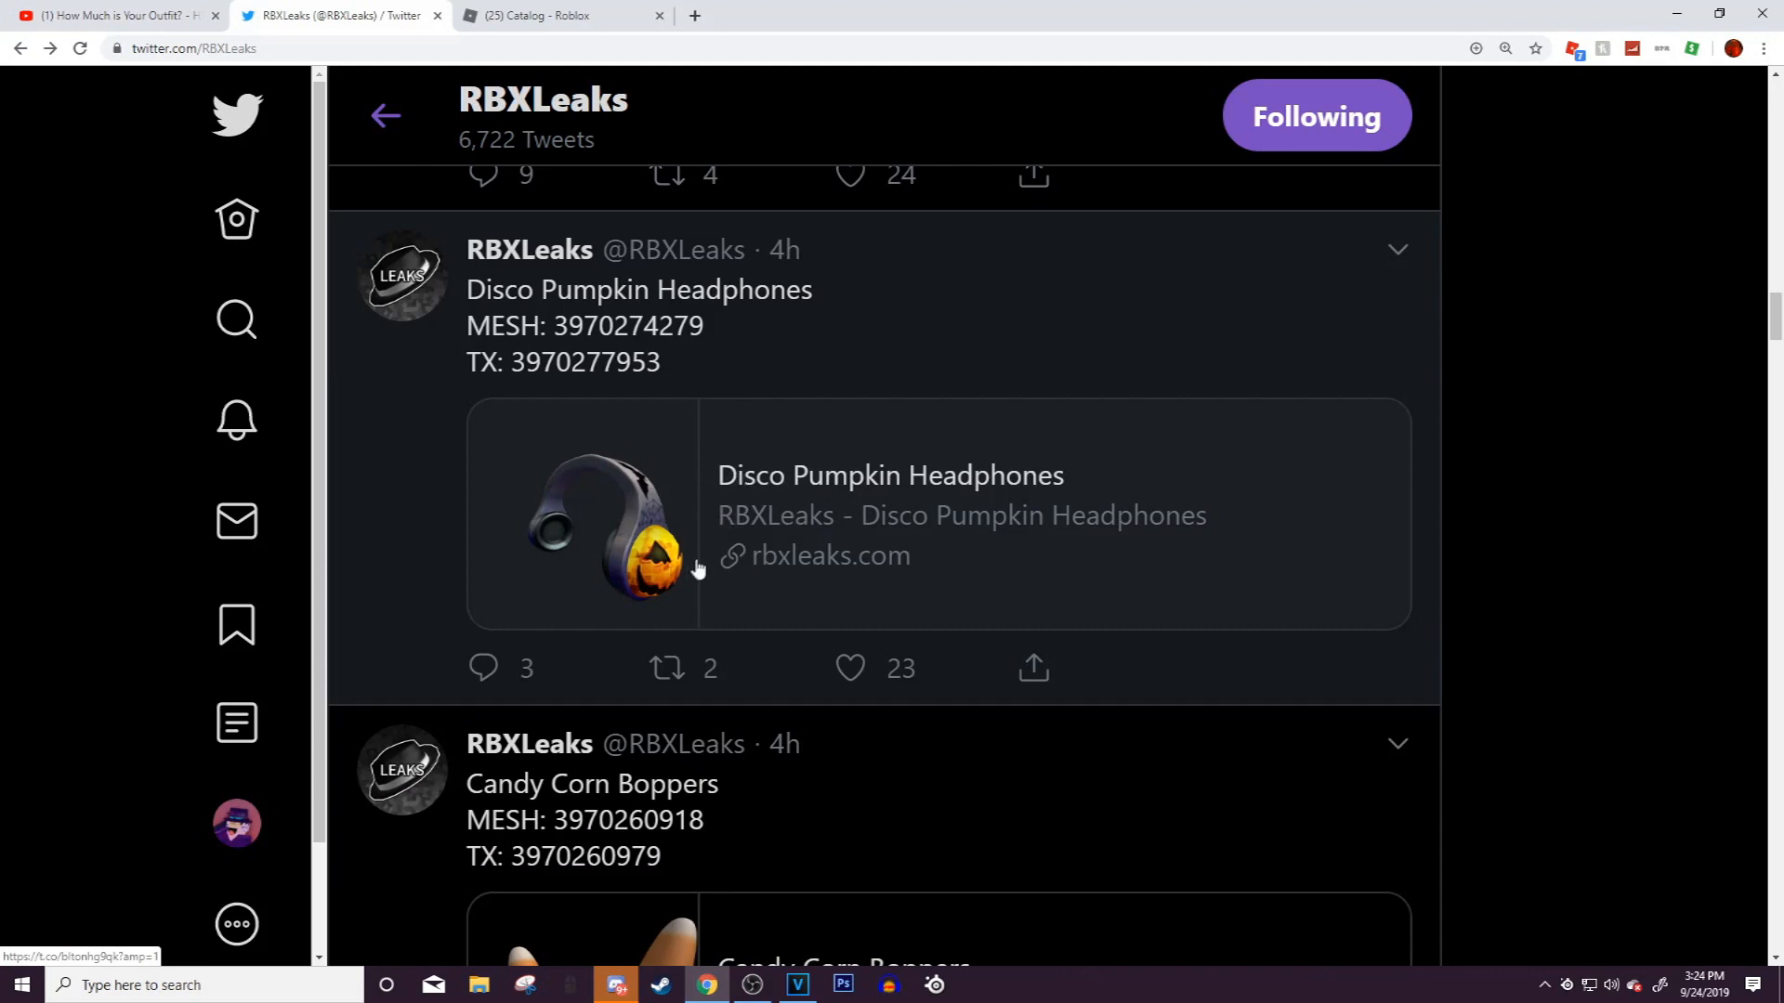
{"action": "scroll", "scroll_direction": "down", "scroll_amount": 3}
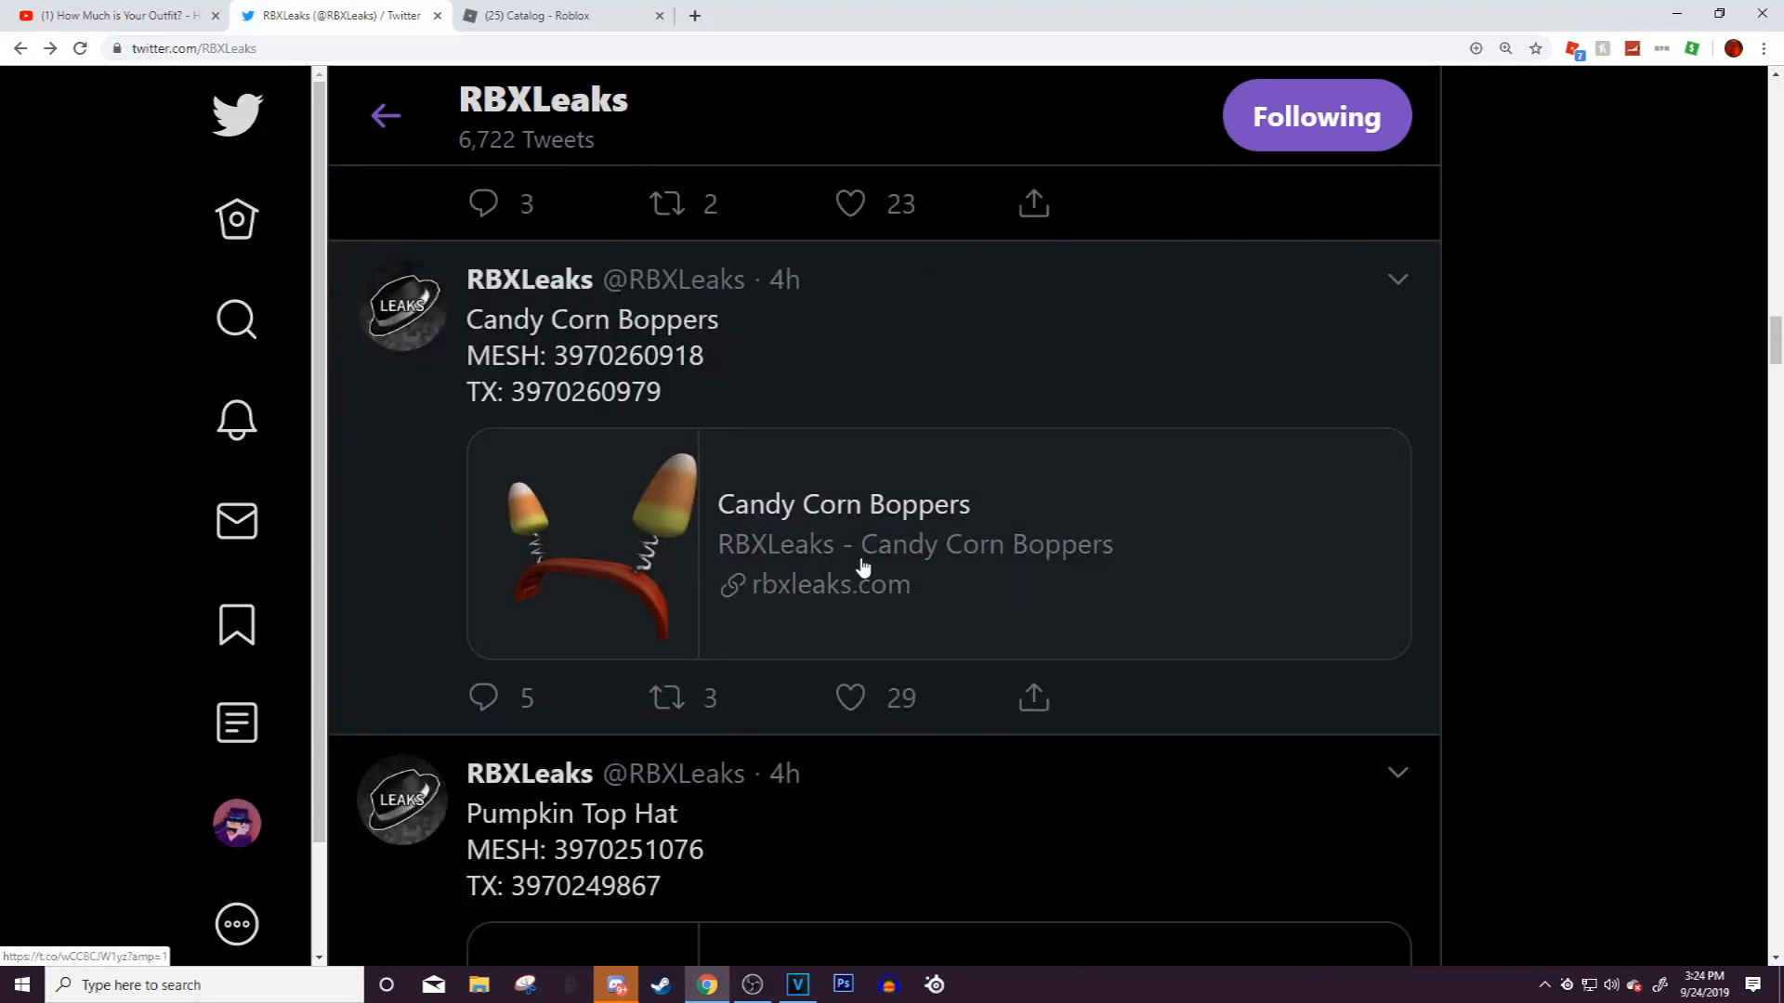
{"action": "scroll", "scroll_direction": "down", "scroll_amount": 3}
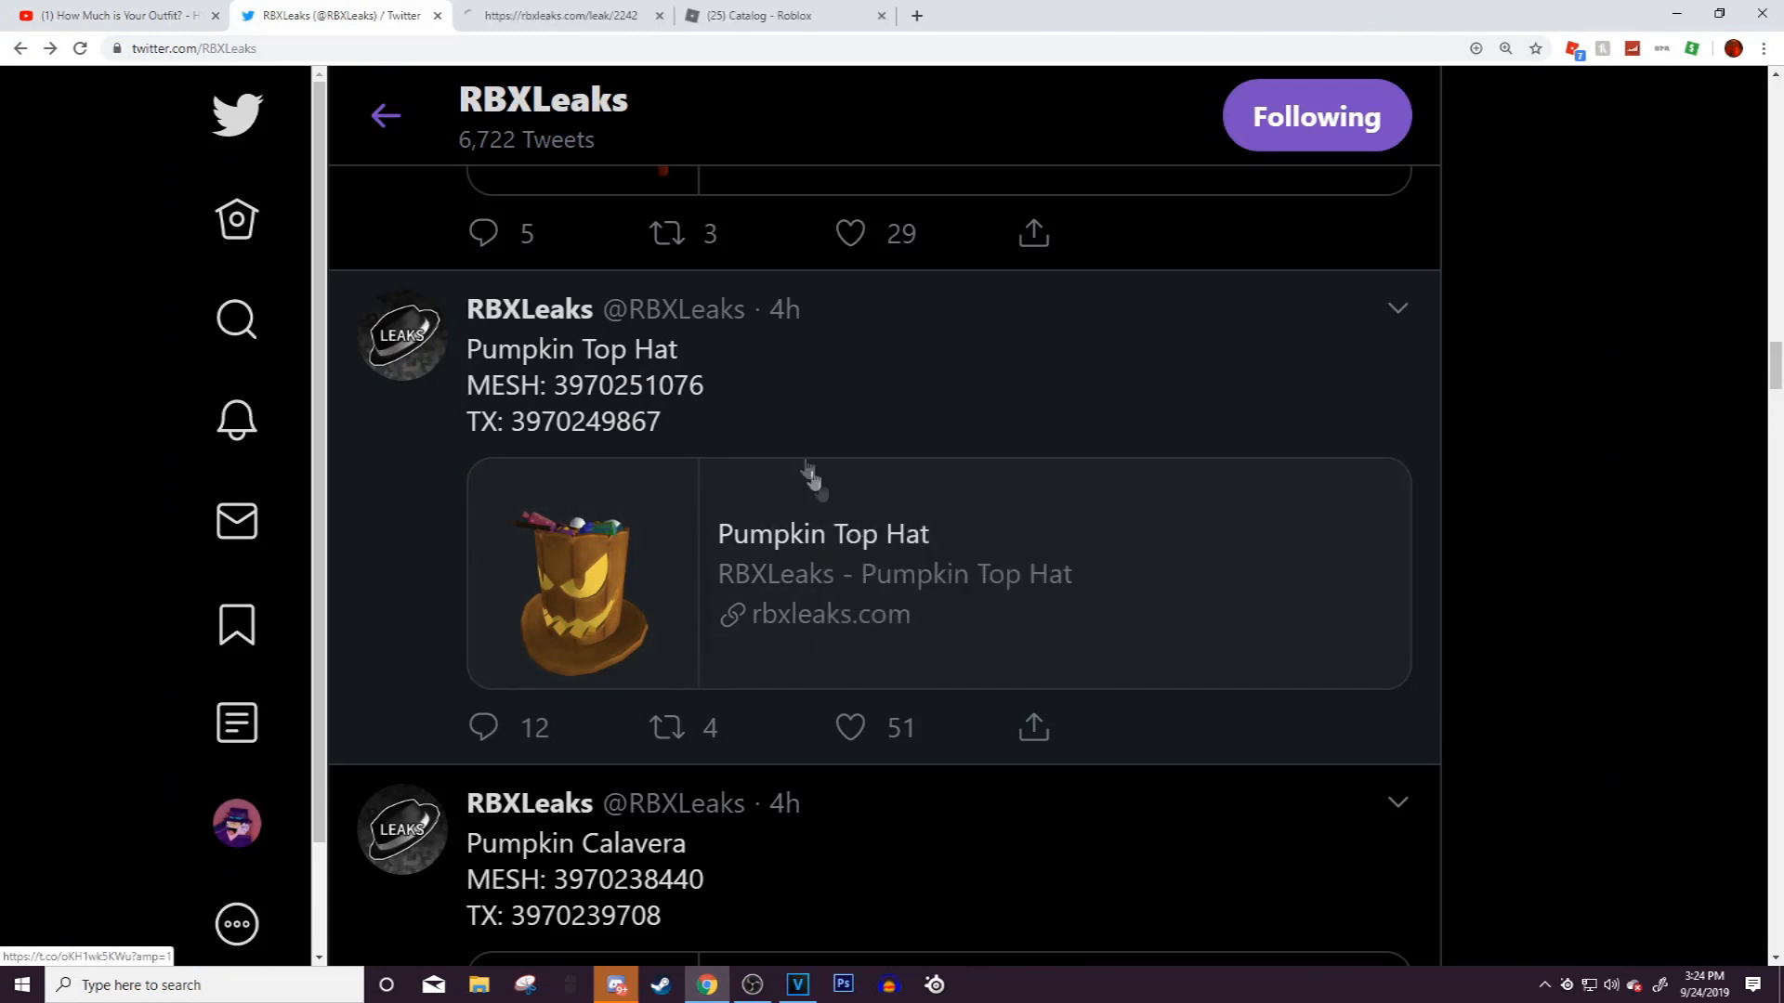
View the Pumpkin Top Hat leak page, return to the feed, and close the leak page tab
{"action": "left_click", "coordinate": [821, 534]}
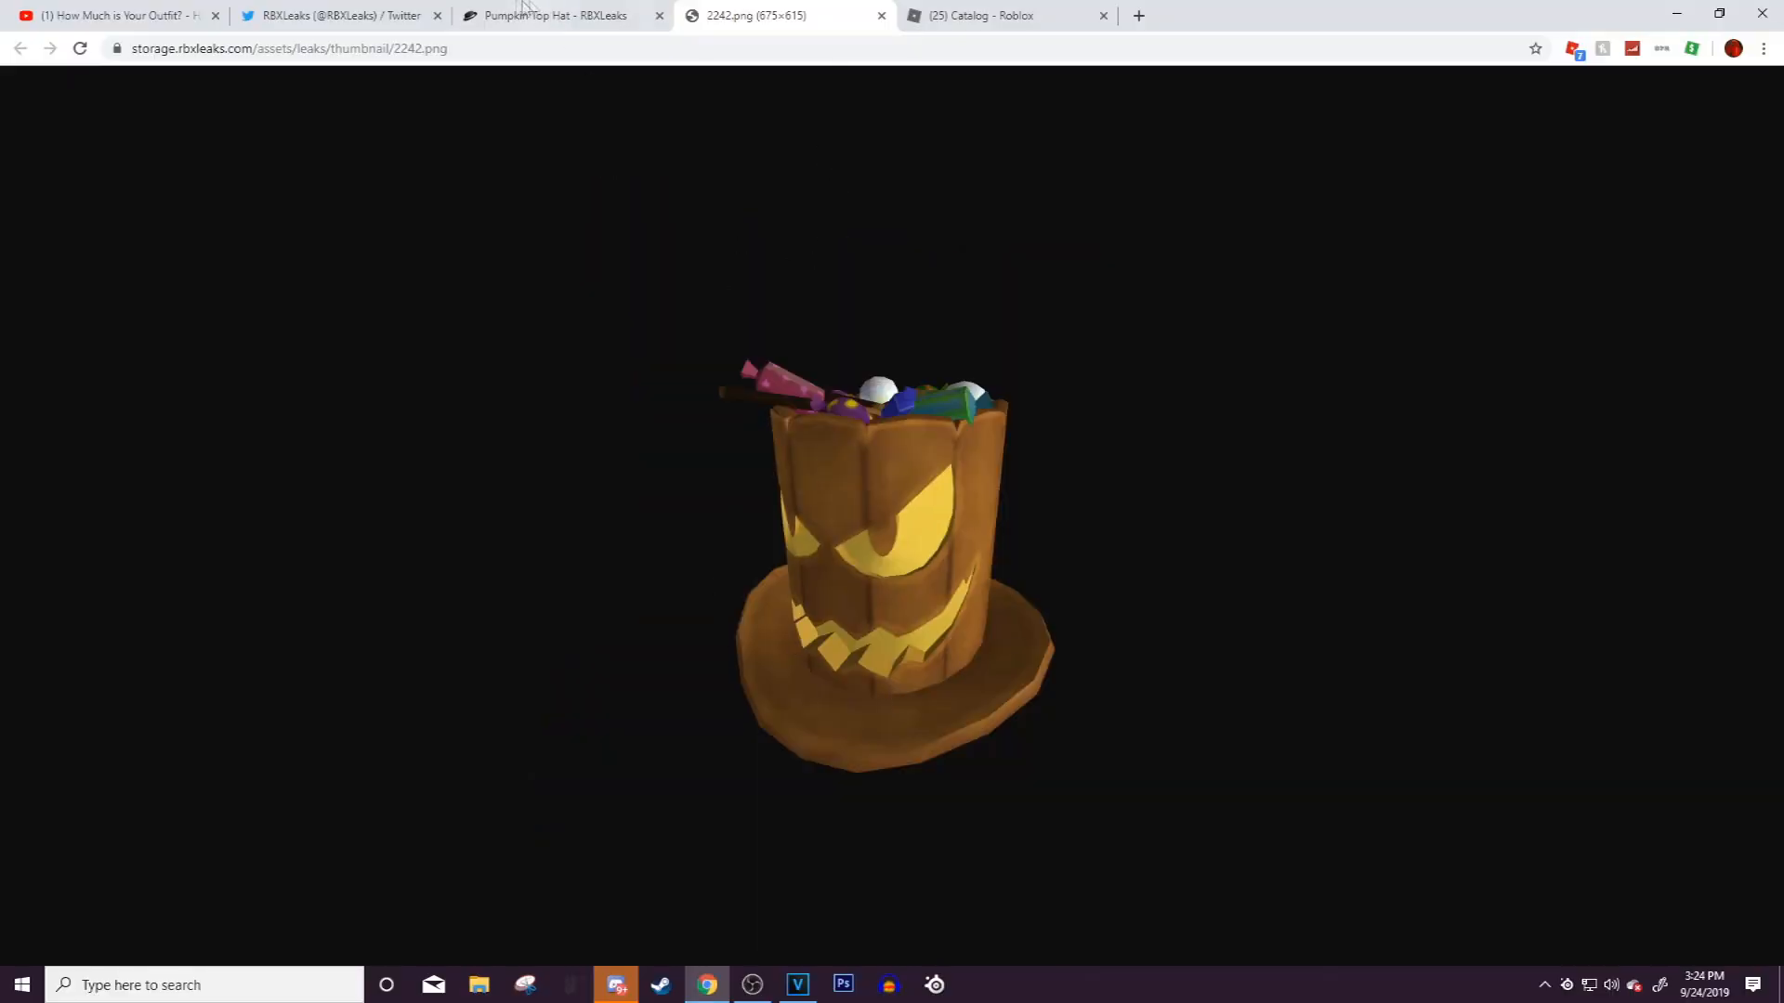
{"action": "mouse_move", "coordinate": [974, 632]}
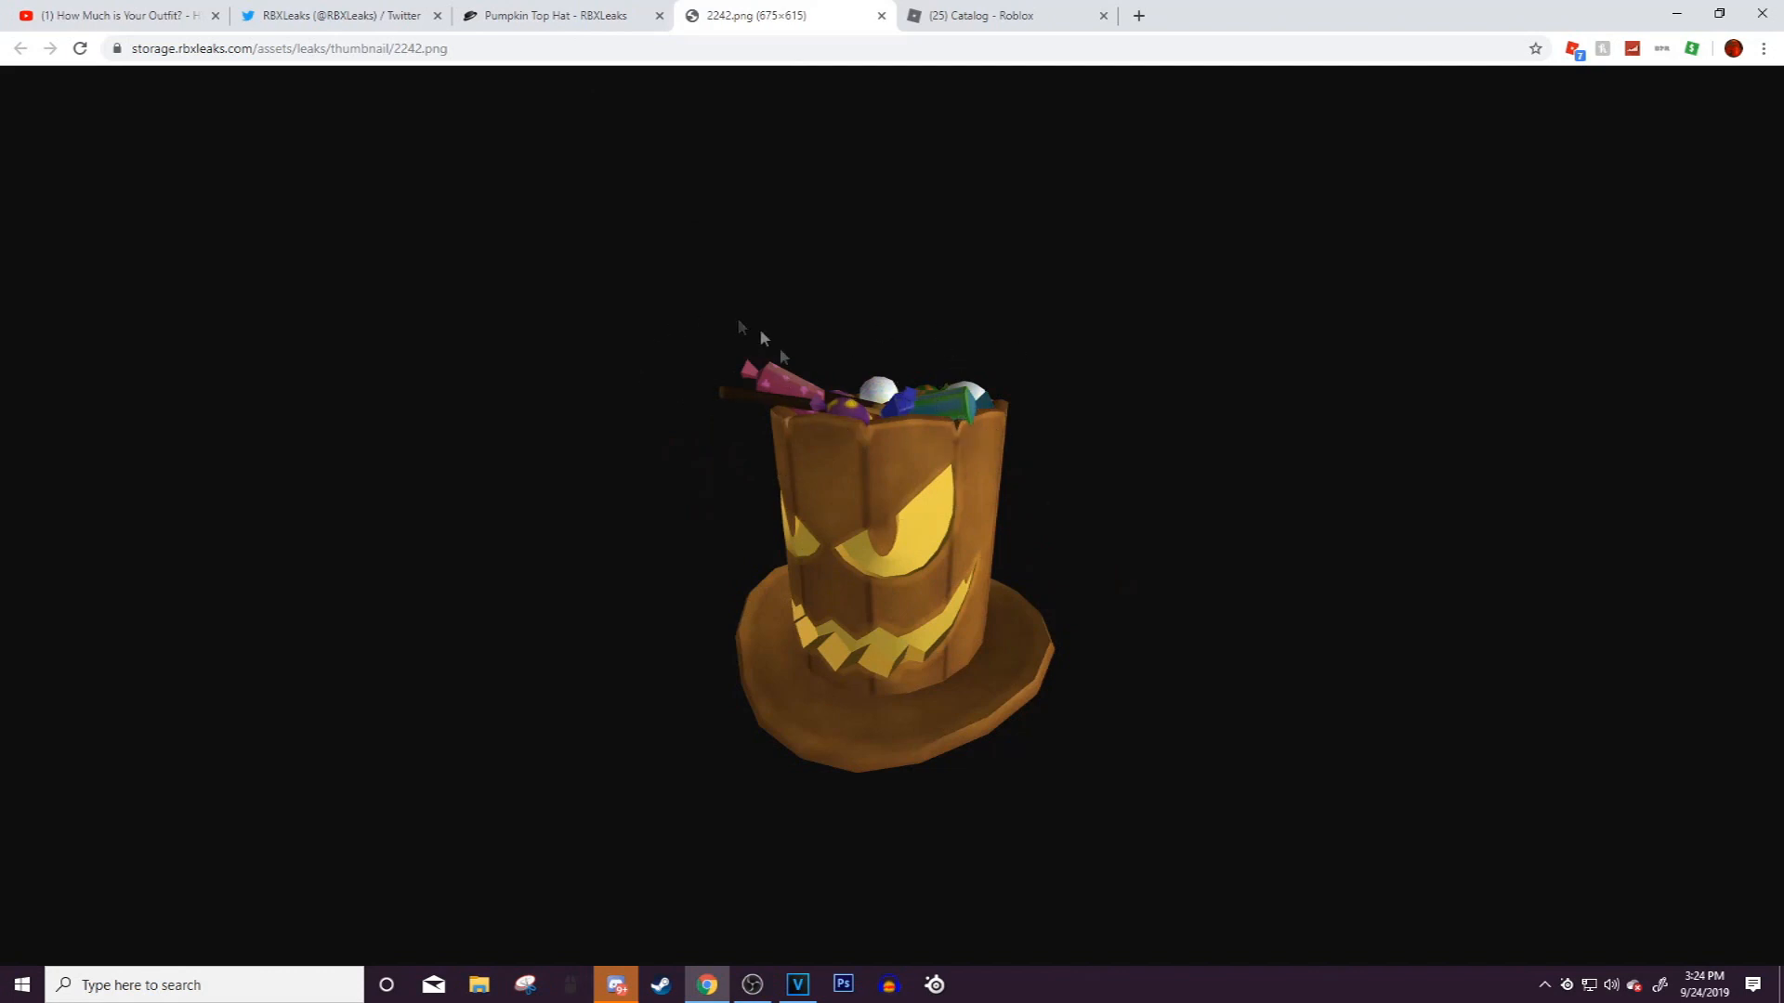
{"action": "left_click", "coordinate": [342, 15]}
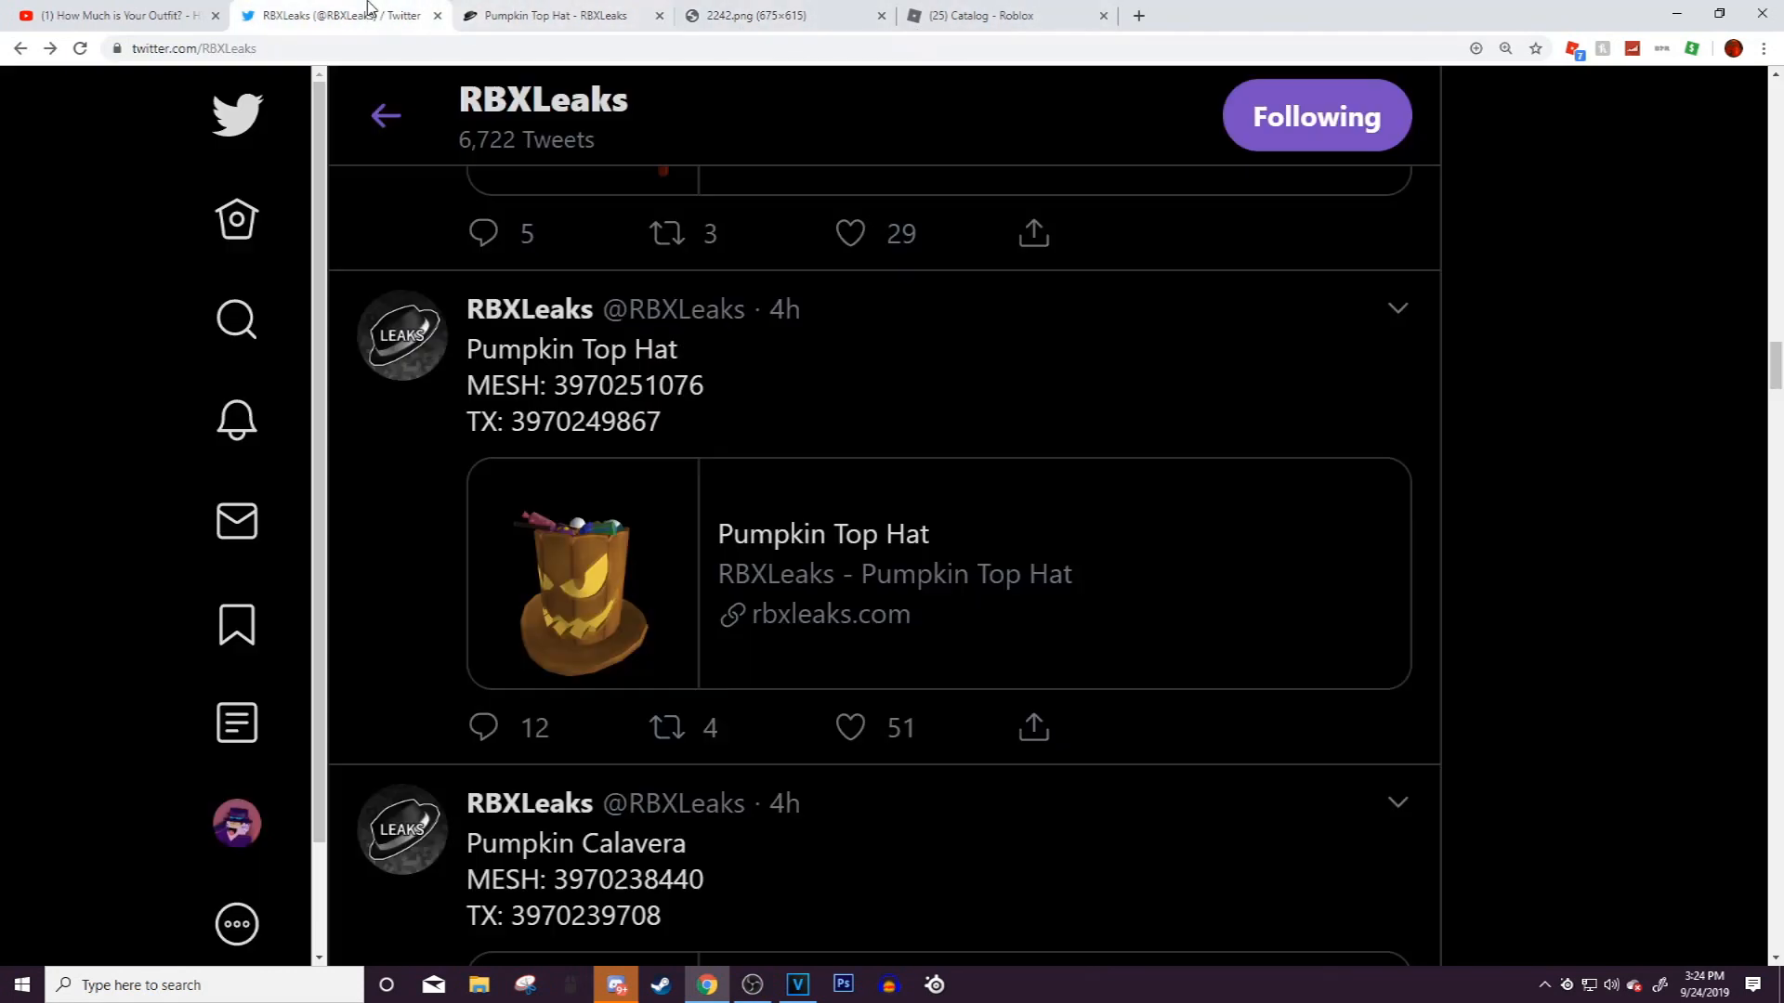
{"action": "left_click", "coordinate": [530, 15]}
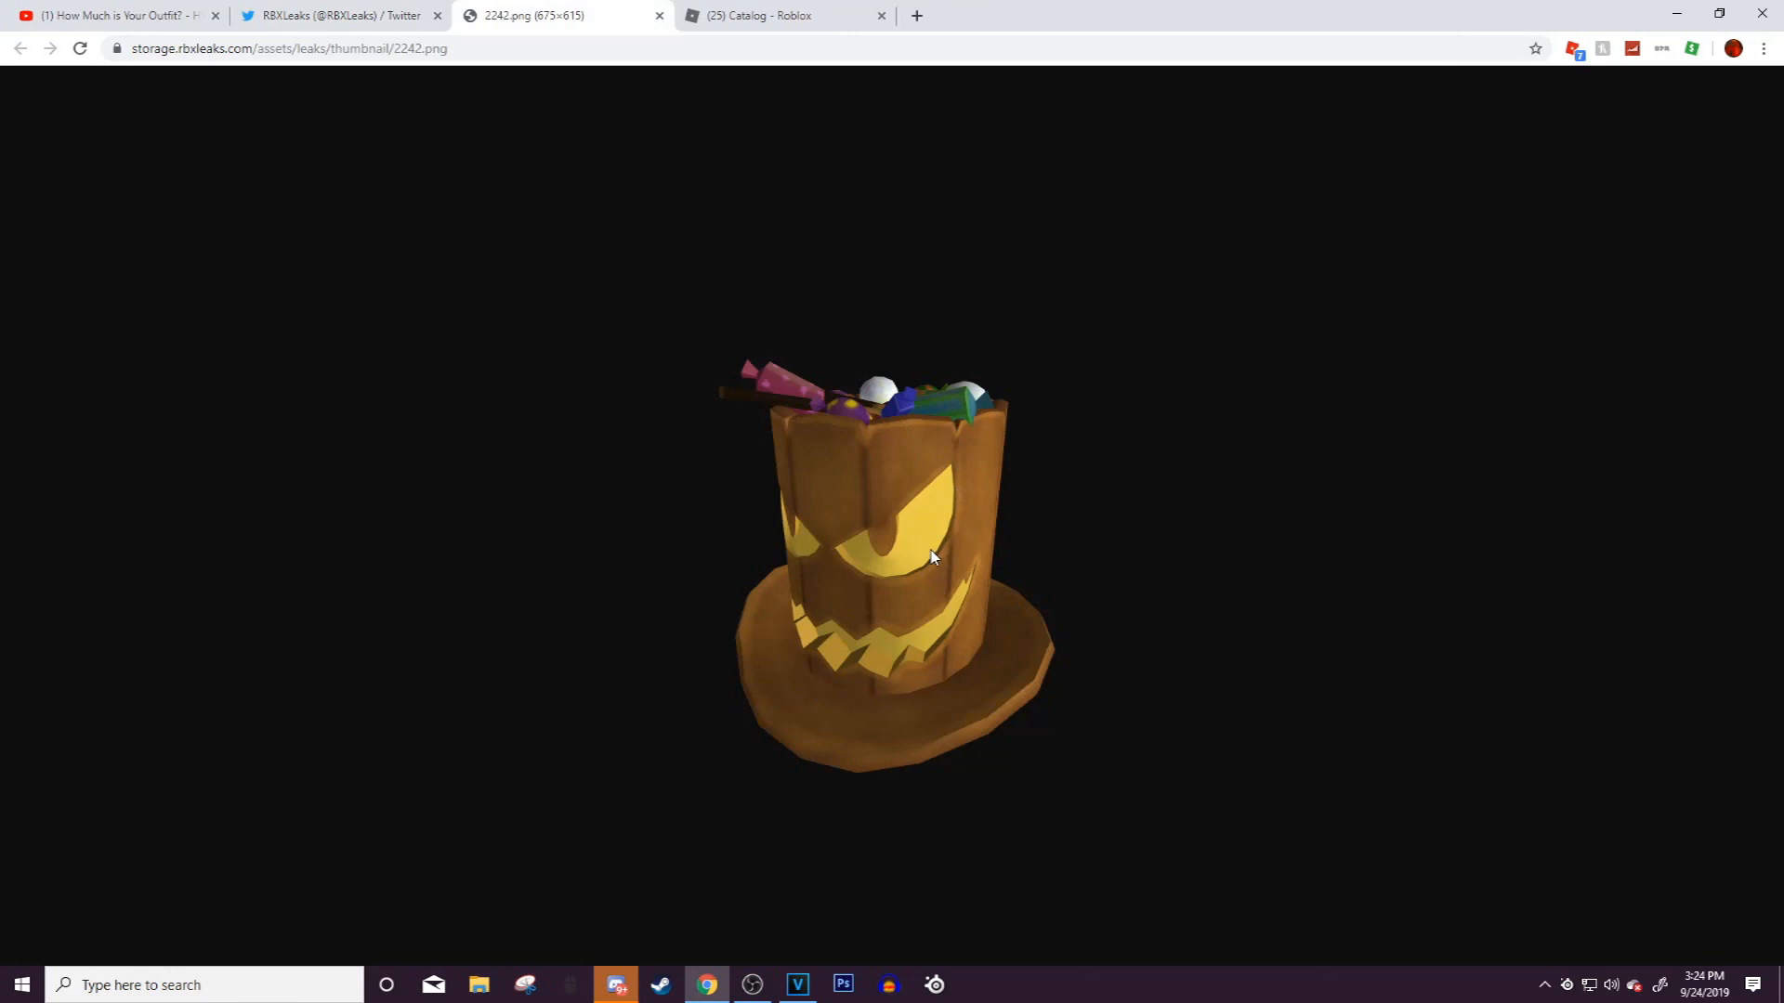
Close the 2242.png image tab and scroll the feed past the Spider Bow Tie leak
{"action": "left_click", "coordinate": [331, 15]}
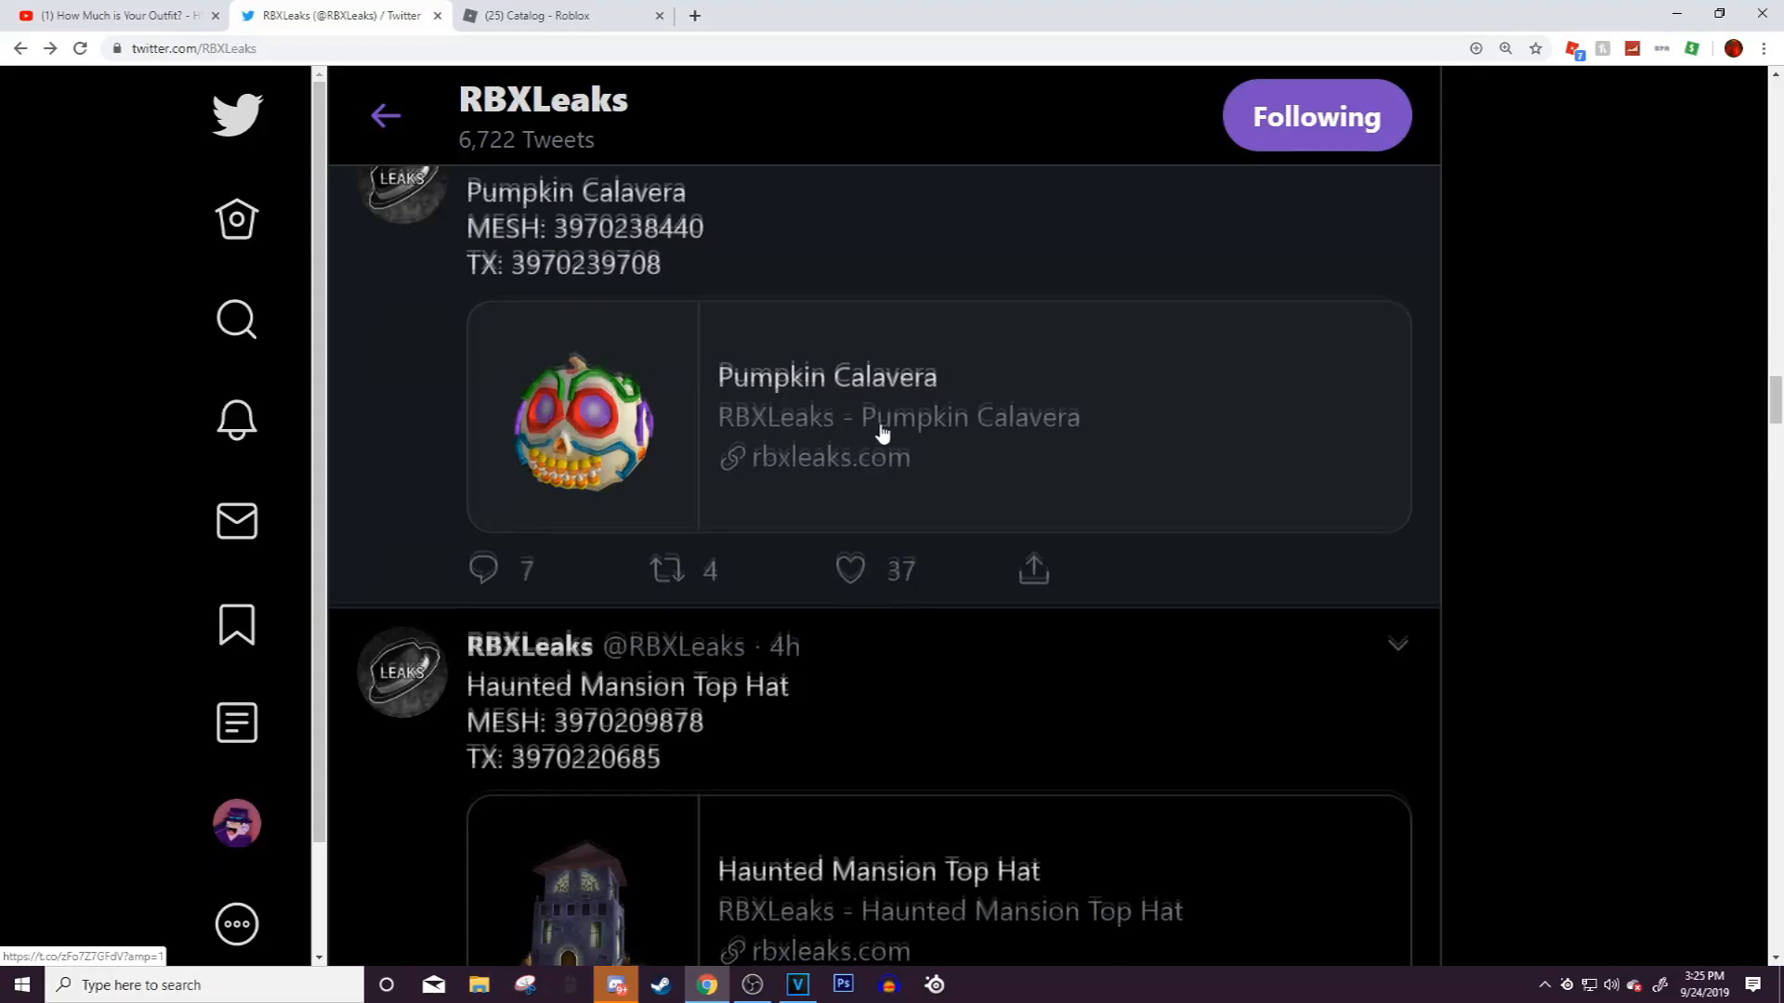
{"action": "scroll", "scroll_direction": "down", "scroll_amount": 3}
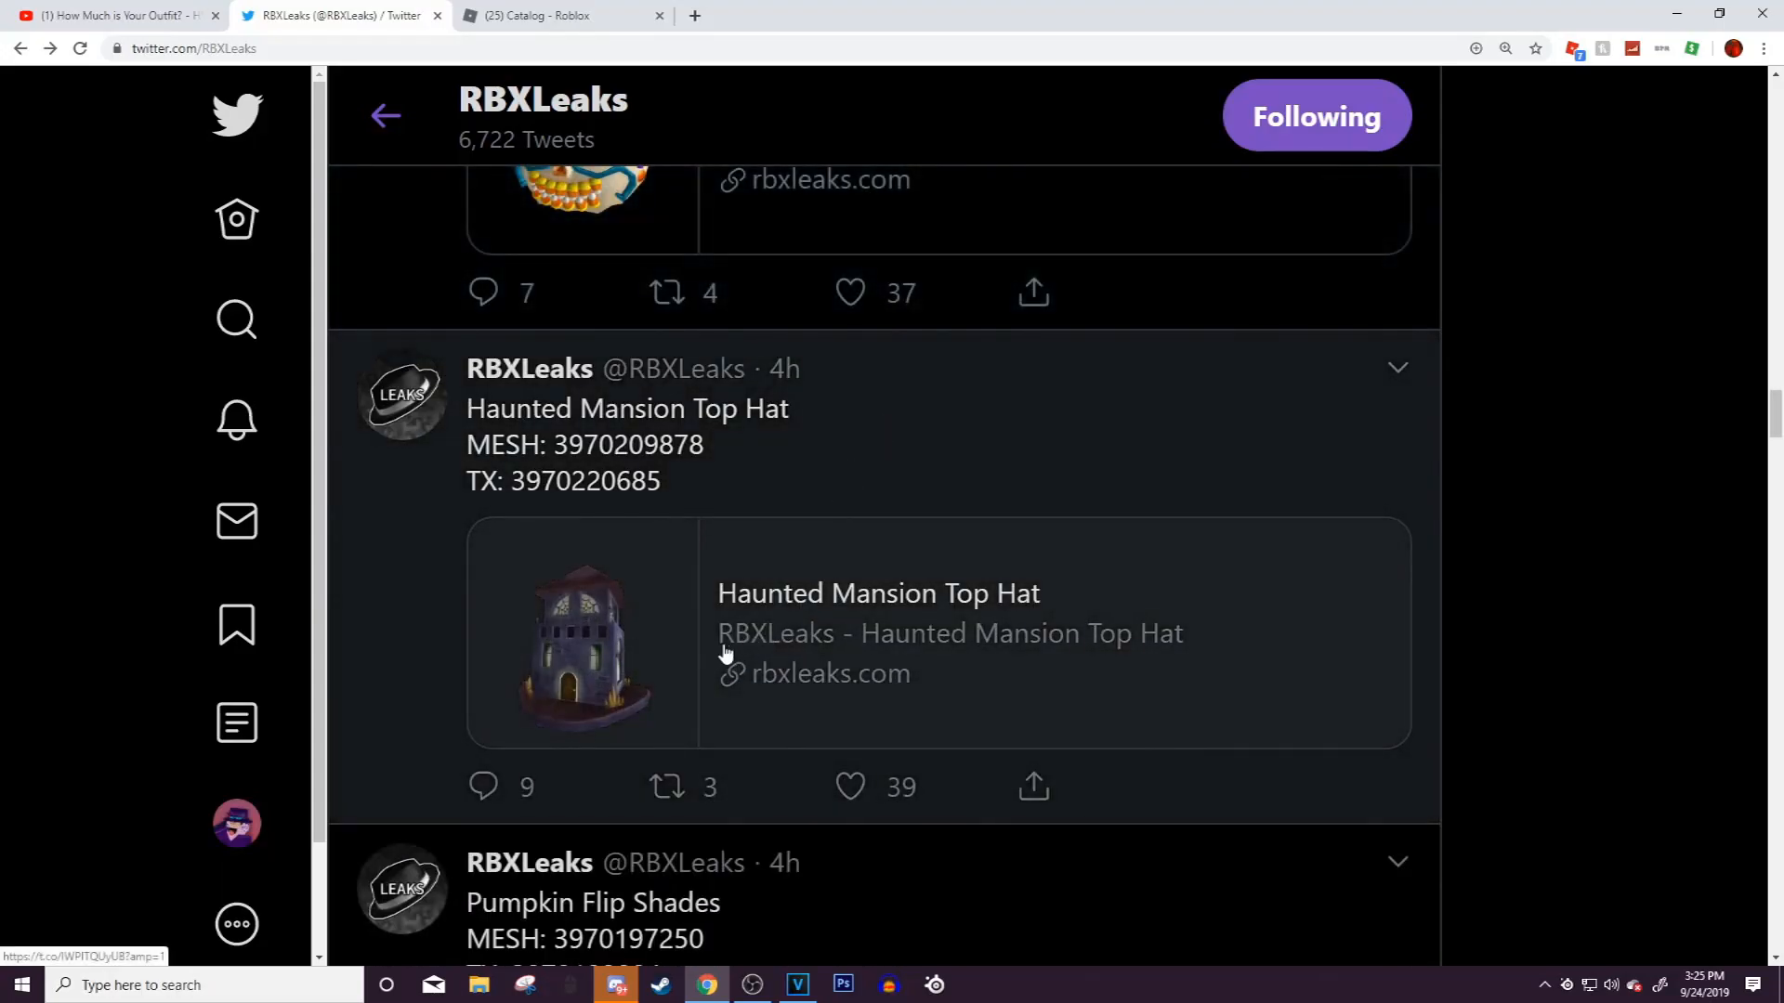
{"action": "scroll", "scroll_direction": "down", "scroll_amount": 3}
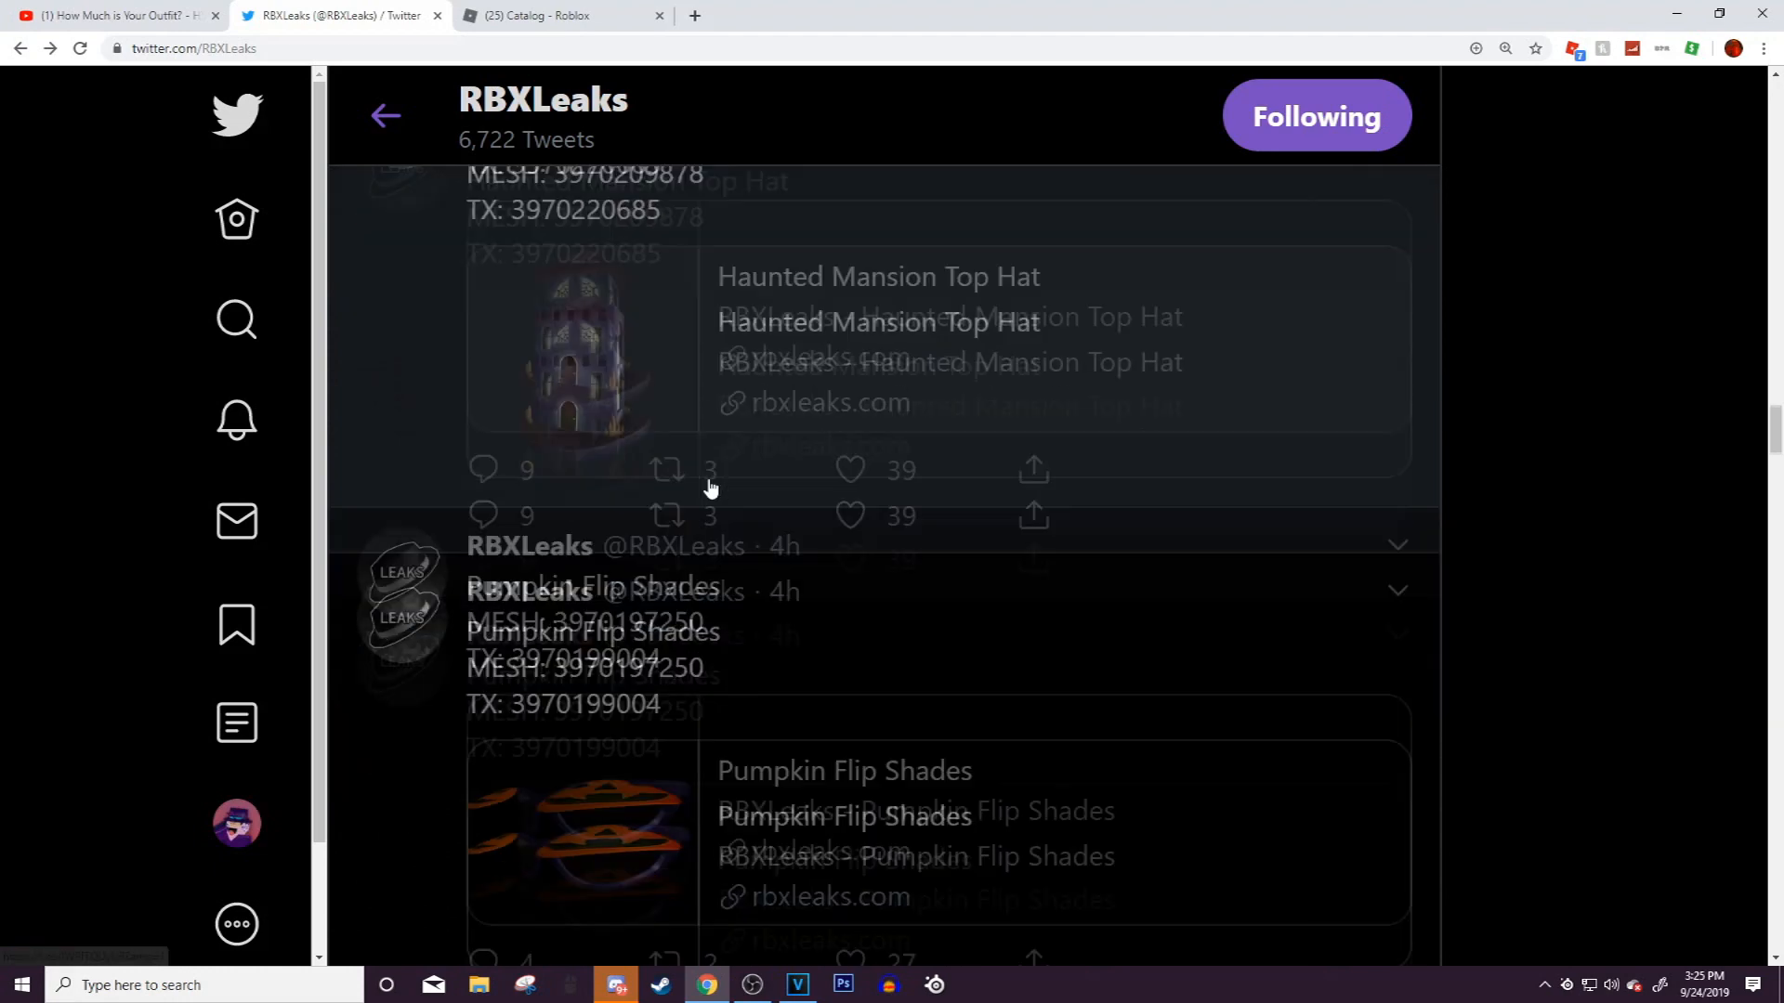
{"action": "scroll", "scroll_direction": "down", "scroll_amount": 3}
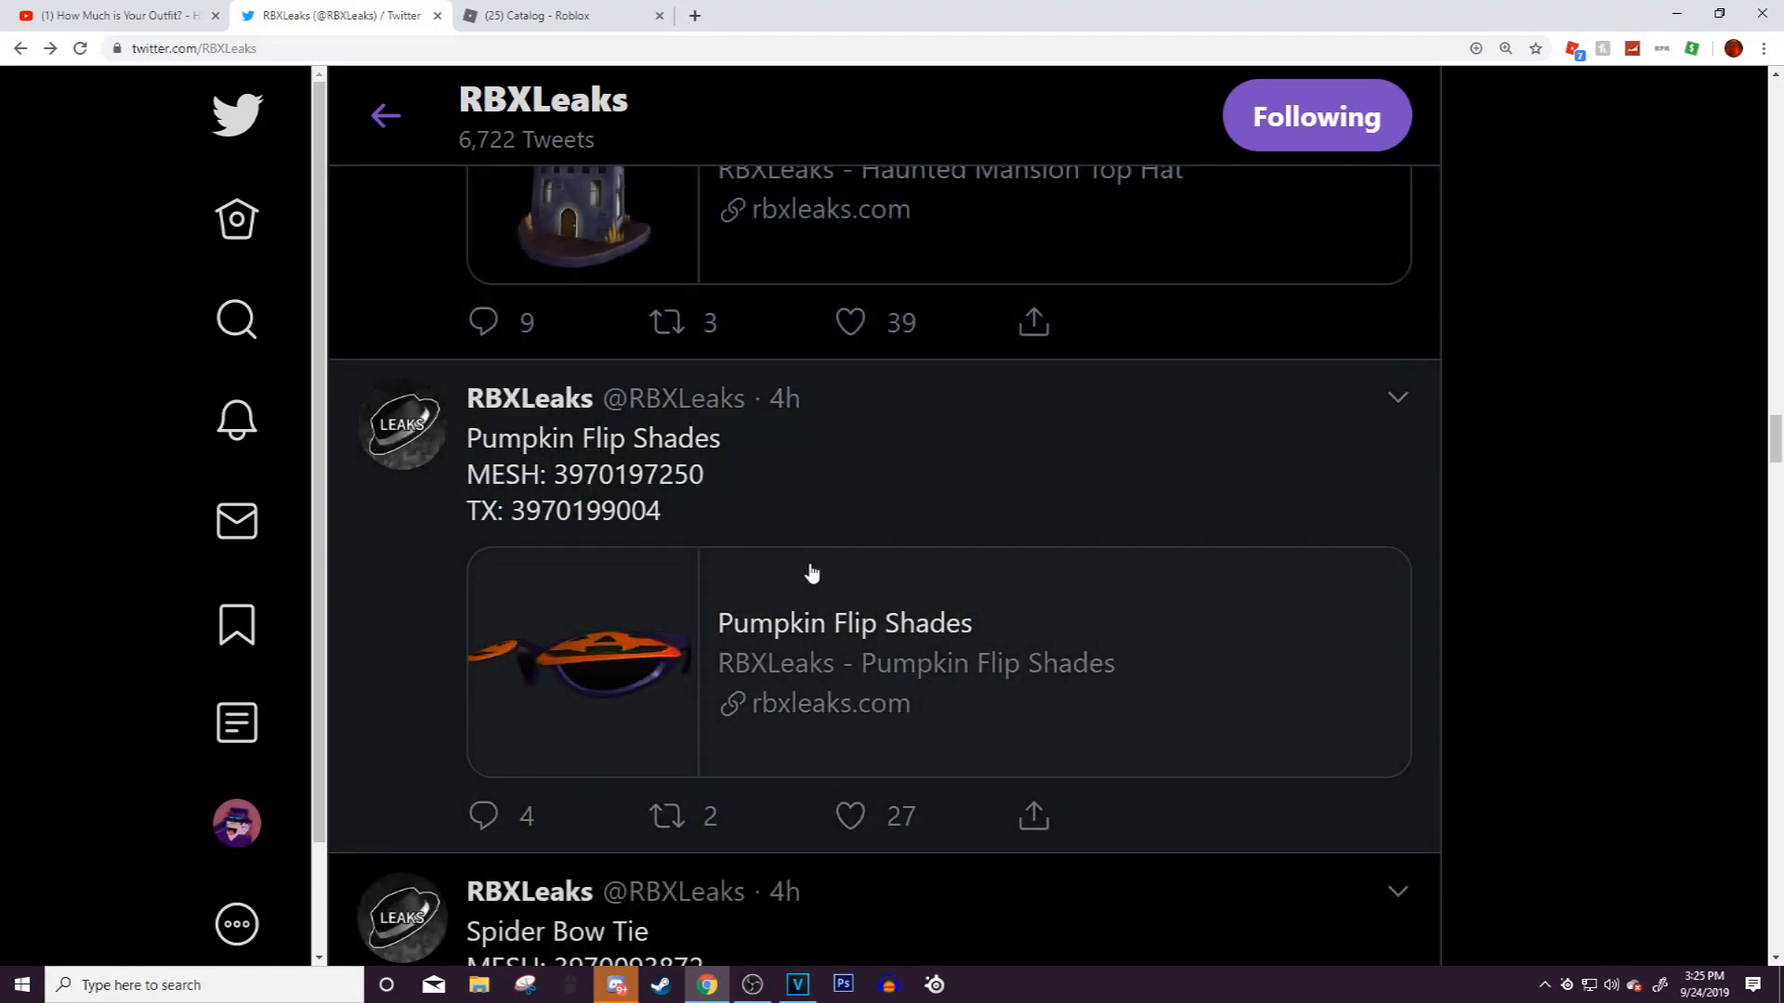
{"action": "scroll", "scroll_direction": "down", "scroll_amount": 3}
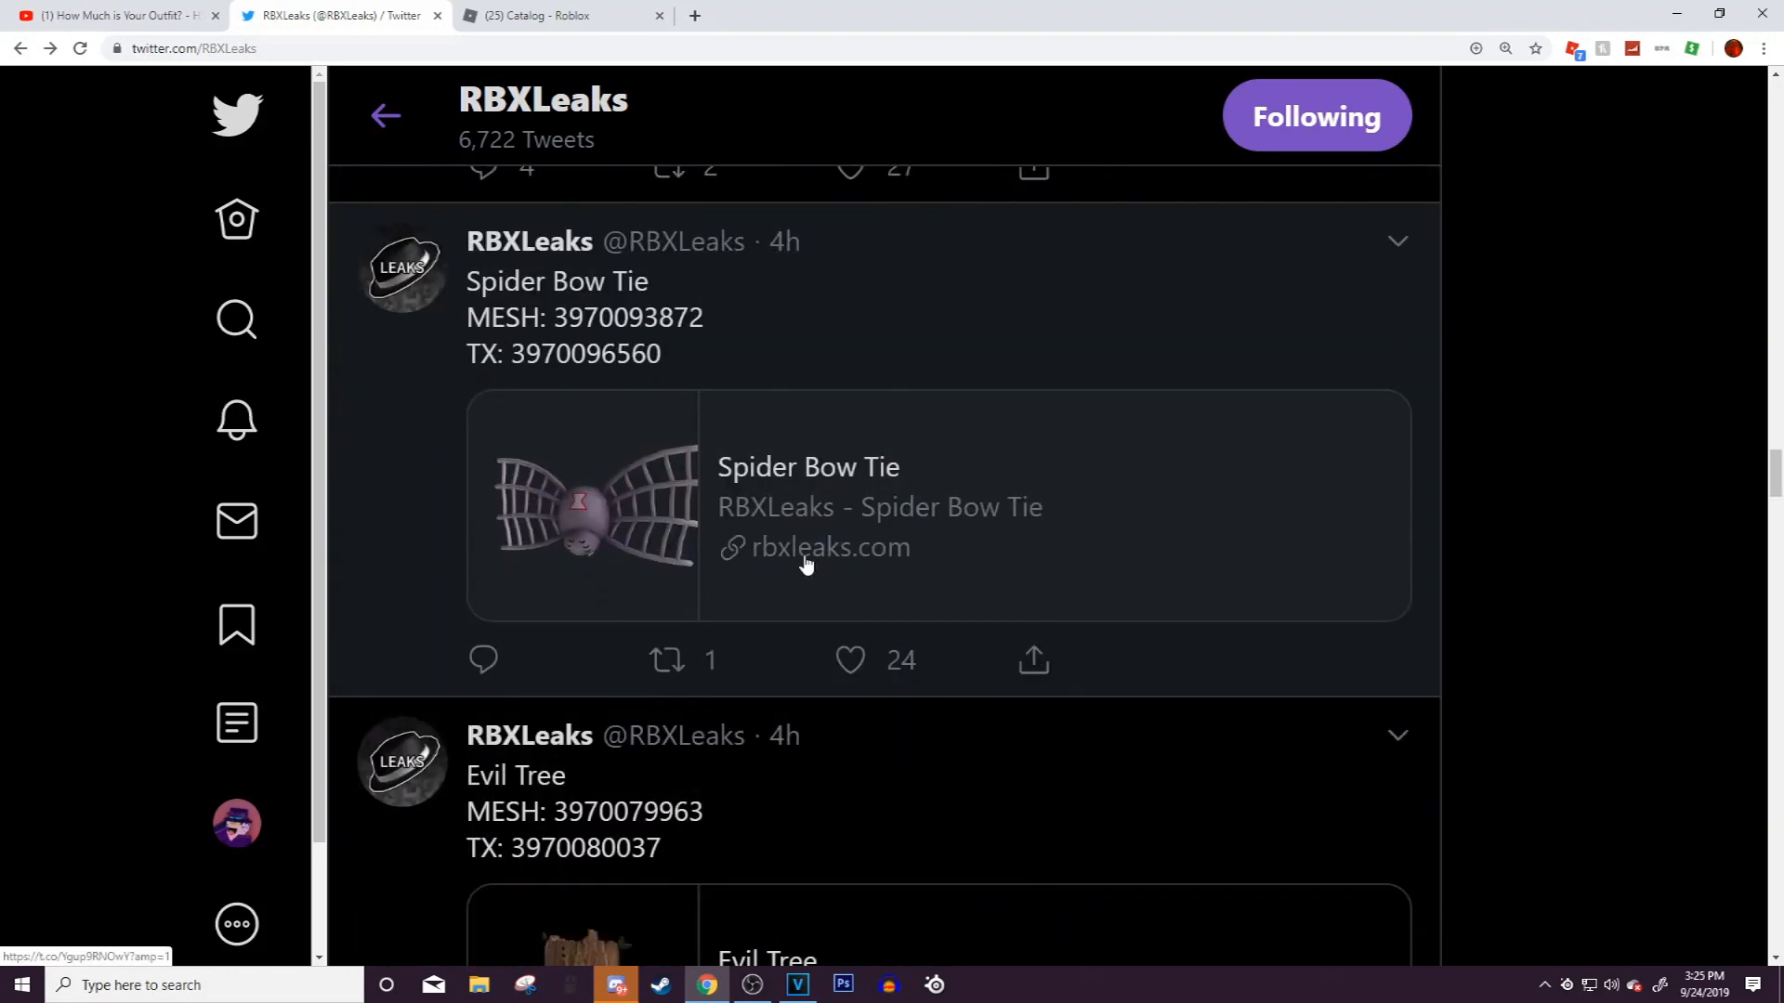
{"action": "scroll", "scroll_direction": "down", "scroll_amount": 3}
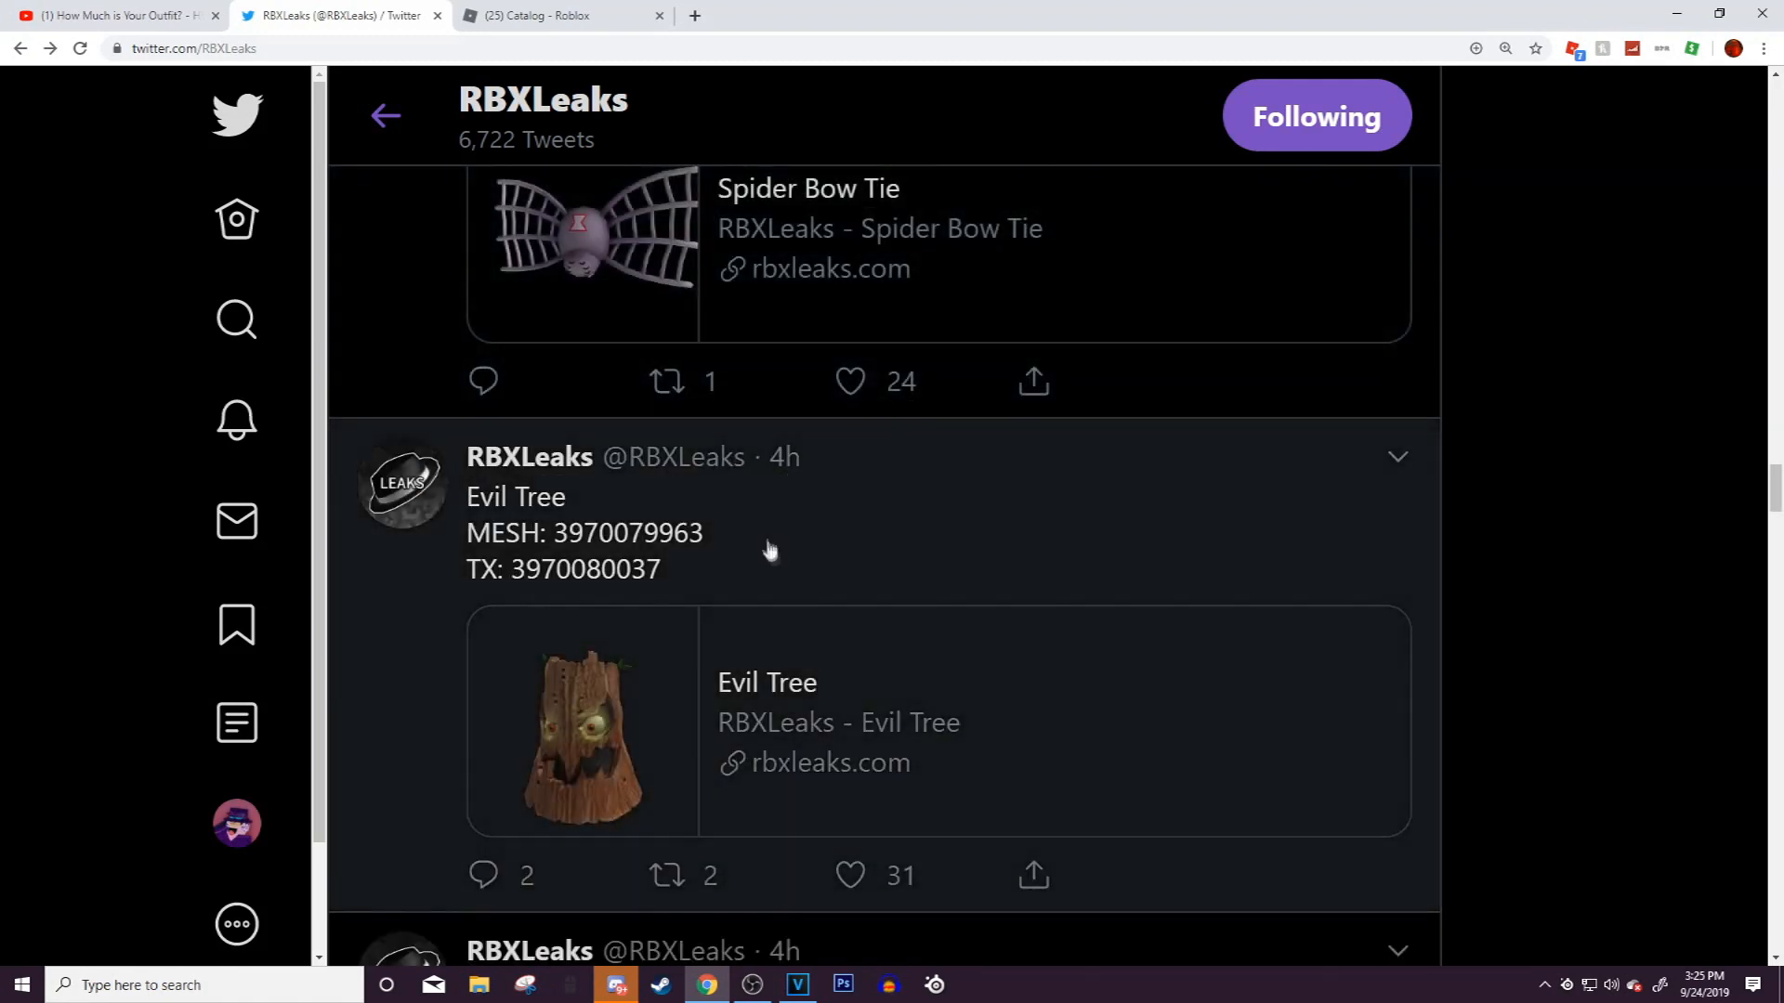
Continue down the feed past the Evil Tree and Cursed Scarf leaks, then switch to the Roblox tab
{"action": "scroll", "scroll_direction": "down", "scroll_amount": 3}
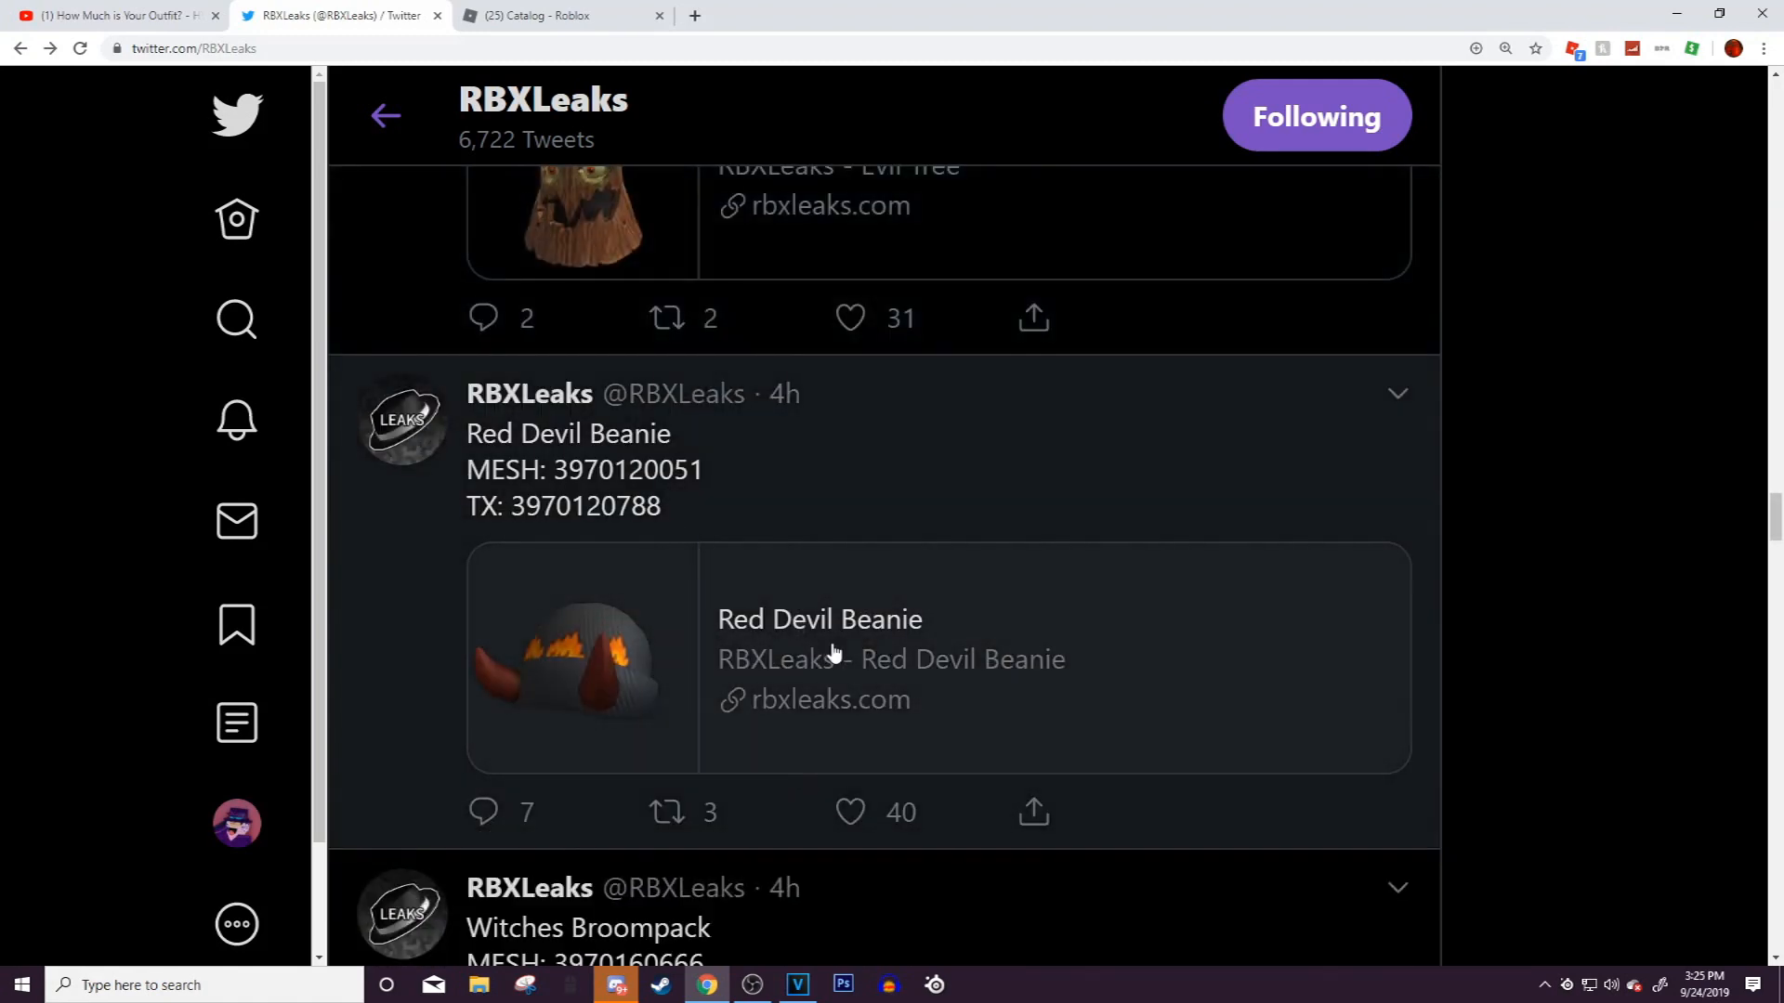
{"action": "scroll", "scroll_direction": "down", "scroll_amount": 3}
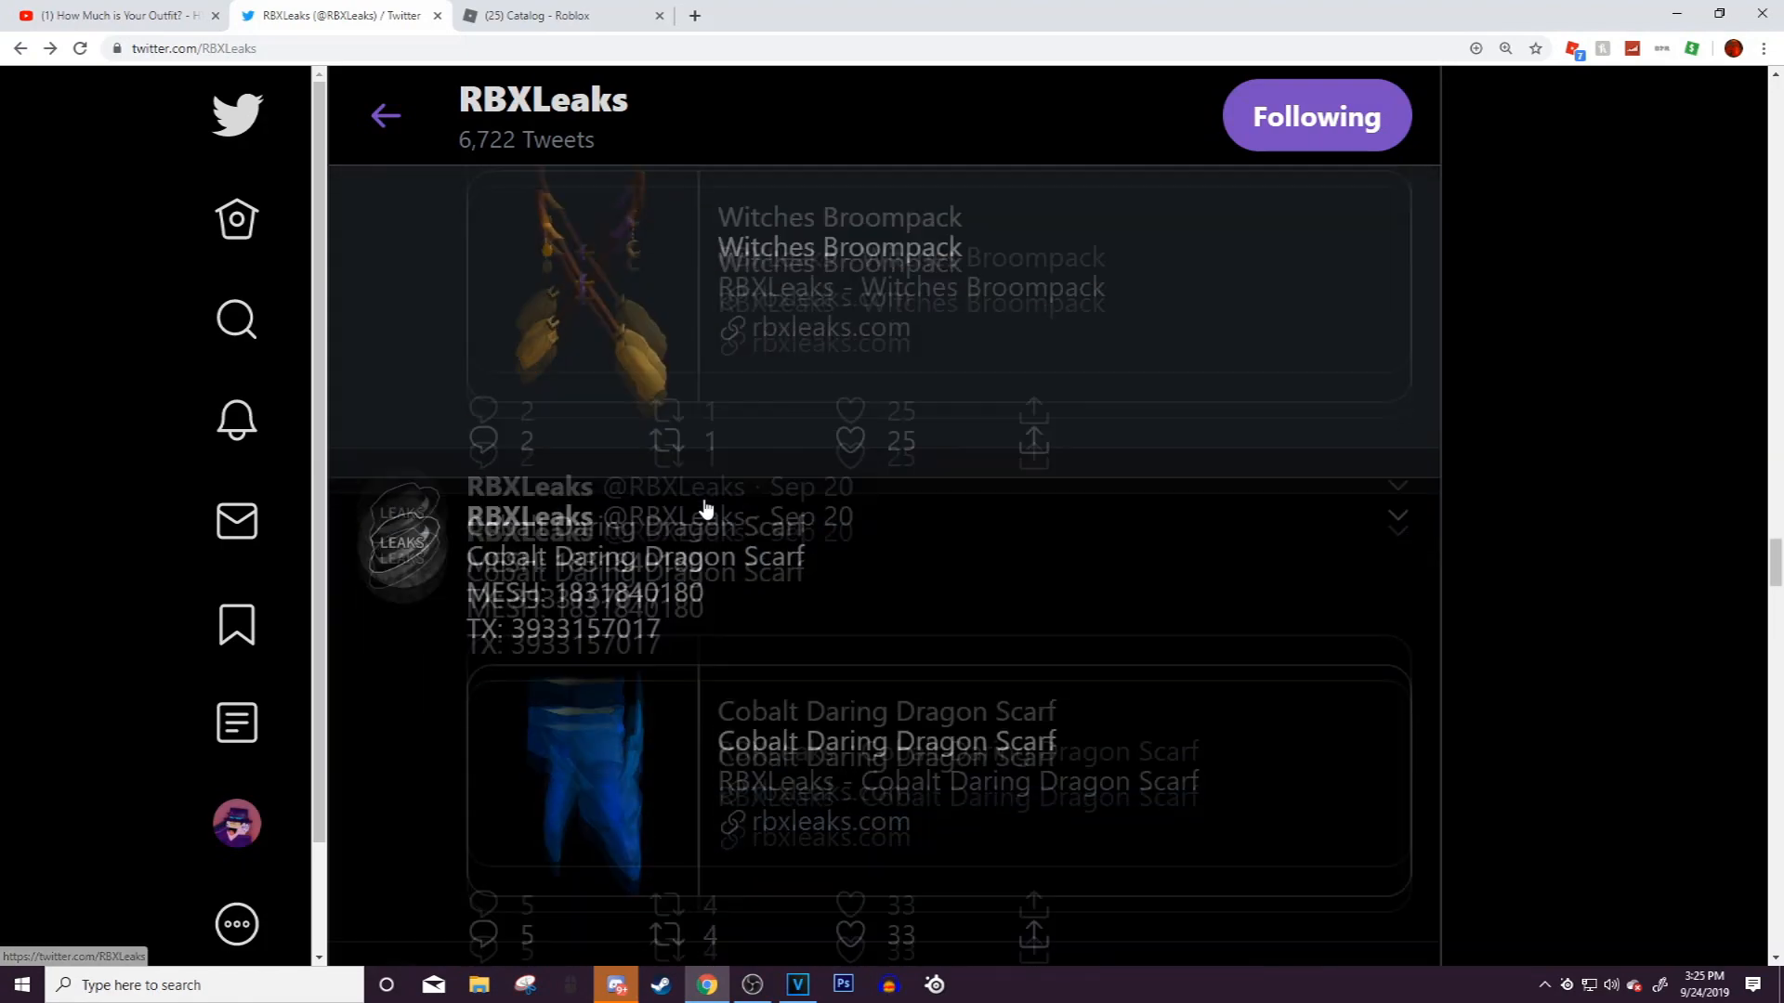
{"action": "scroll", "scroll_direction": "down", "scroll_amount": 3}
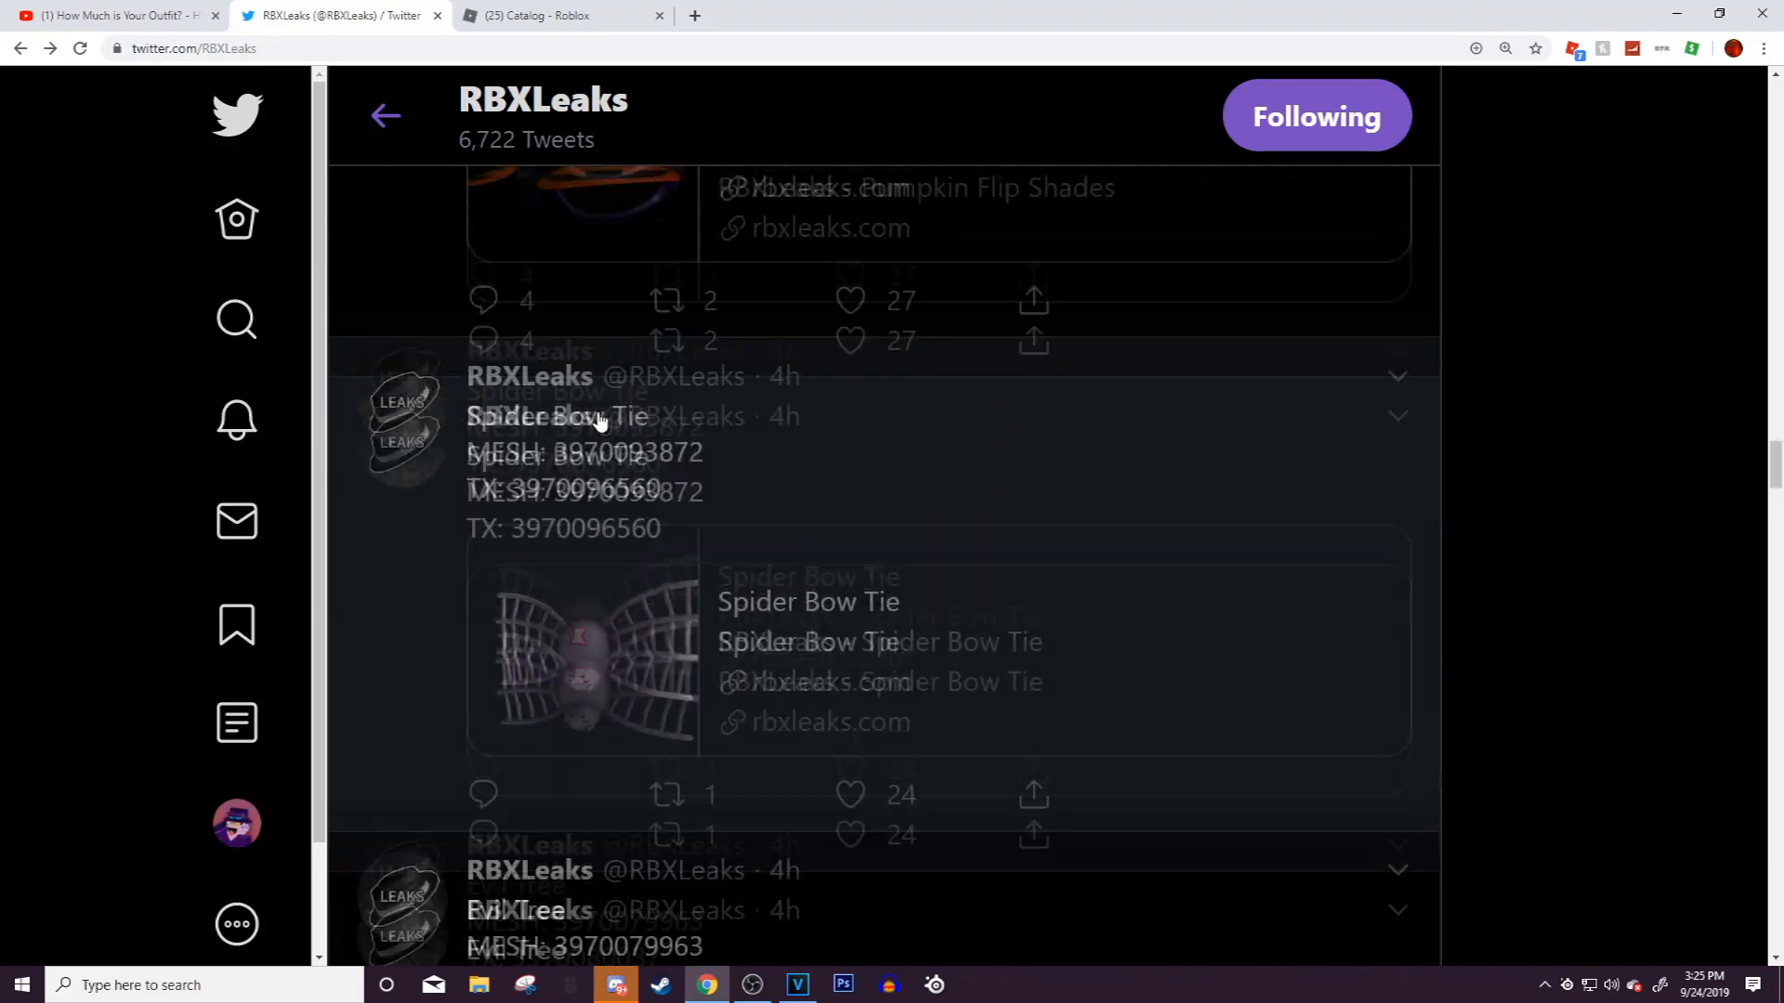
{"action": "scroll", "scroll_direction": "down", "scroll_amount": 3}
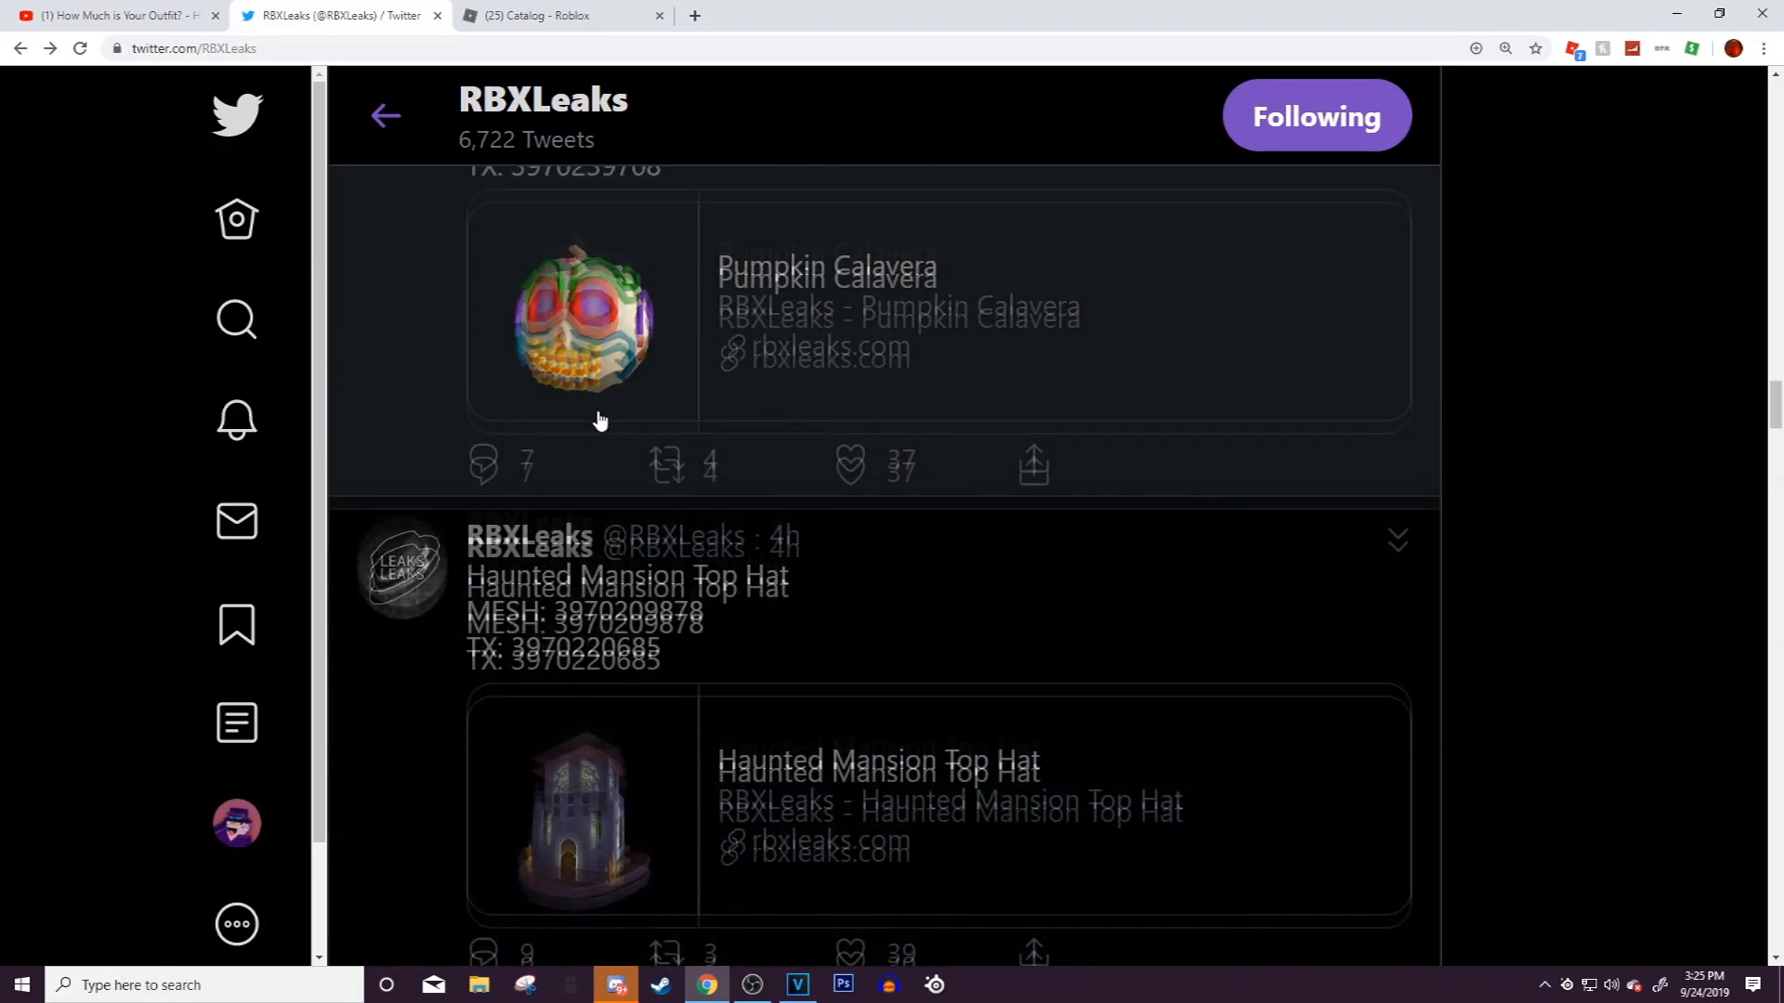
{"action": "scroll", "scroll_direction": "down", "scroll_amount": 3}
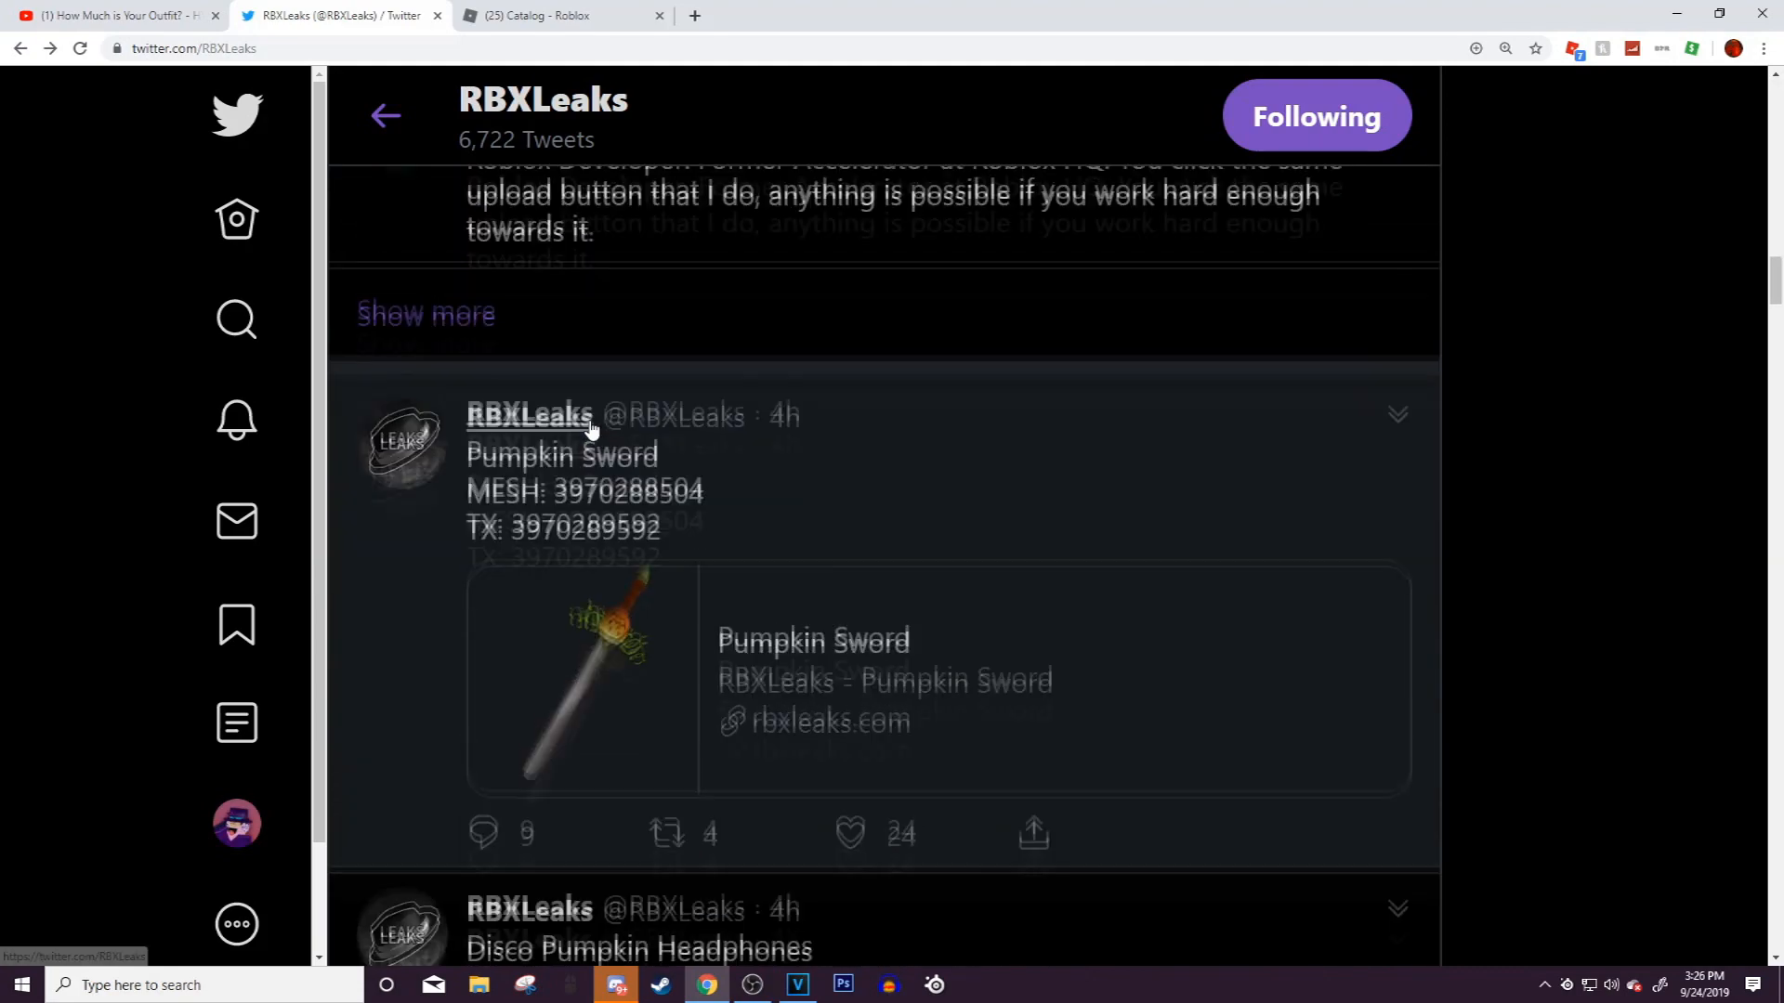
{"action": "scroll", "scroll_direction": "down", "scroll_amount": 3}
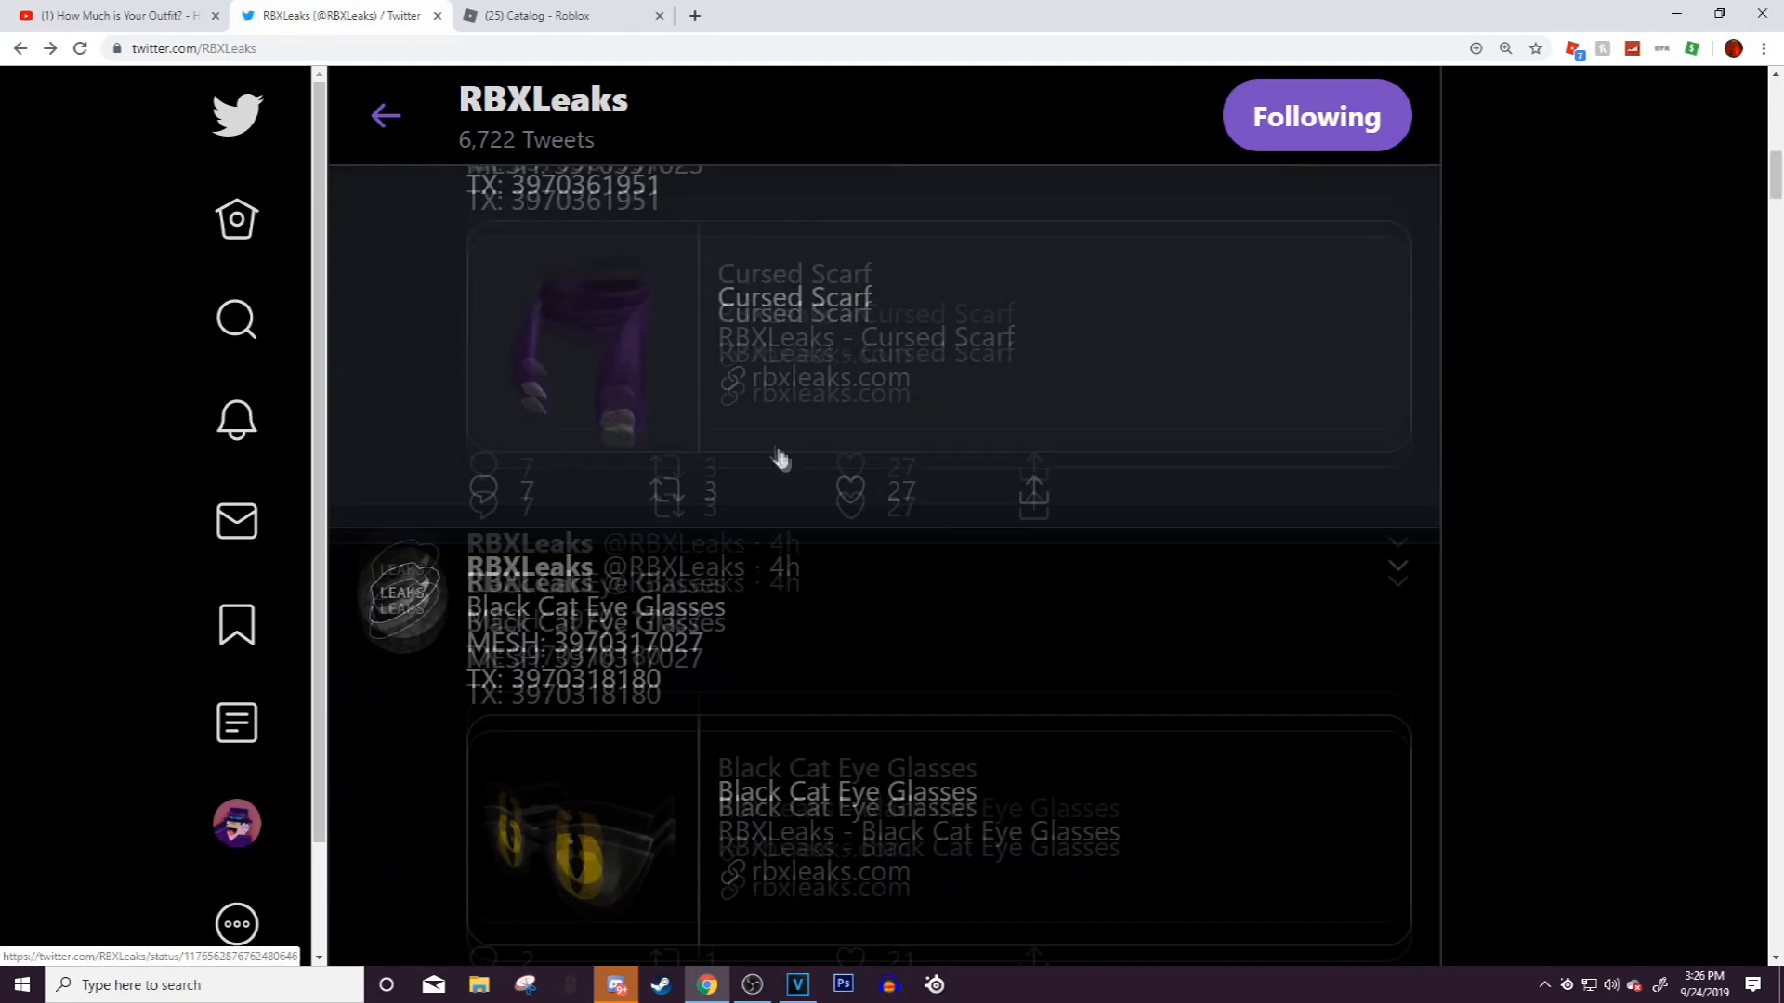
{"action": "left_click", "coordinate": [554, 17]}
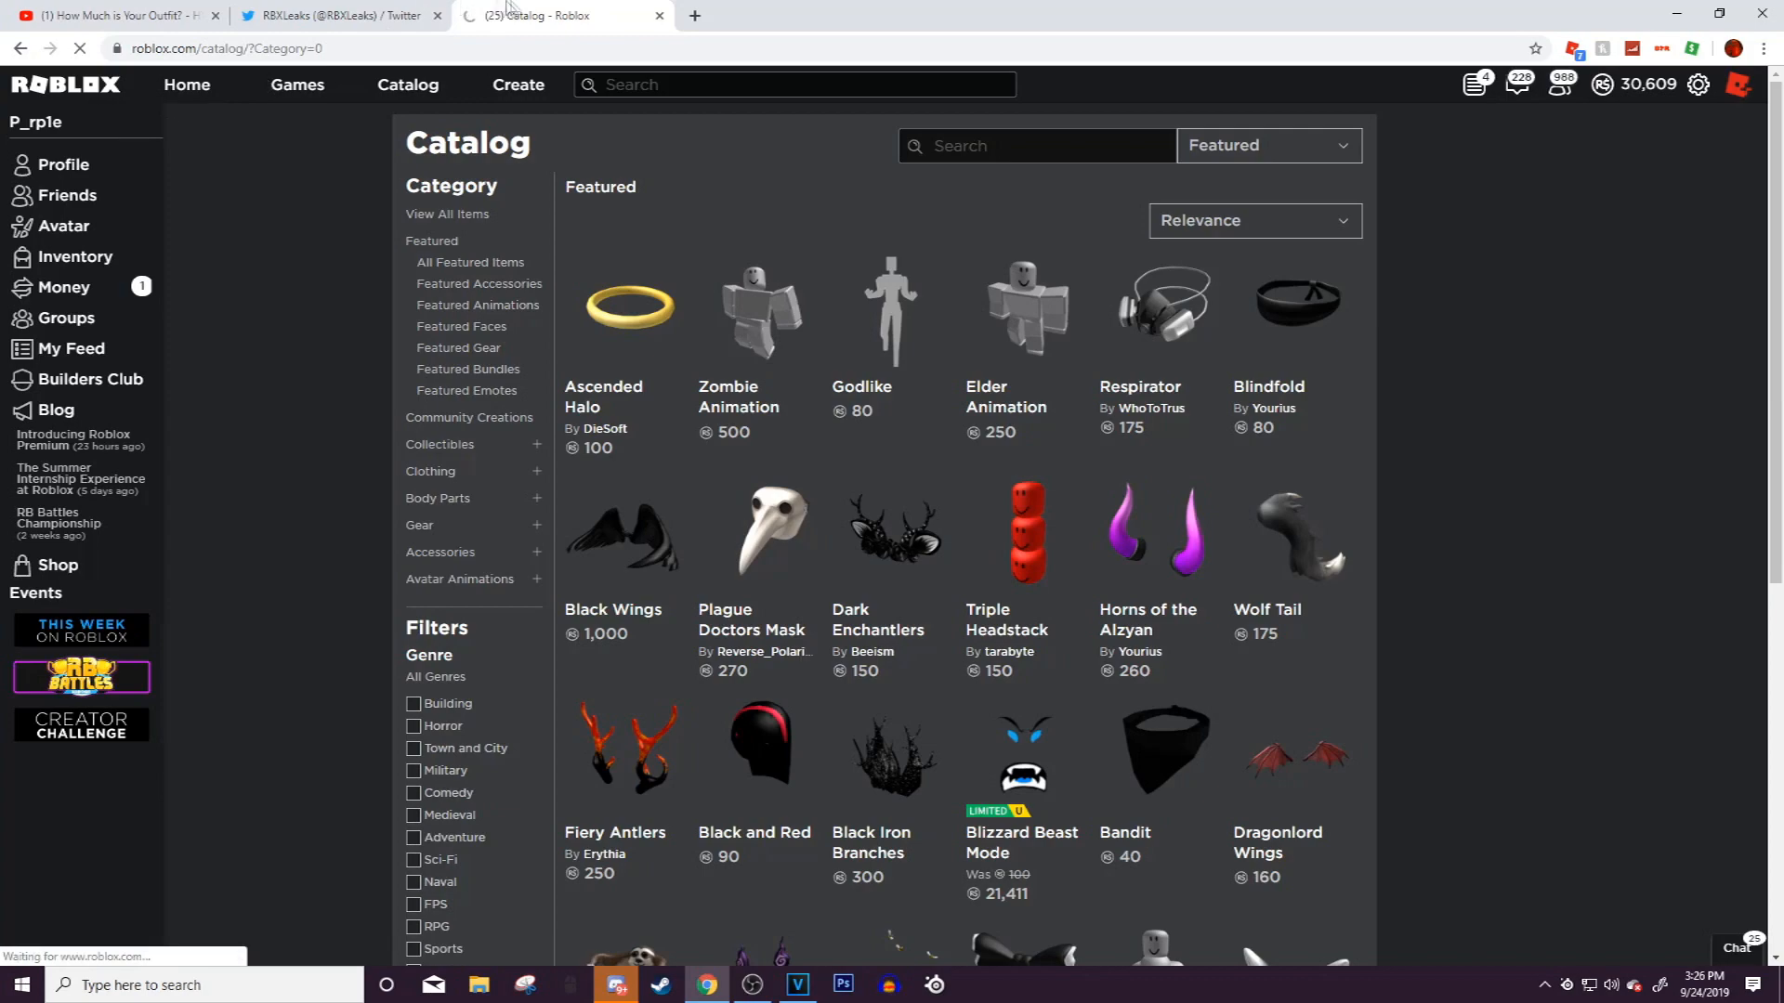
Glance at the RBXLeaks feed, then return to the Roblox profile and go to Catalog
{"action": "left_click", "coordinate": [338, 15]}
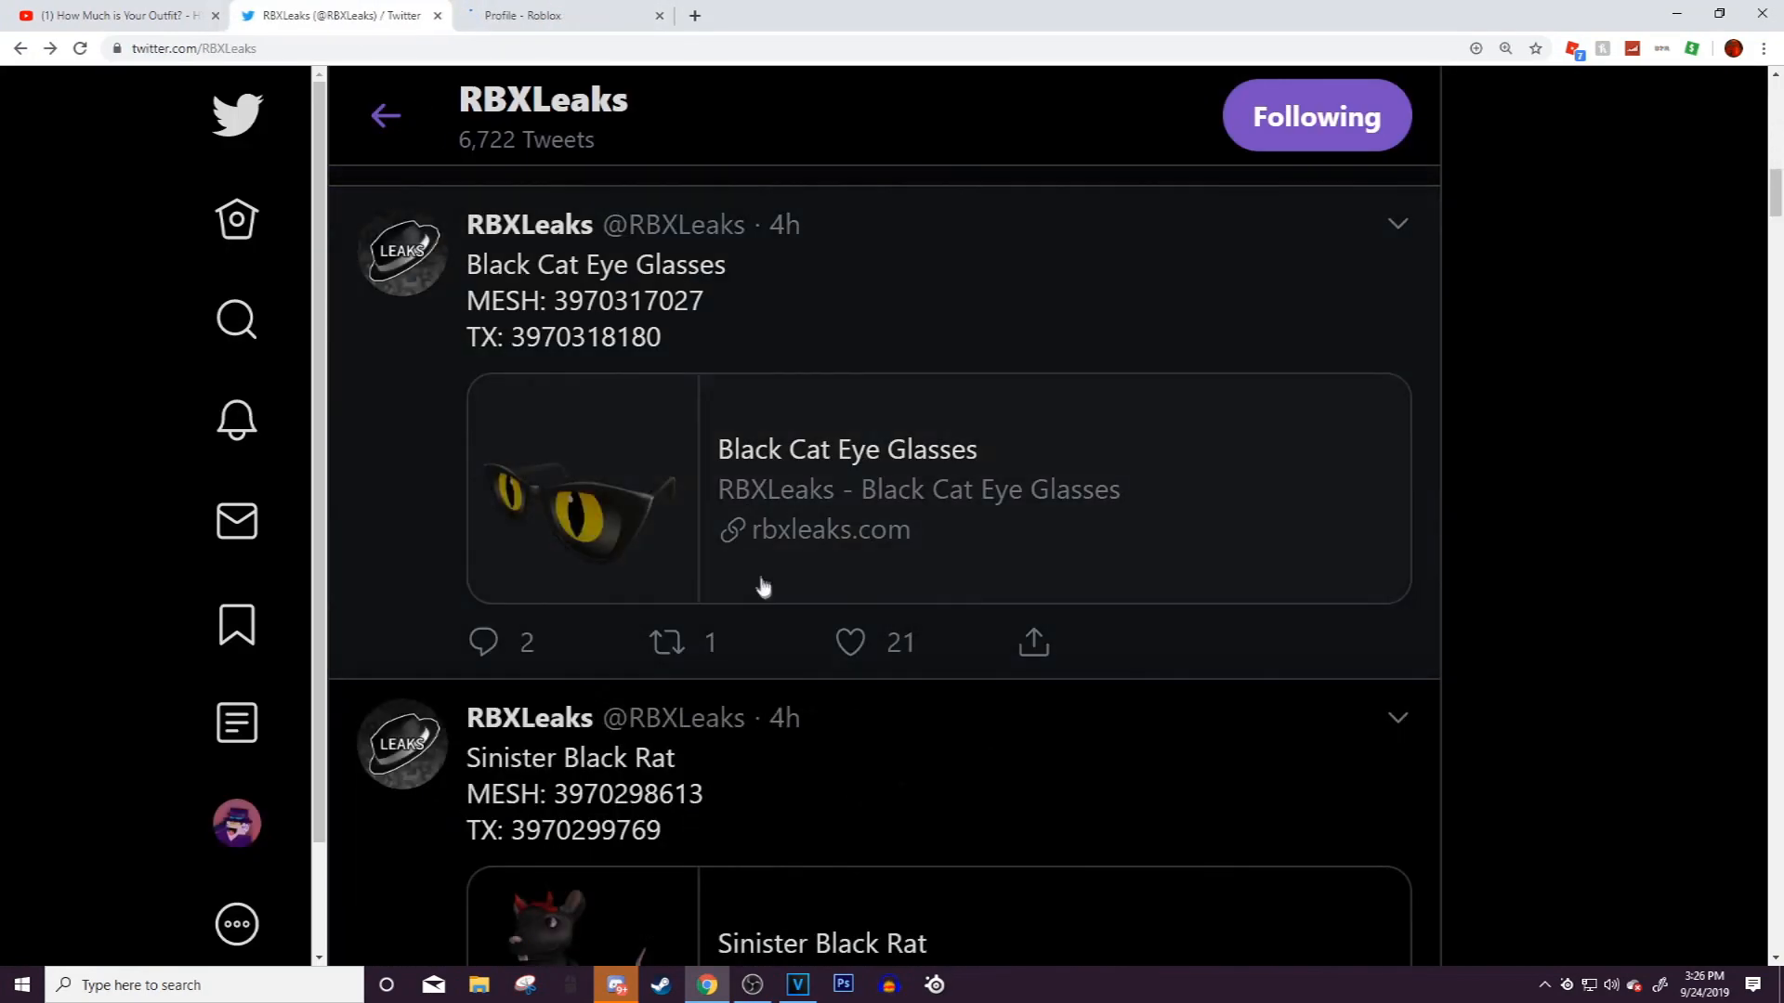
{"action": "scroll", "scroll_direction": "down", "scroll_amount": 3}
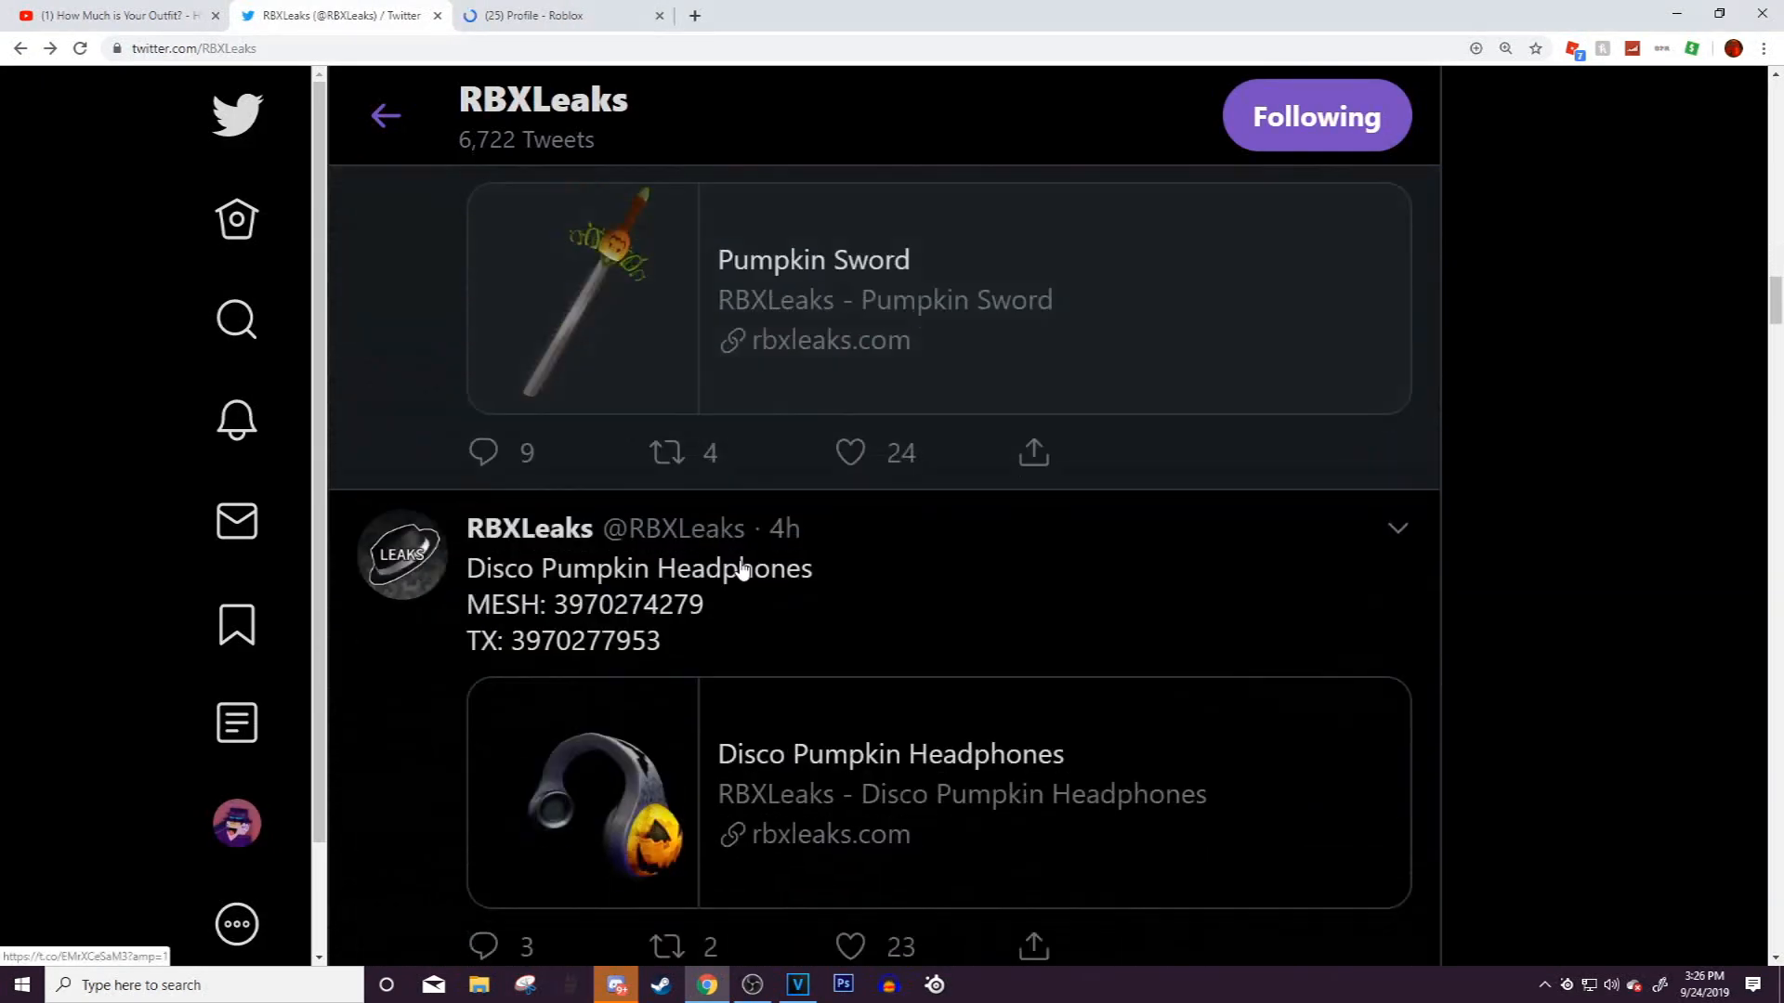
{"action": "left_click", "coordinate": [564, 15]}
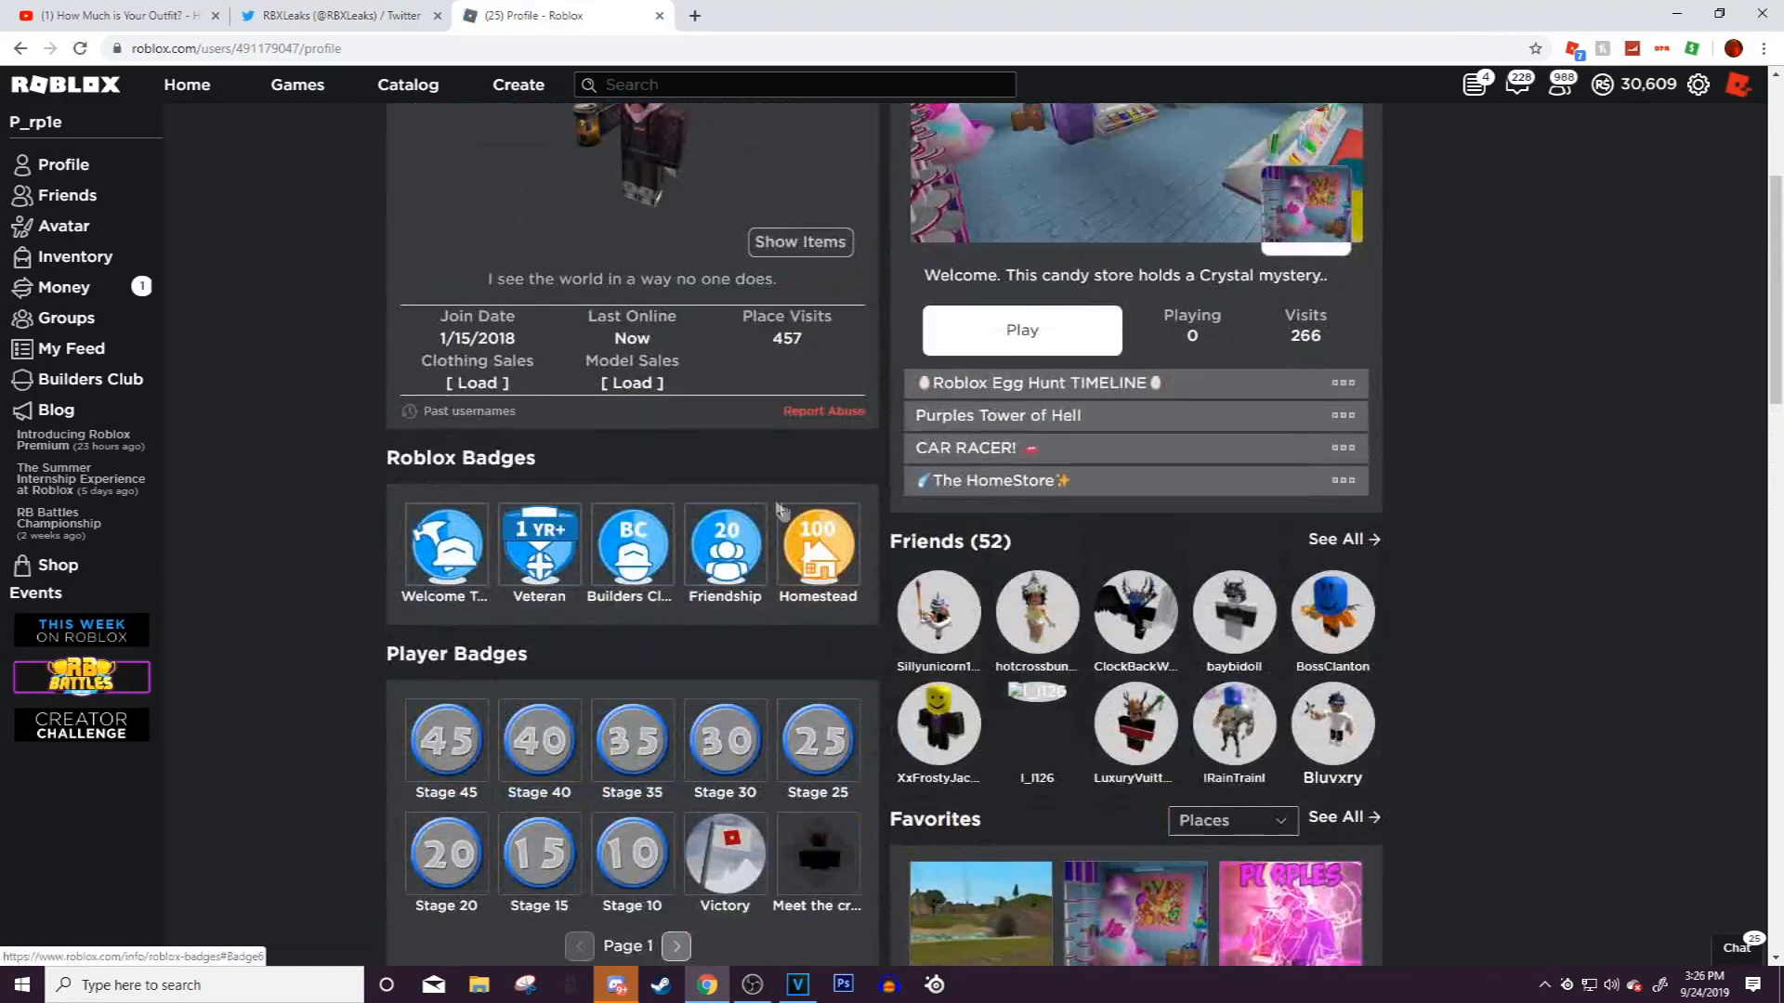
{"action": "left_click", "coordinate": [409, 86]}
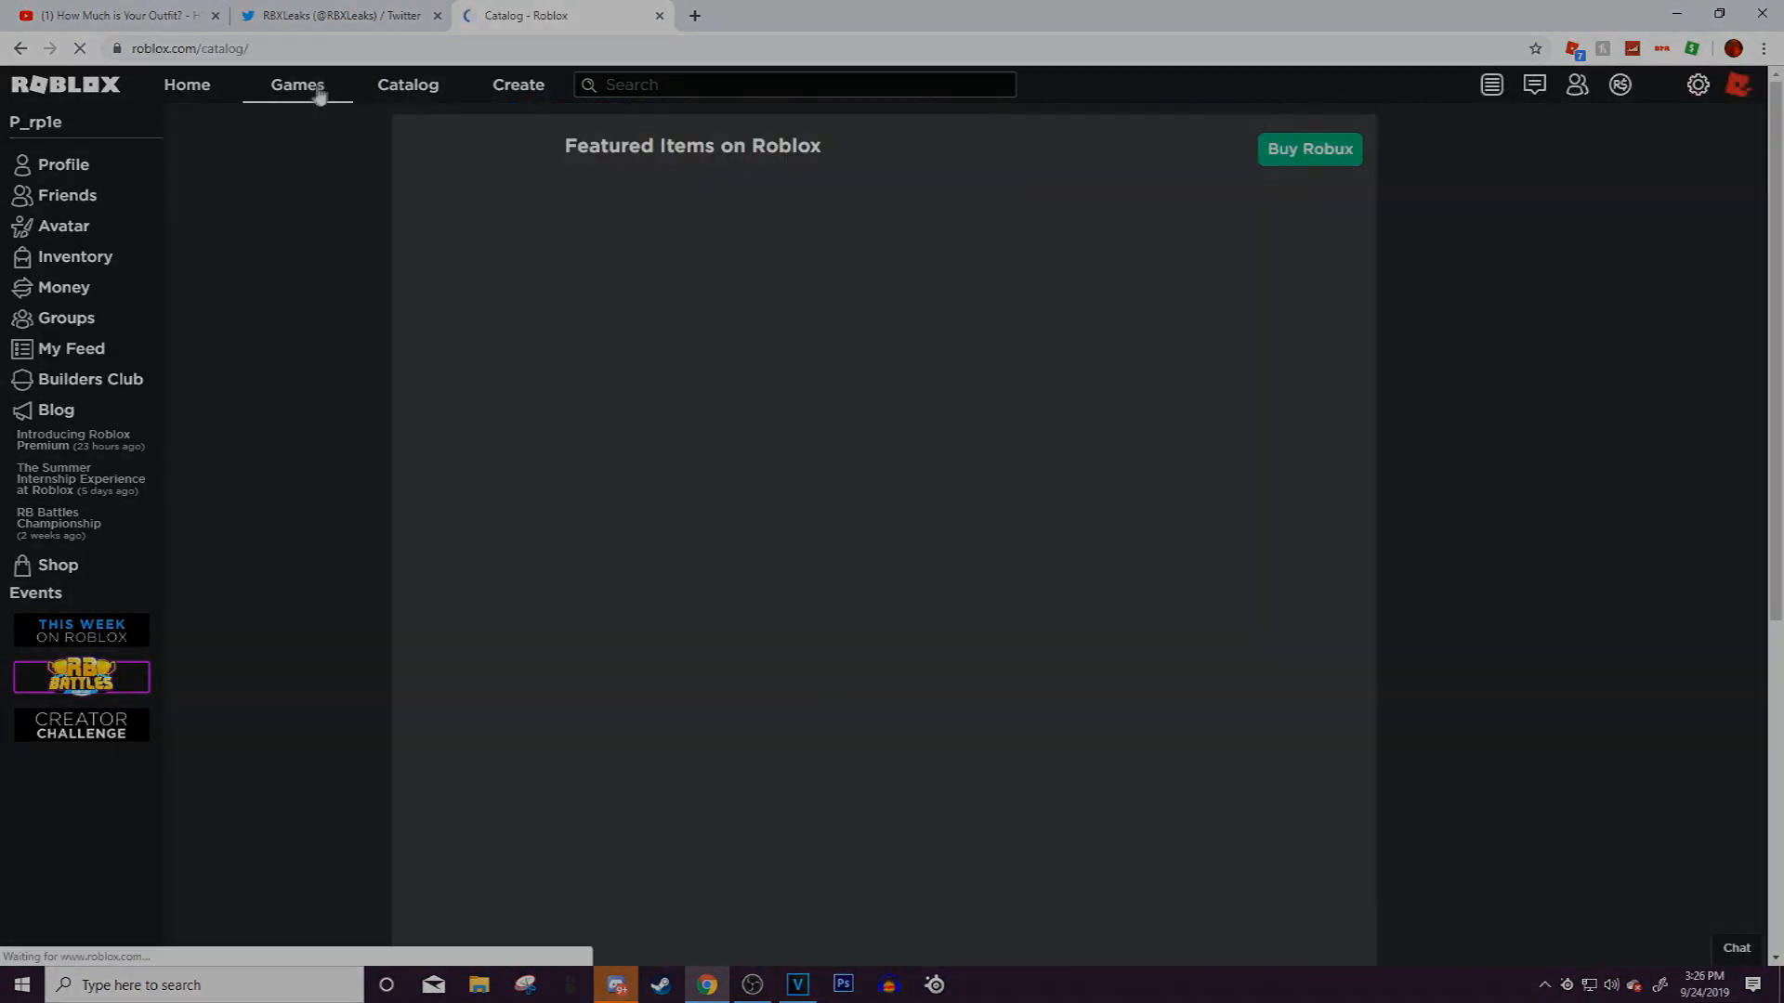